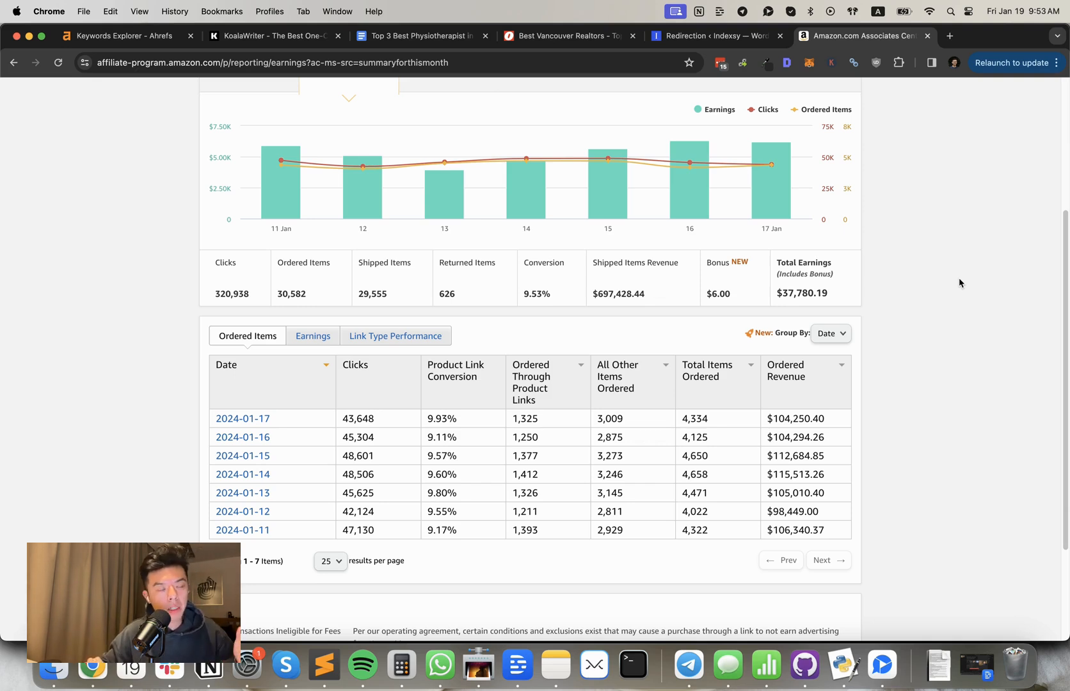
{"action": "mouse_move", "coordinate": [957, 276]}
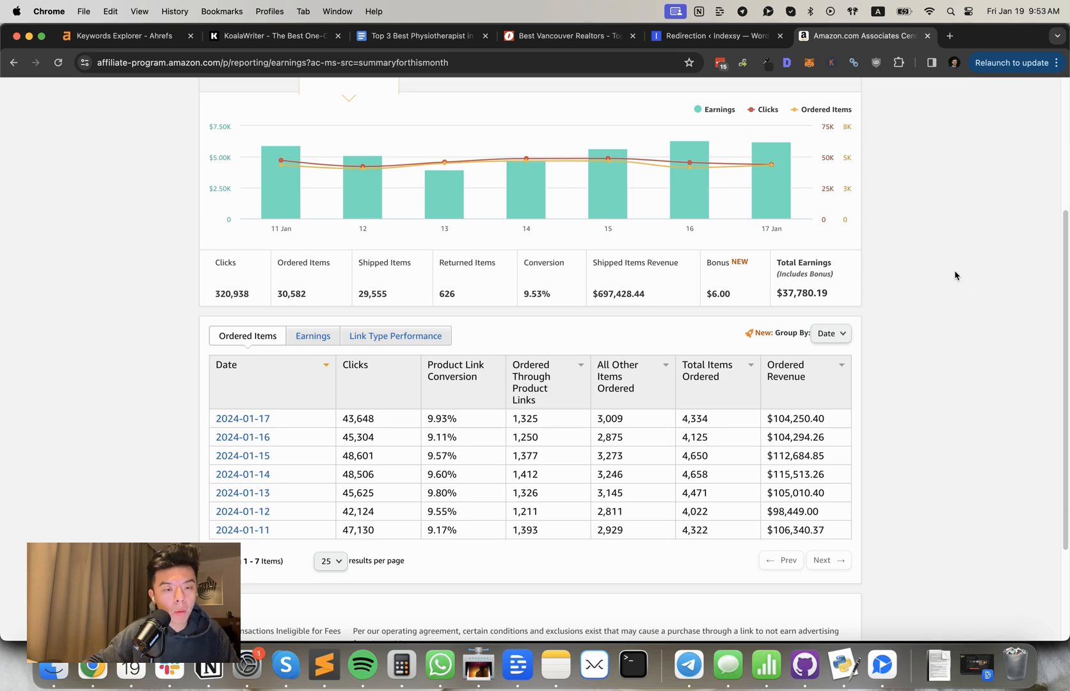
{"action": "mouse_move", "coordinate": [930, 289]}
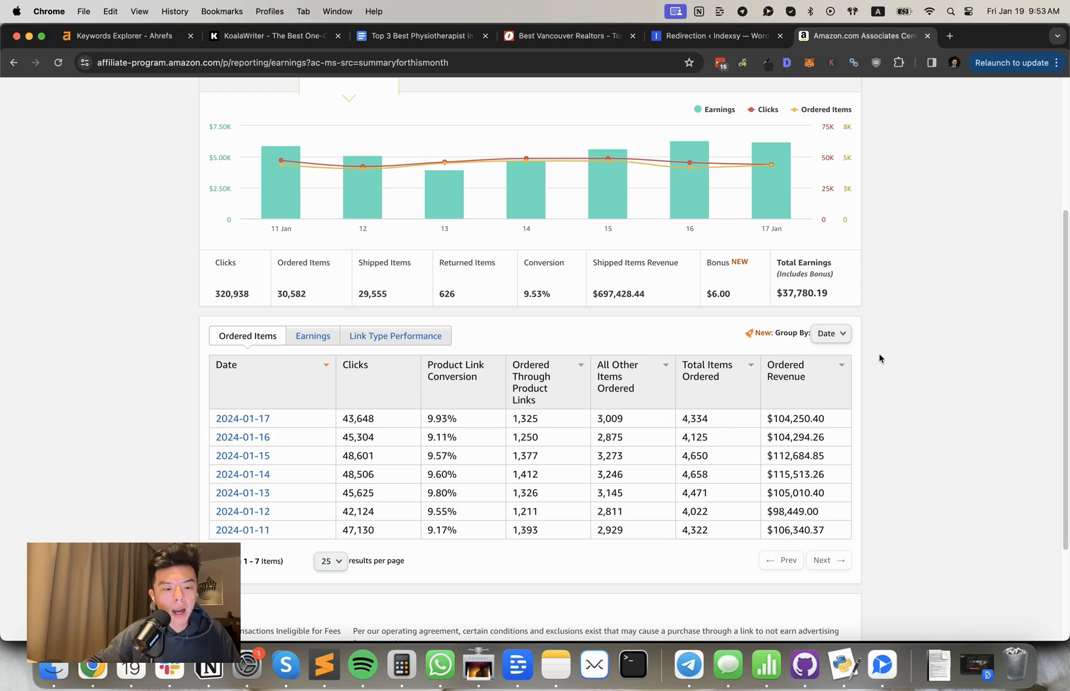
{"action": "mouse_move", "coordinate": [897, 429]}
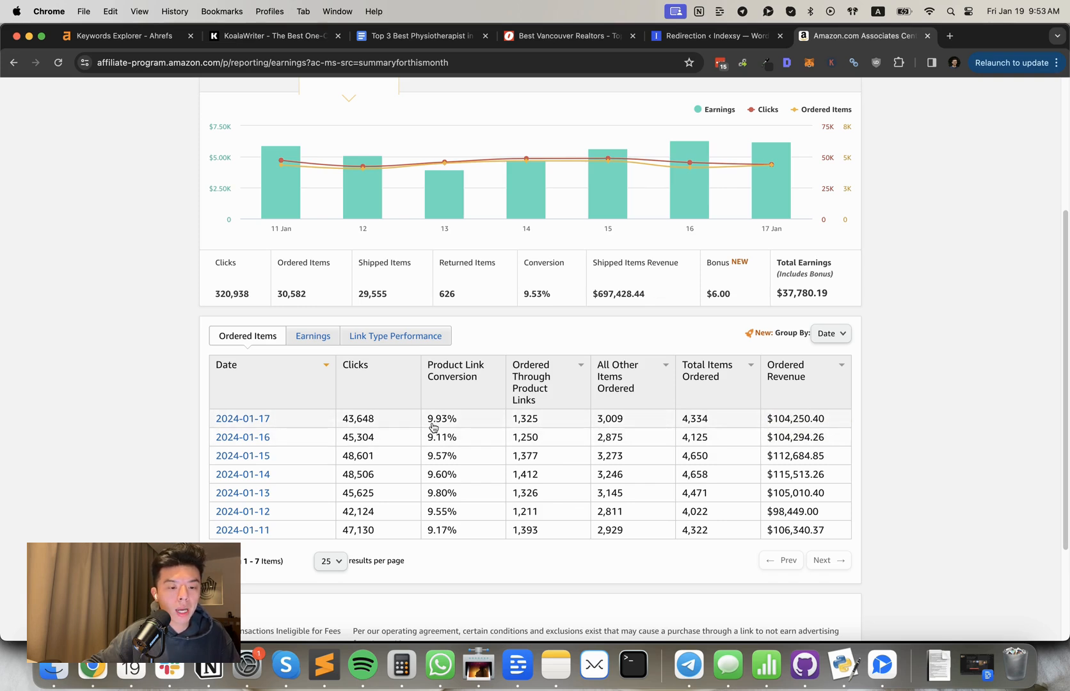
{"action": "mouse_move", "coordinate": [440, 409]}
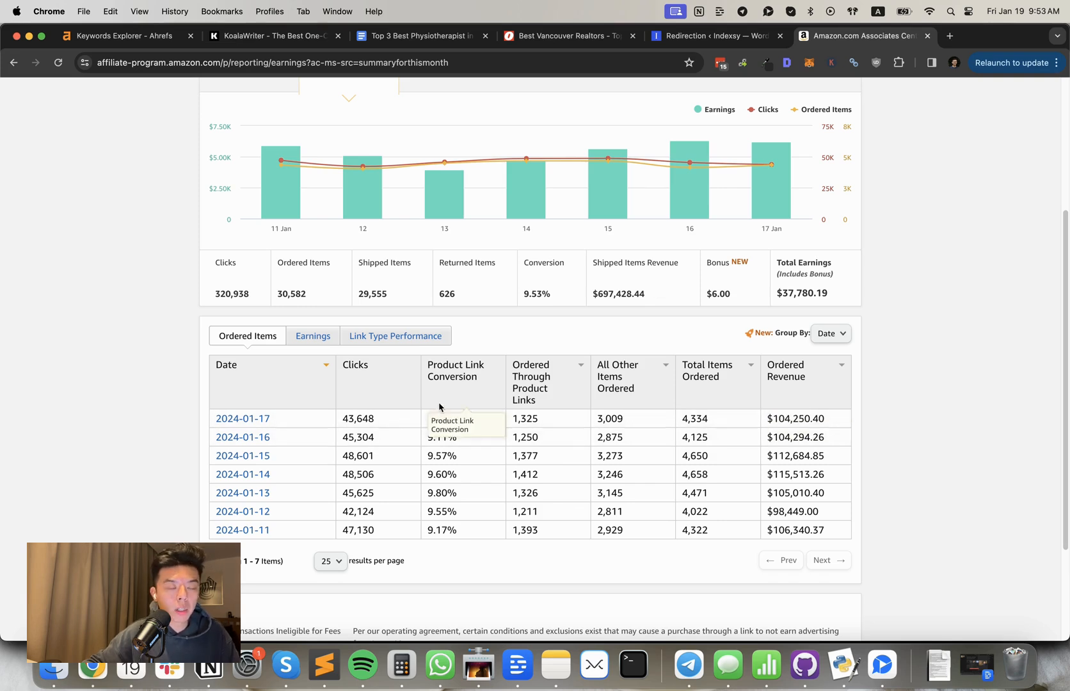
{"action": "mouse_move", "coordinate": [443, 400]}
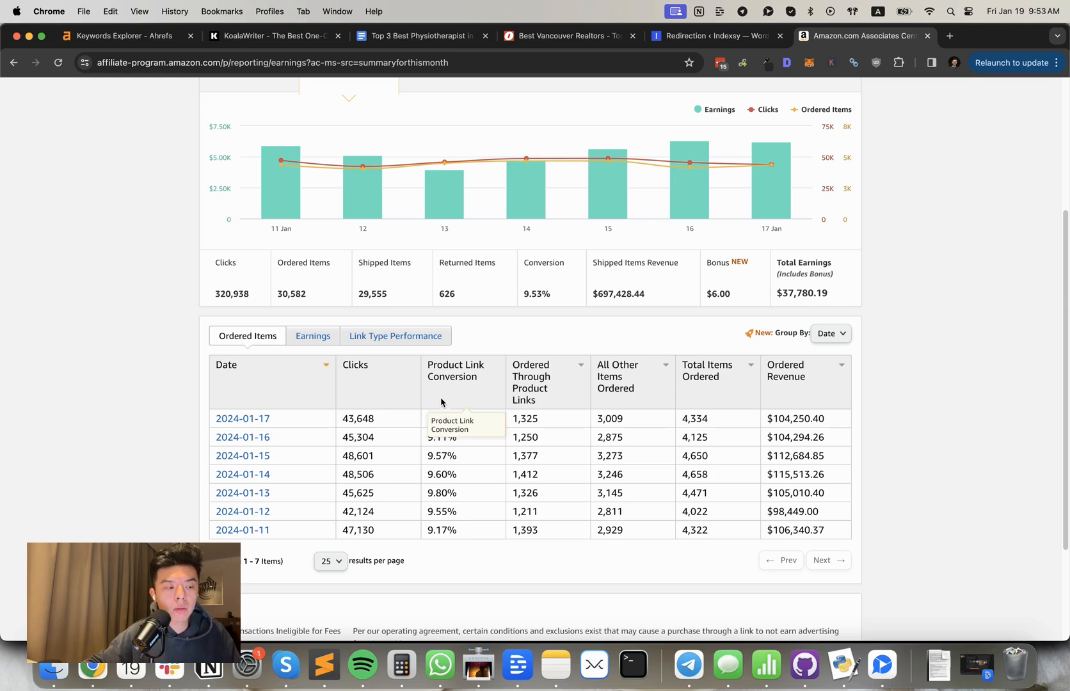
{"action": "mouse_move", "coordinate": [698, 368]}
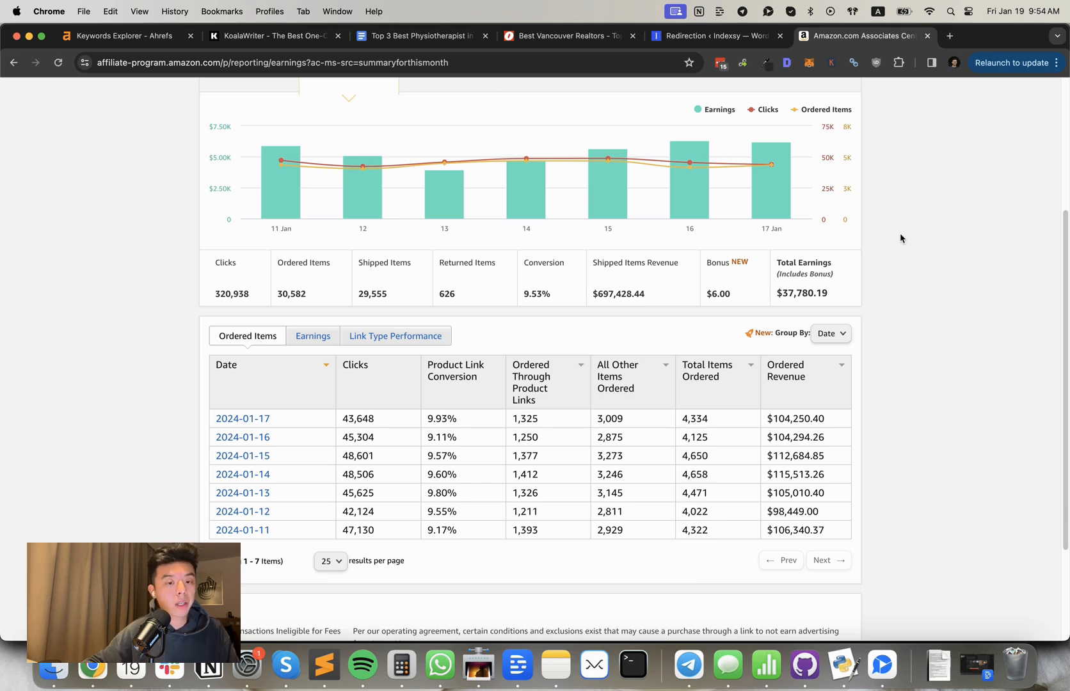
{"action": "mouse_move", "coordinate": [953, 279]}
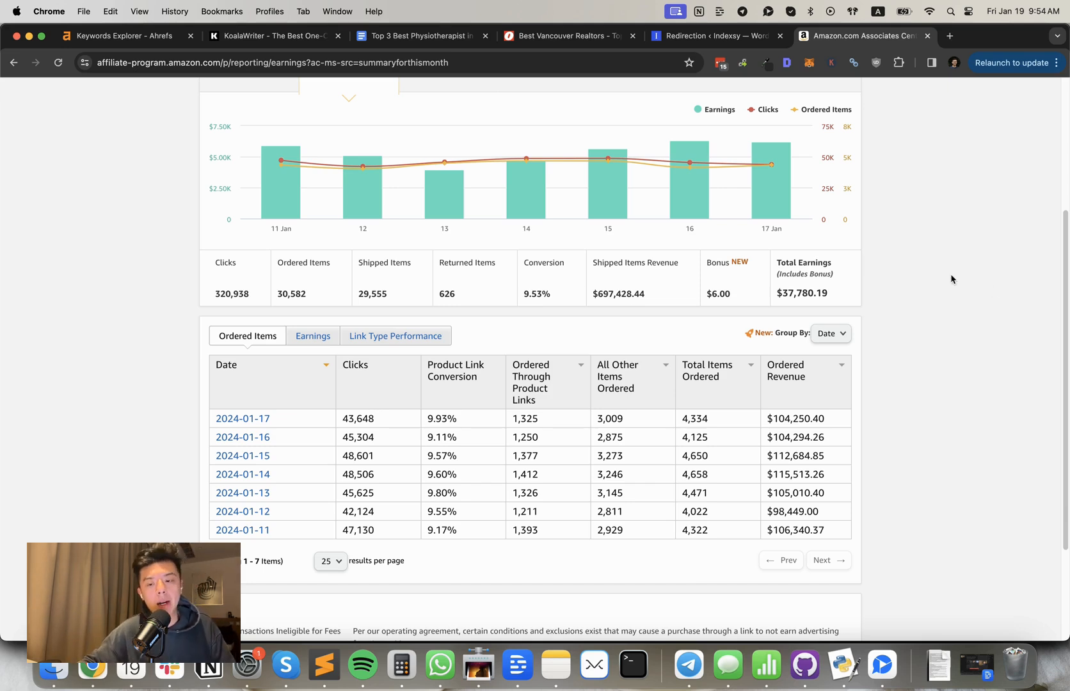
{"action": "mouse_move", "coordinate": [1048, 344]}
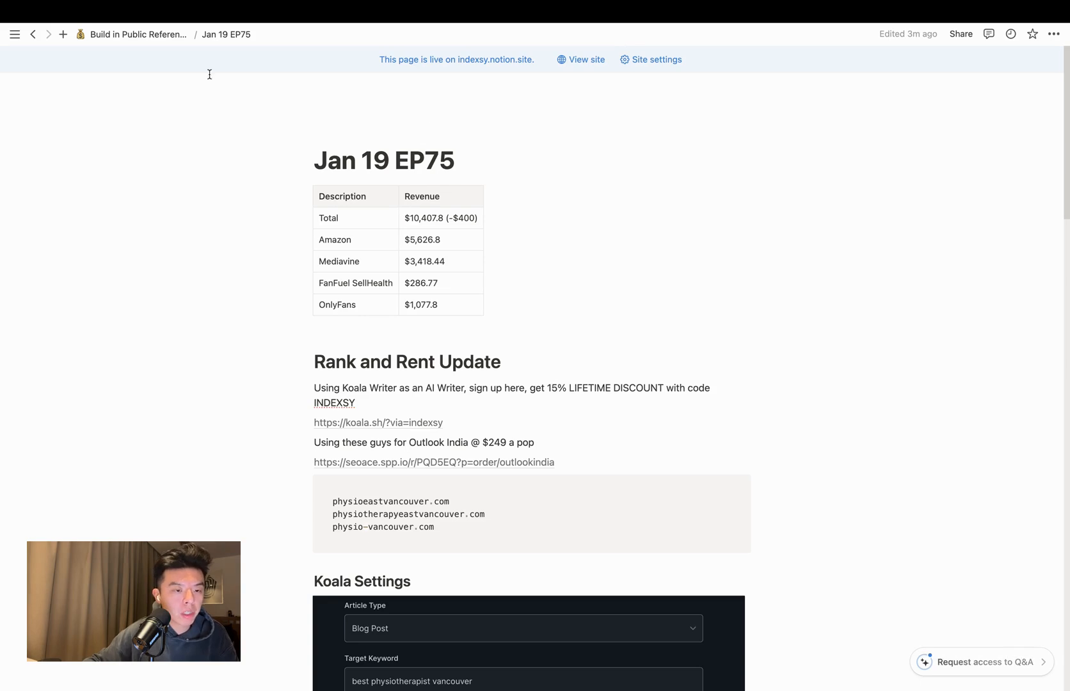
{"action": "mouse_move", "coordinate": [139, 35]}
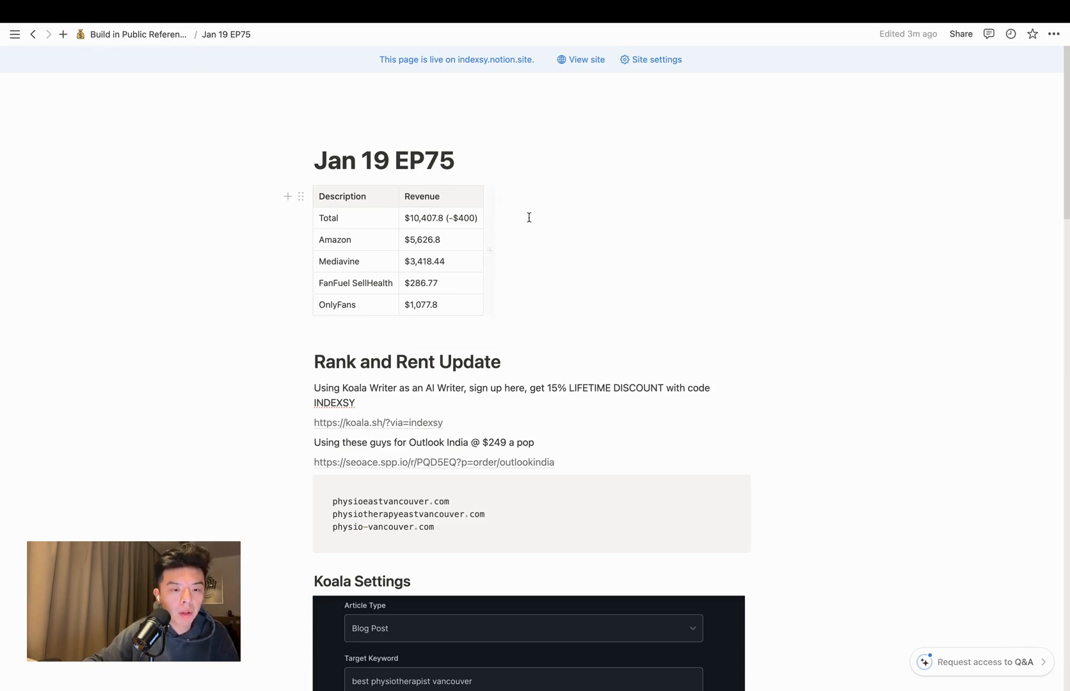
Step: Reopen the Jan 19 EP75 episode notes after skimming the current page
{"action": "scroll", "scroll_direction": "down", "scroll_amount": 3}
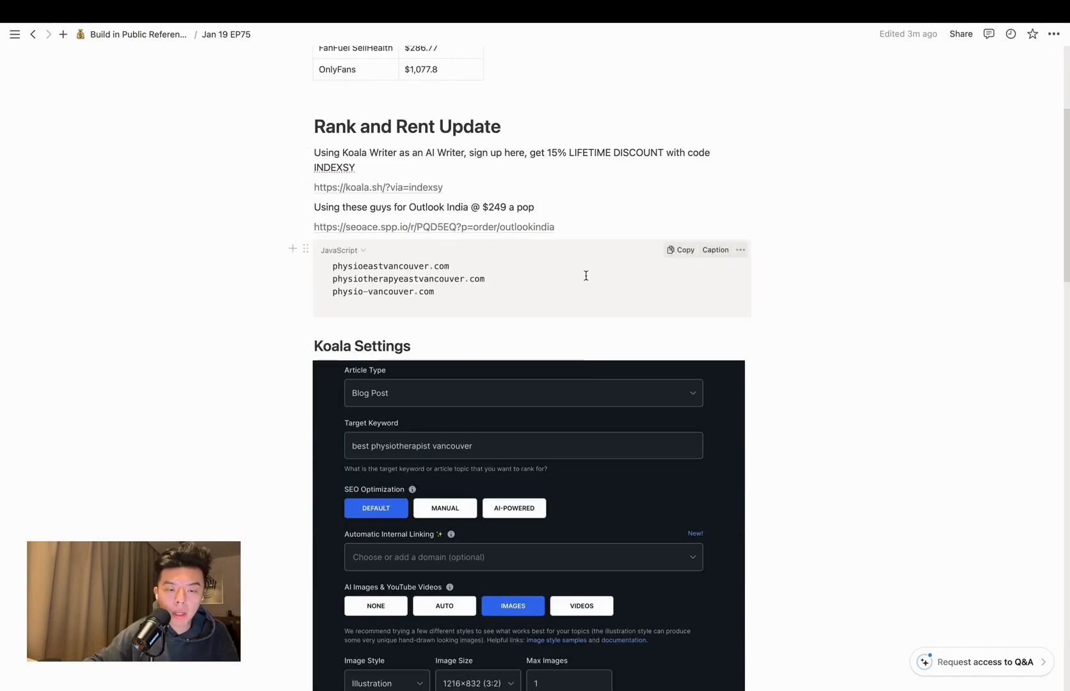
{"action": "scroll", "scroll_direction": "up", "scroll_amount": 3}
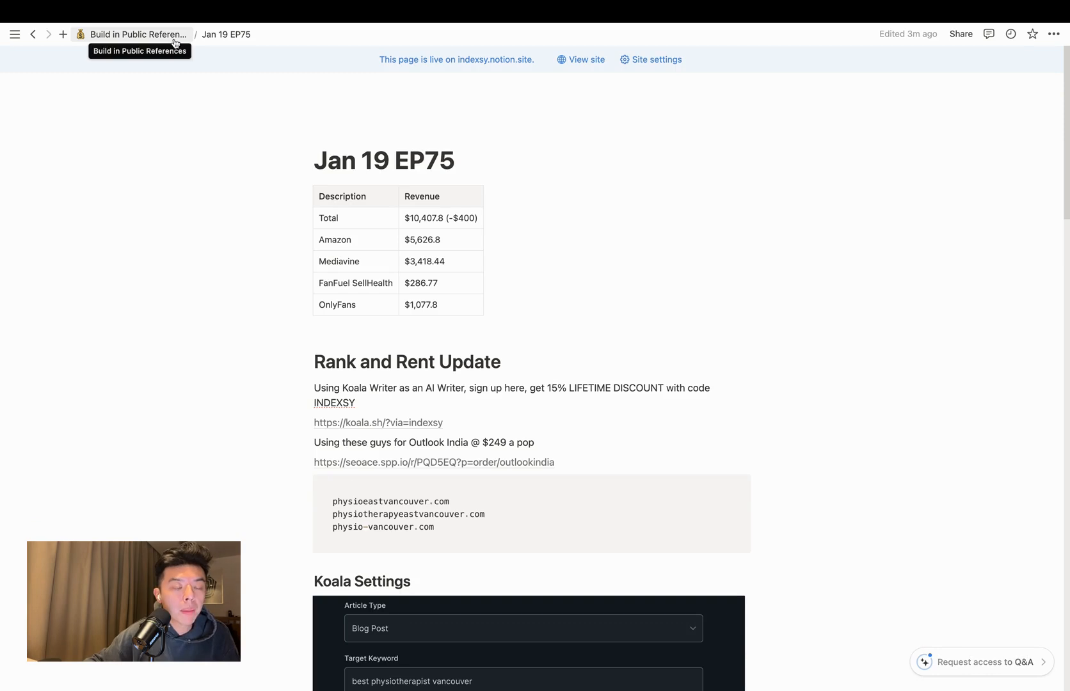
{"action": "mouse_move", "coordinate": [155, 48]}
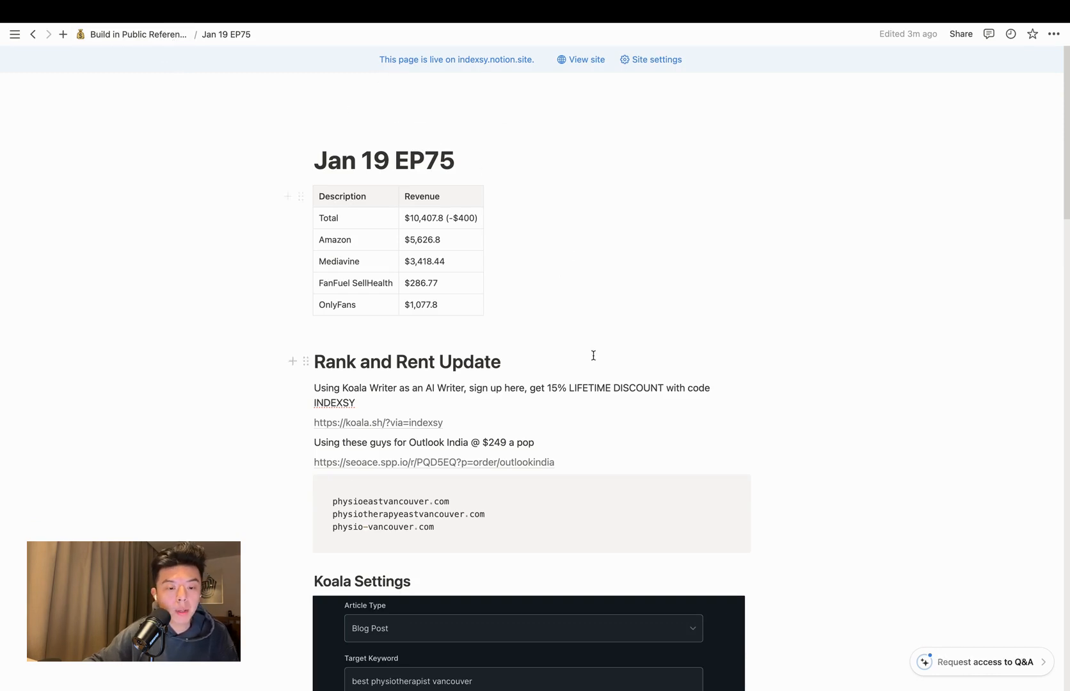
{"action": "scroll", "scroll_direction": "down", "scroll_amount": 3}
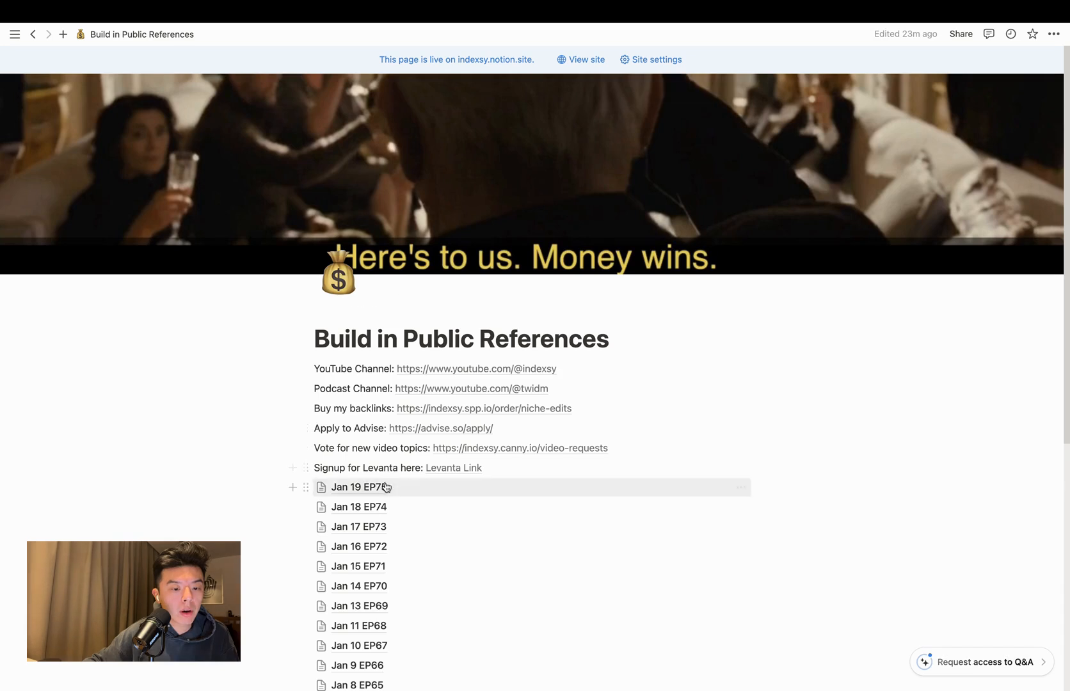
{"action": "left_click", "coordinate": [359, 487]}
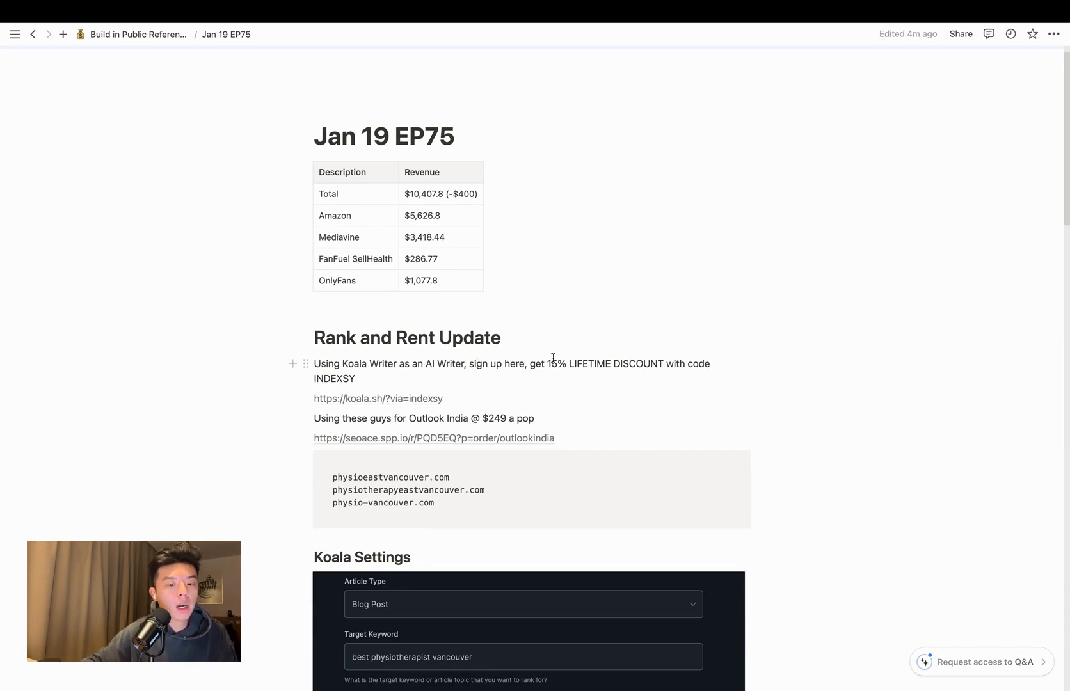
{"action": "double_click", "coordinate": [334, 379]}
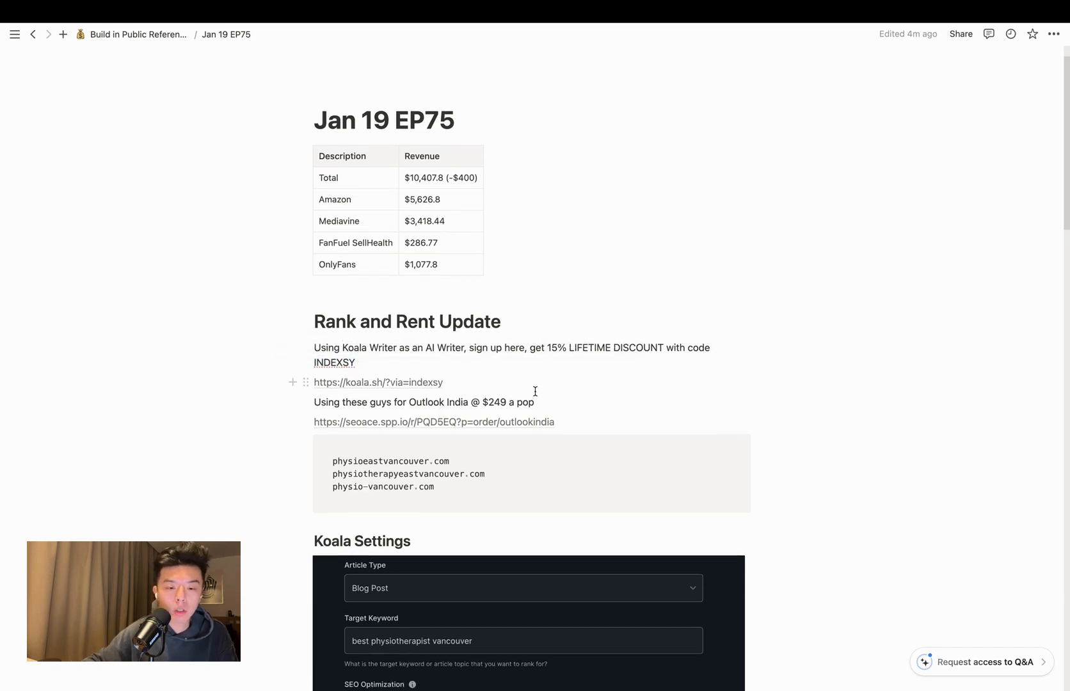
{"action": "mouse_move", "coordinate": [526, 382]}
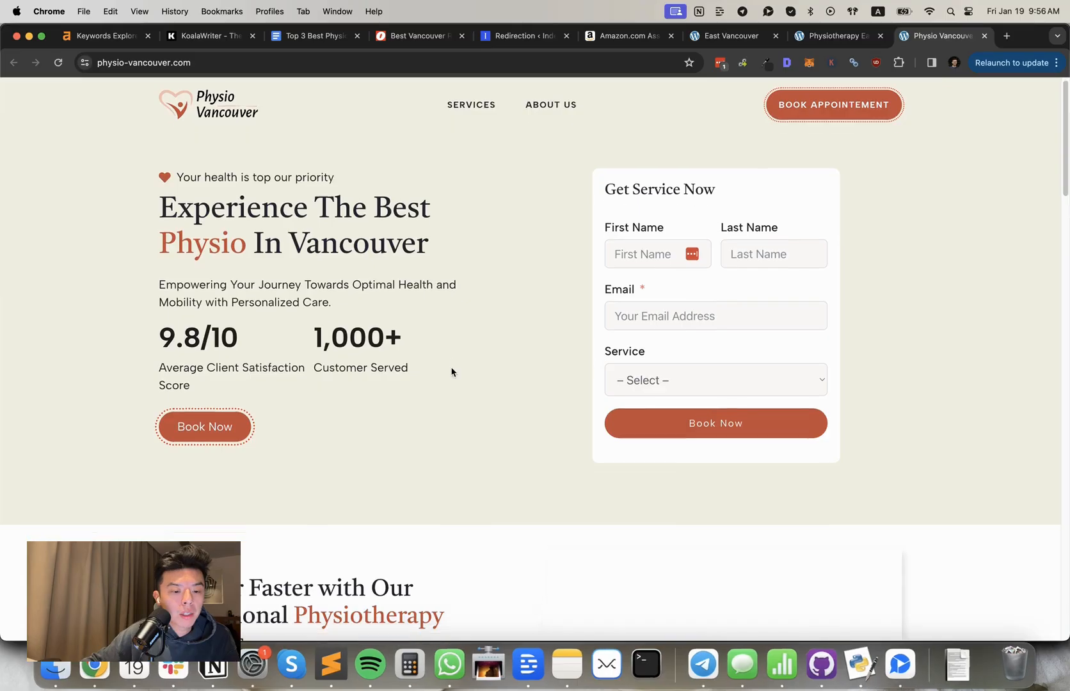
Step: Look over the Physiotherapy East Vancouver and Physio East Vancouver sites, ending back at the first tab
{"action": "scroll", "scroll_direction": "down", "scroll_amount": 3}
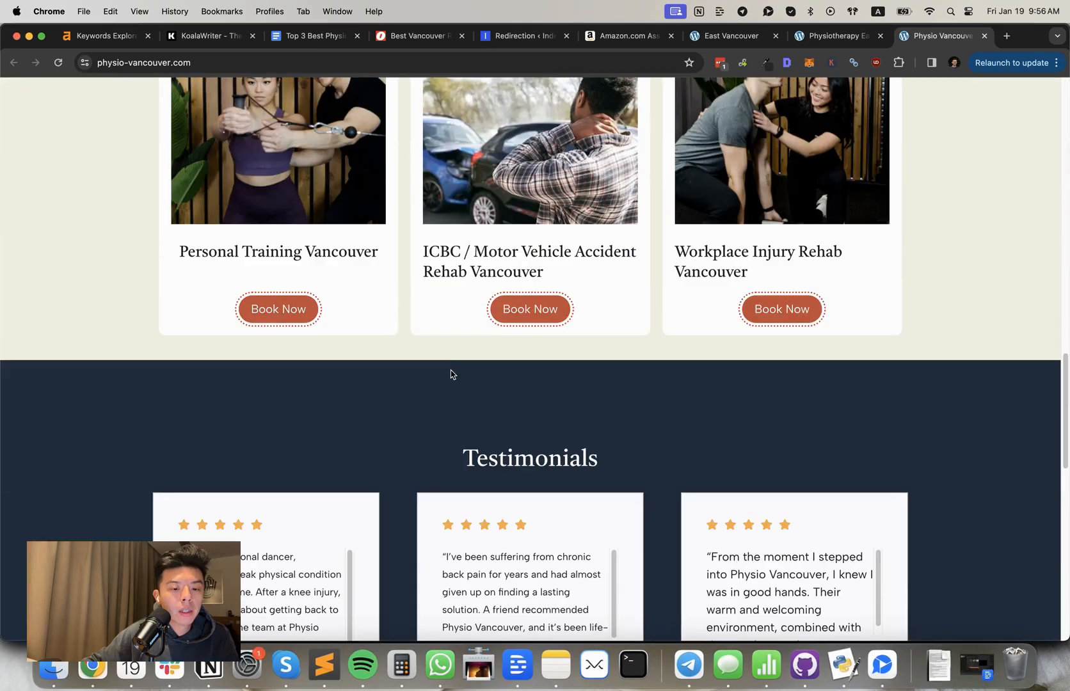
{"action": "left_click", "coordinate": [838, 36]}
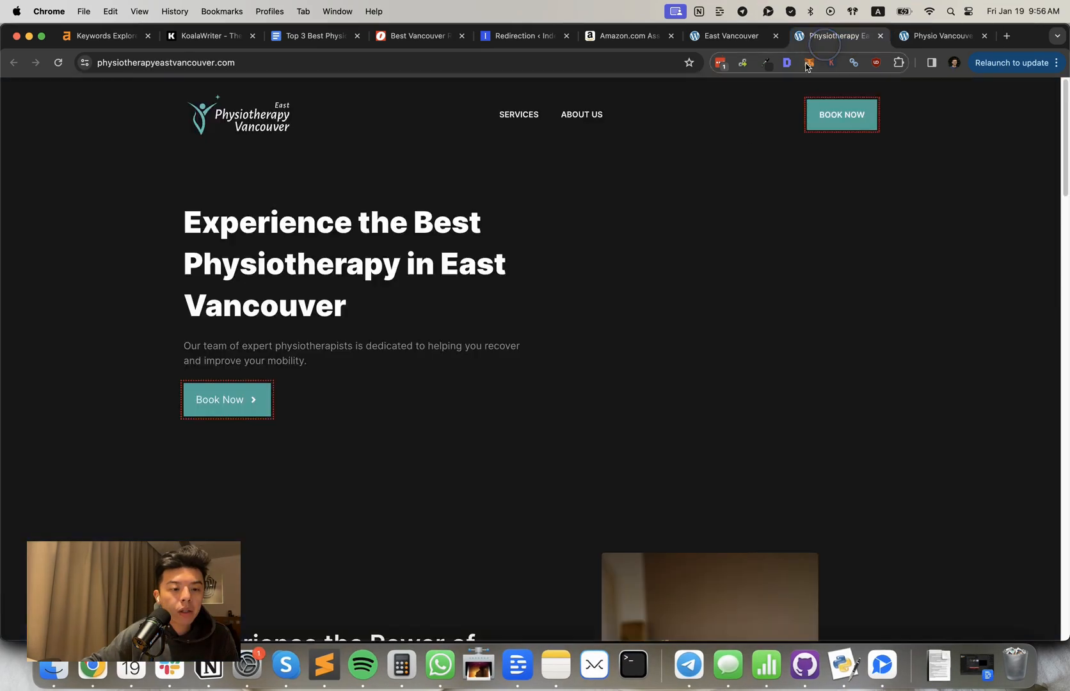
{"action": "scroll", "scroll_direction": "down", "scroll_amount": 3}
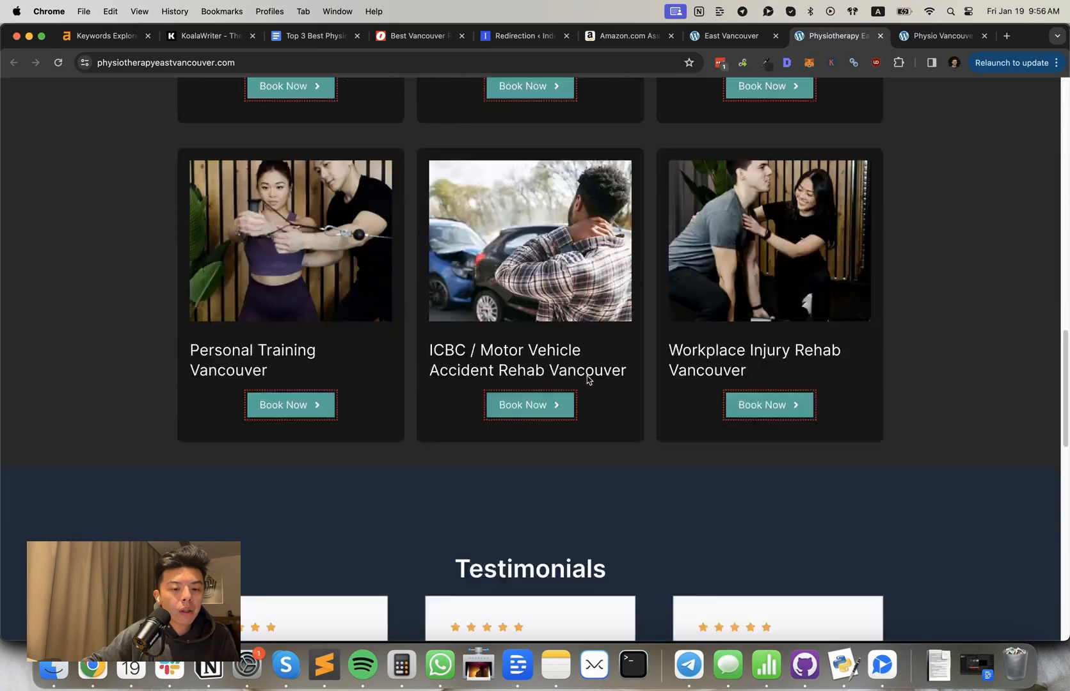
{"action": "left_click", "coordinate": [731, 35]}
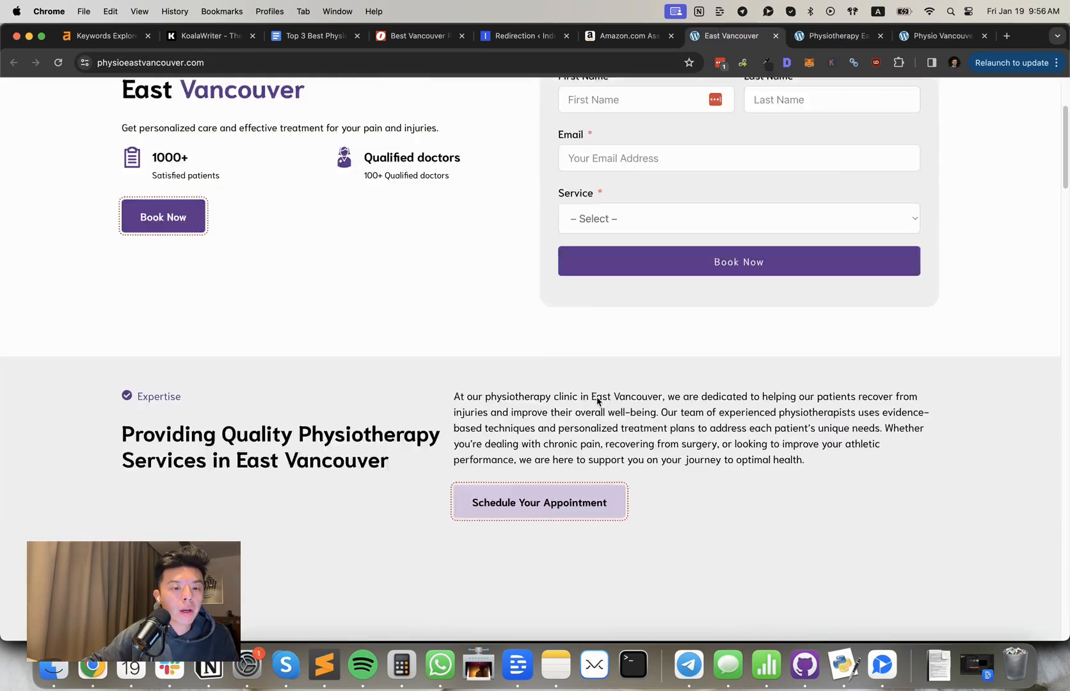
{"action": "scroll", "scroll_direction": "down", "scroll_amount": 3}
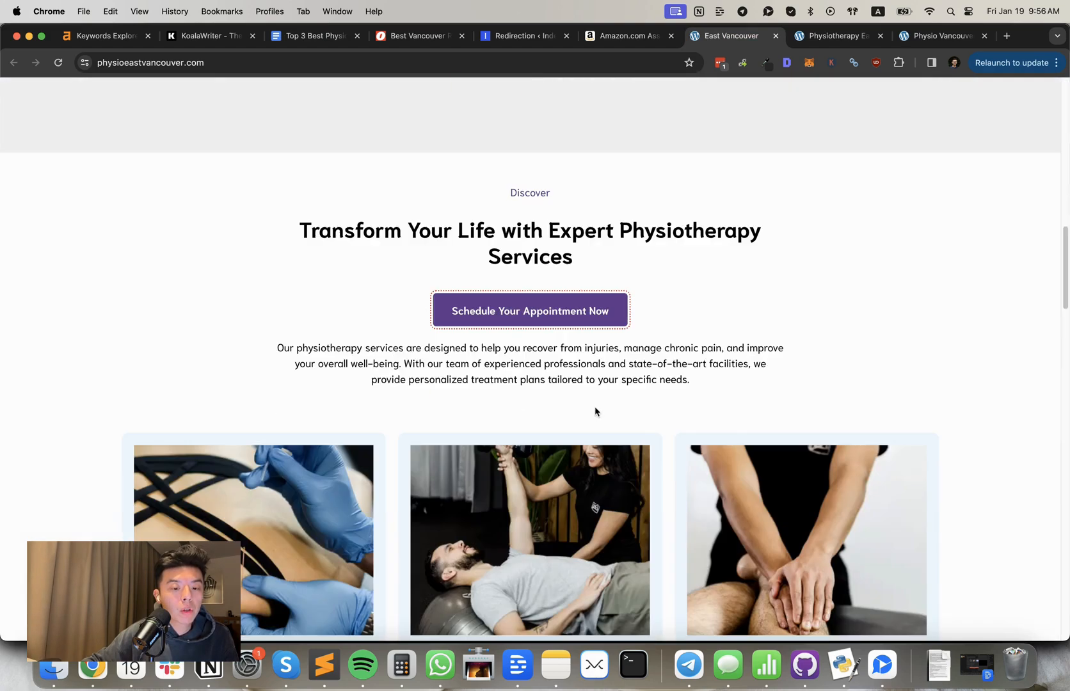
{"action": "scroll", "scroll_direction": "down", "scroll_amount": 3}
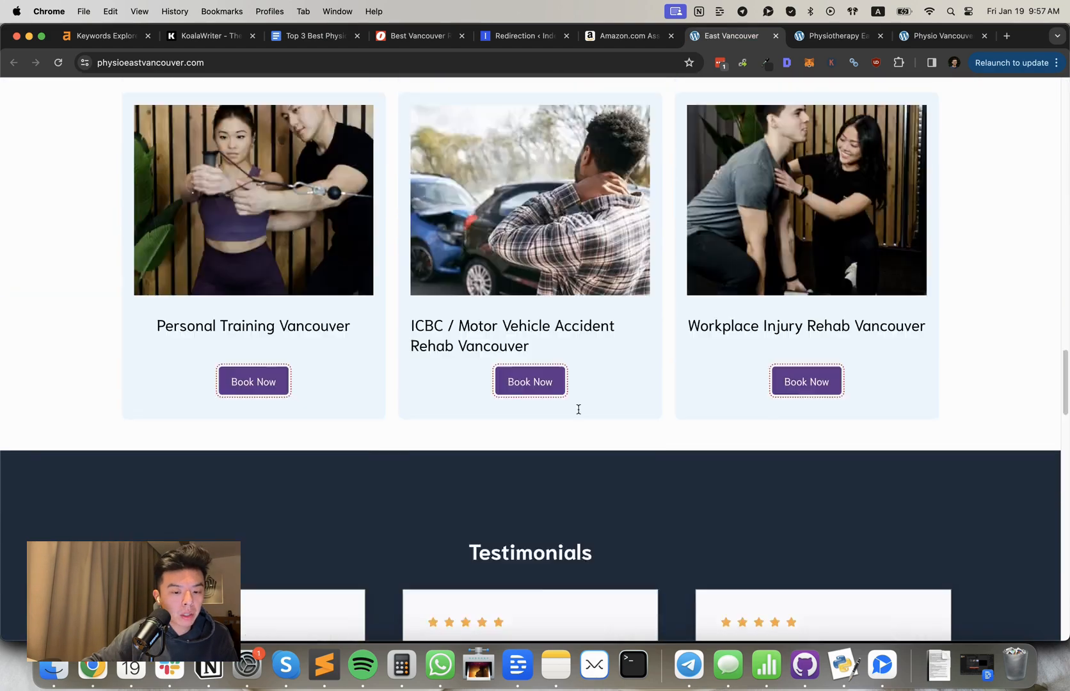
{"action": "scroll", "scroll_direction": "up", "scroll_amount": 3}
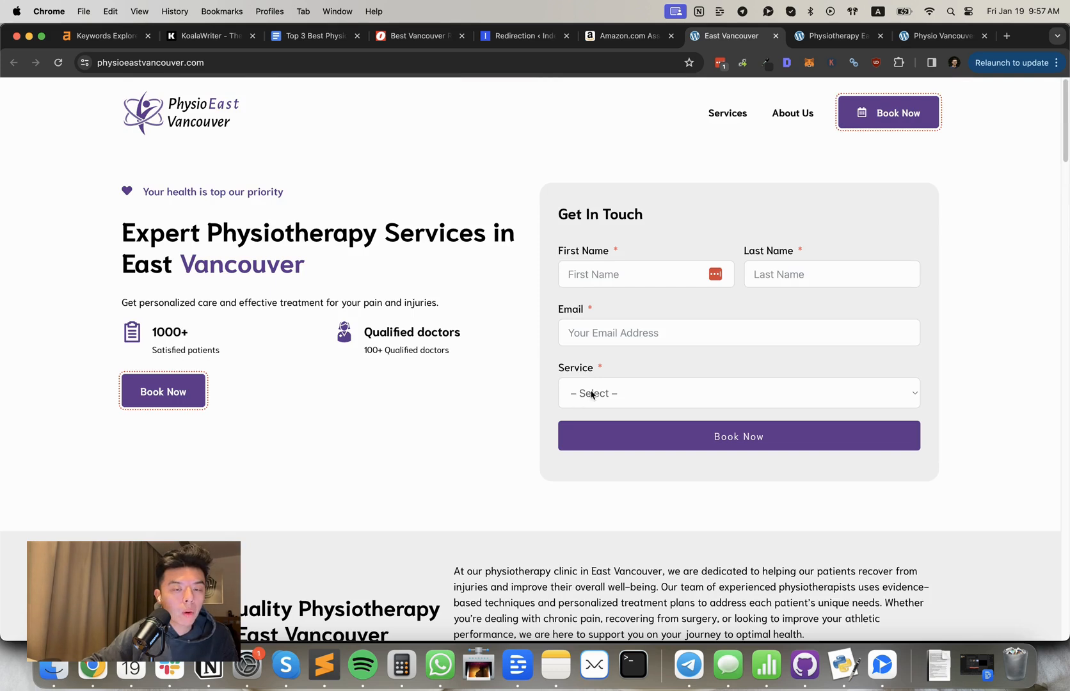
{"action": "mouse_move", "coordinate": [614, 116]}
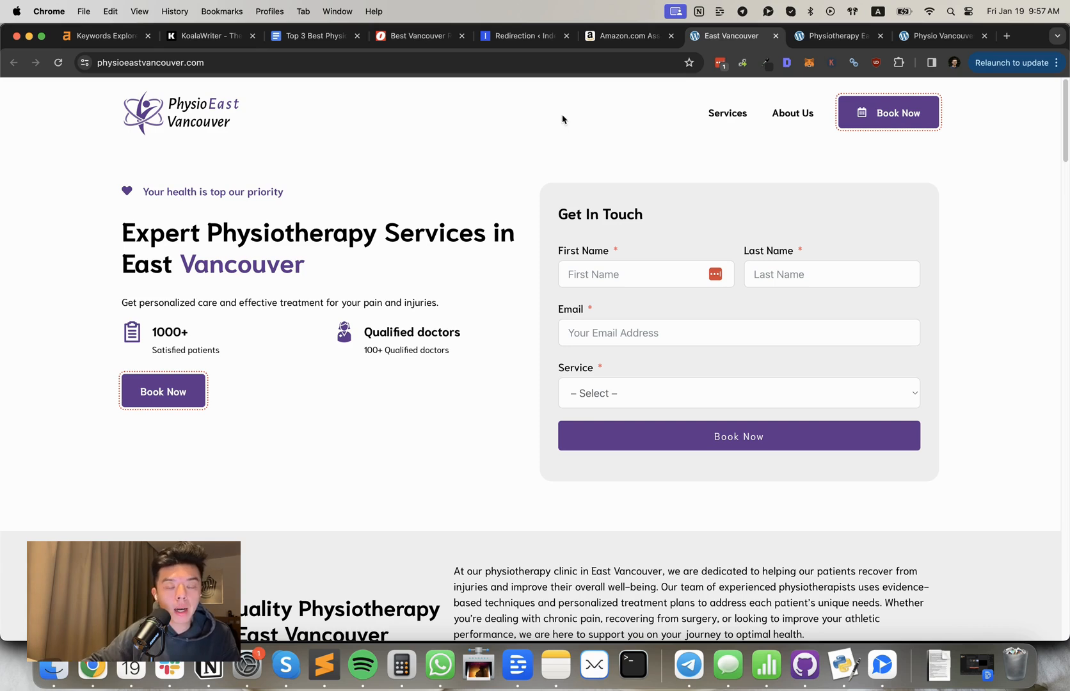
{"action": "mouse_move", "coordinate": [590, 189]}
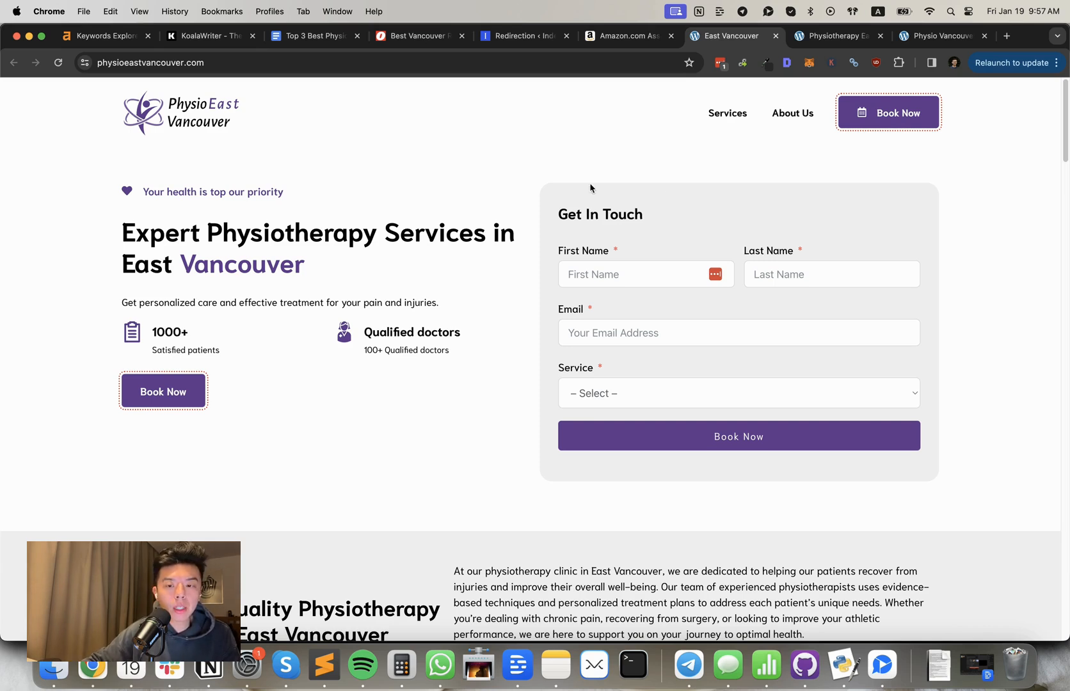
{"action": "mouse_move", "coordinate": [651, 255]}
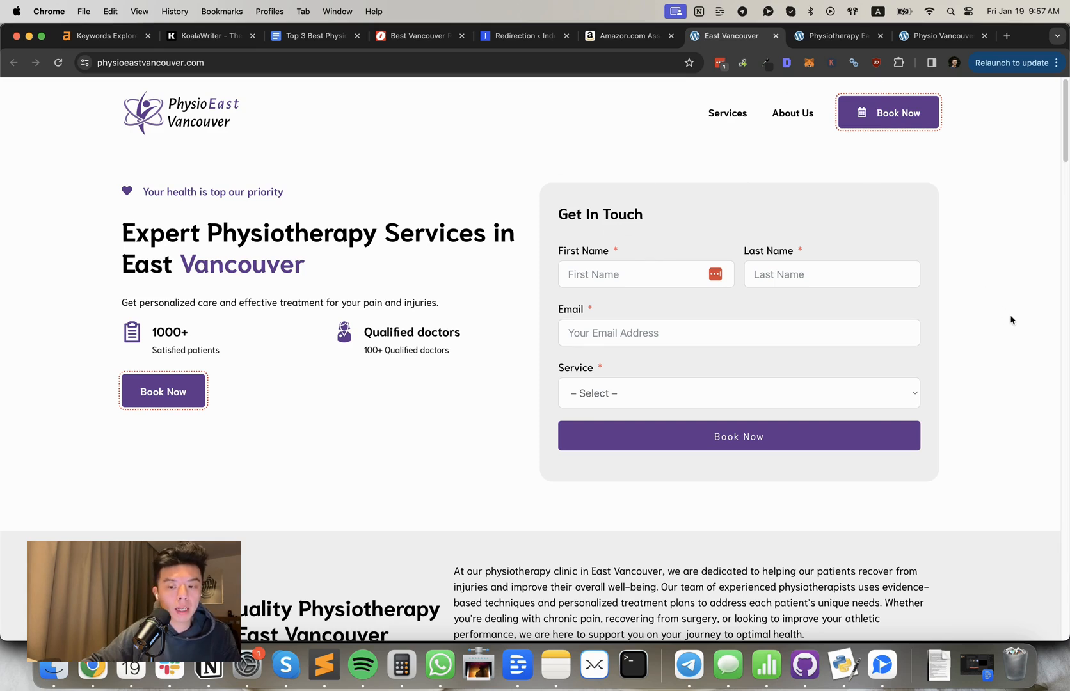
{"action": "mouse_move", "coordinate": [1064, 354]}
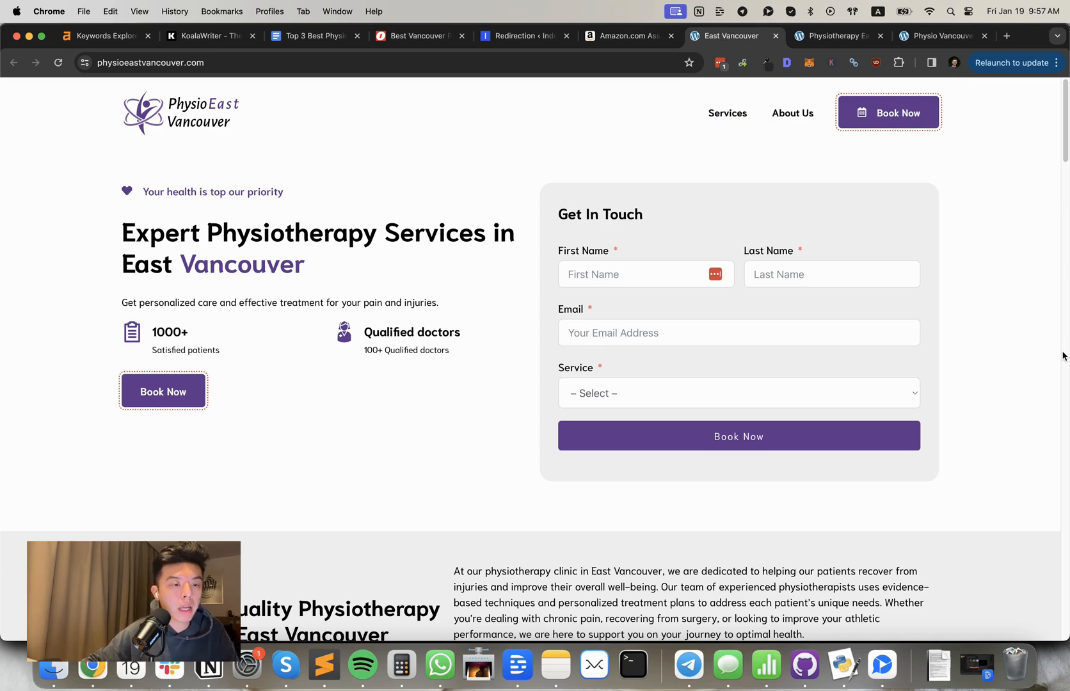
{"action": "left_click", "coordinate": [102, 35]}
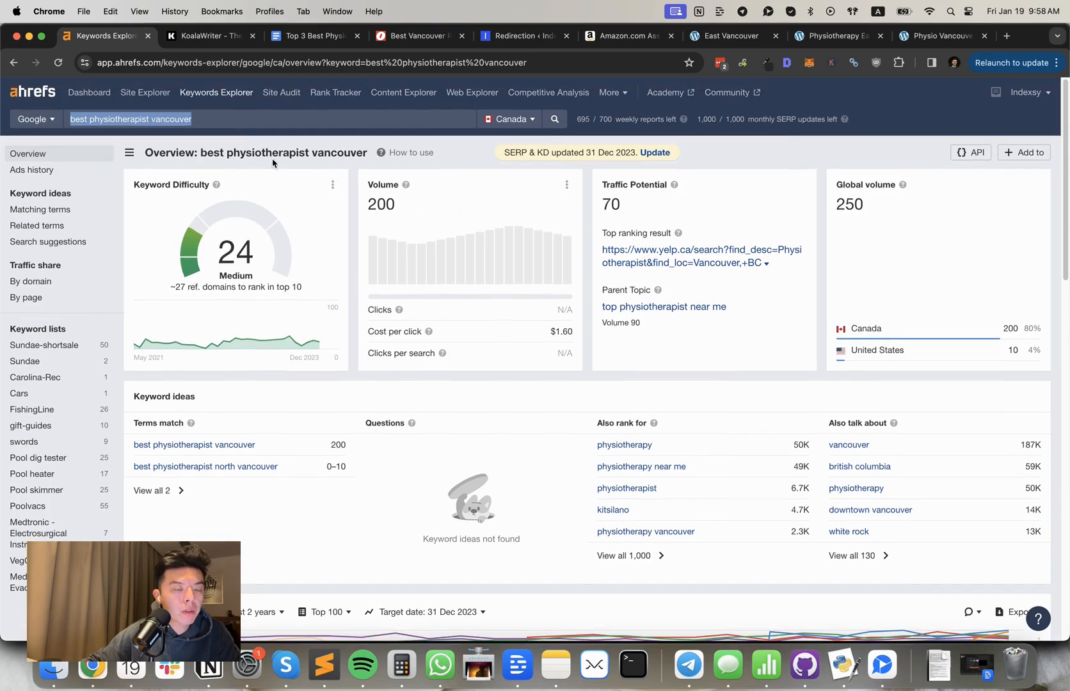
Step: Scroll through the SERP position history and back up to the difficulty 24 / volume 200 metrics
{"action": "scroll", "scroll_direction": "down", "scroll_amount": 3}
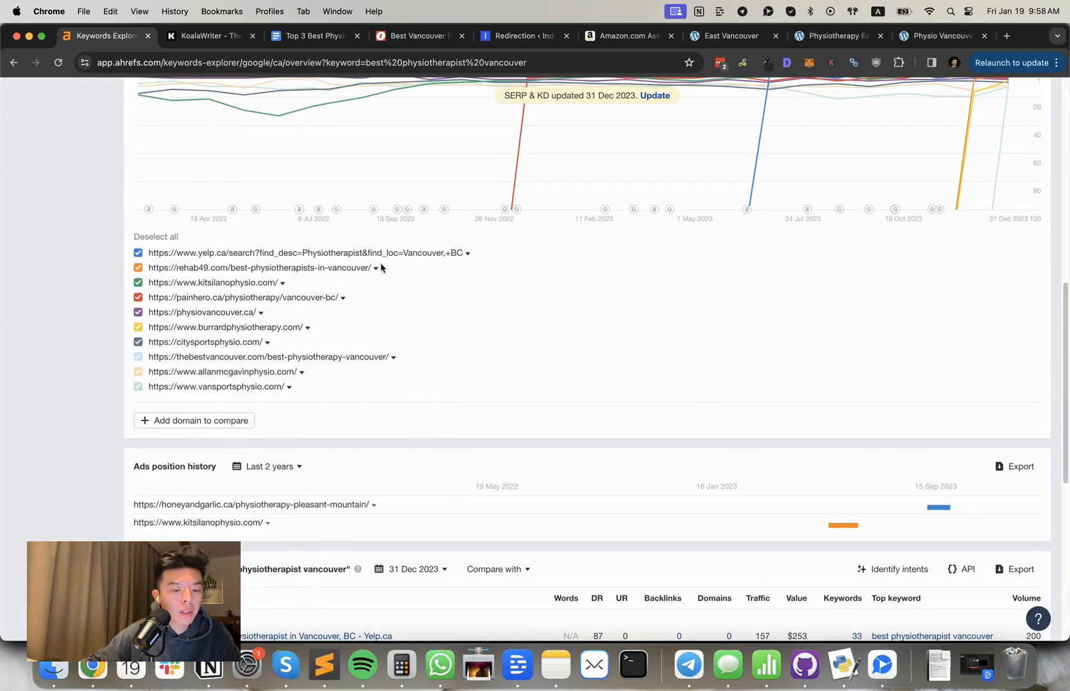
{"action": "scroll", "scroll_direction": "up", "scroll_amount": 3}
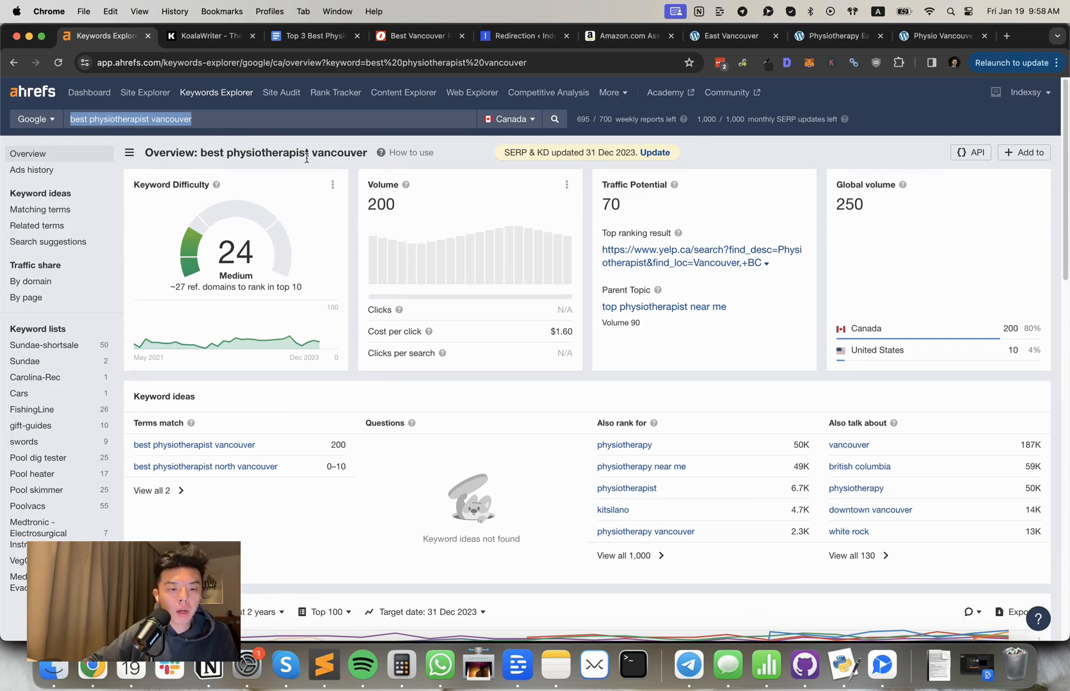
{"action": "mouse_move", "coordinate": [504, 369]}
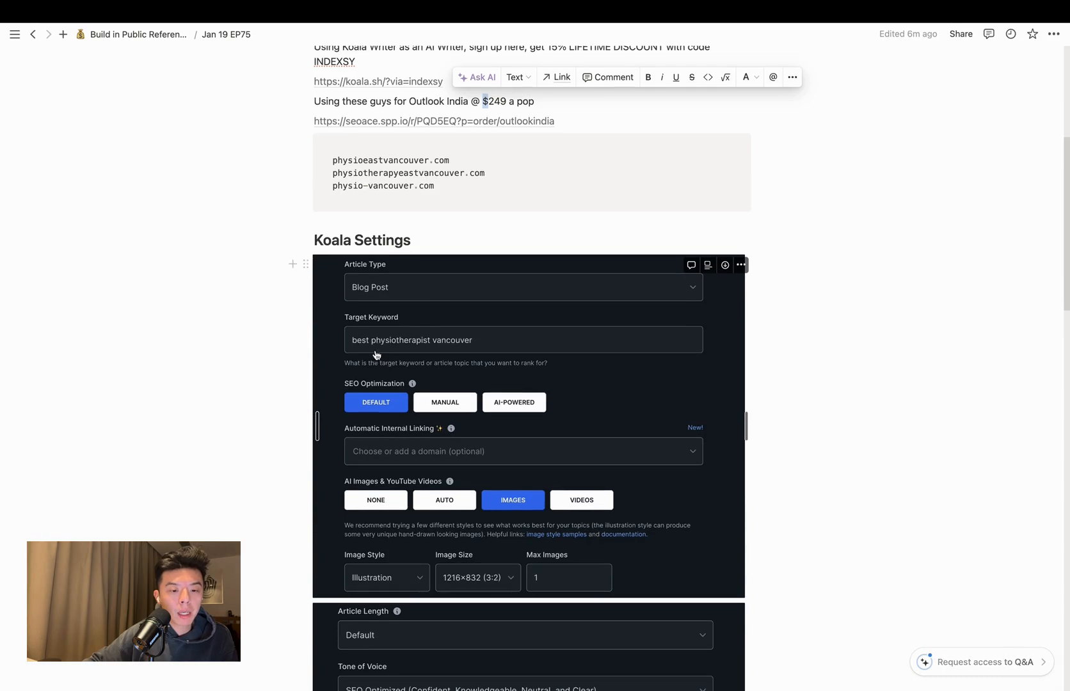
{"action": "mouse_move", "coordinate": [509, 355]}
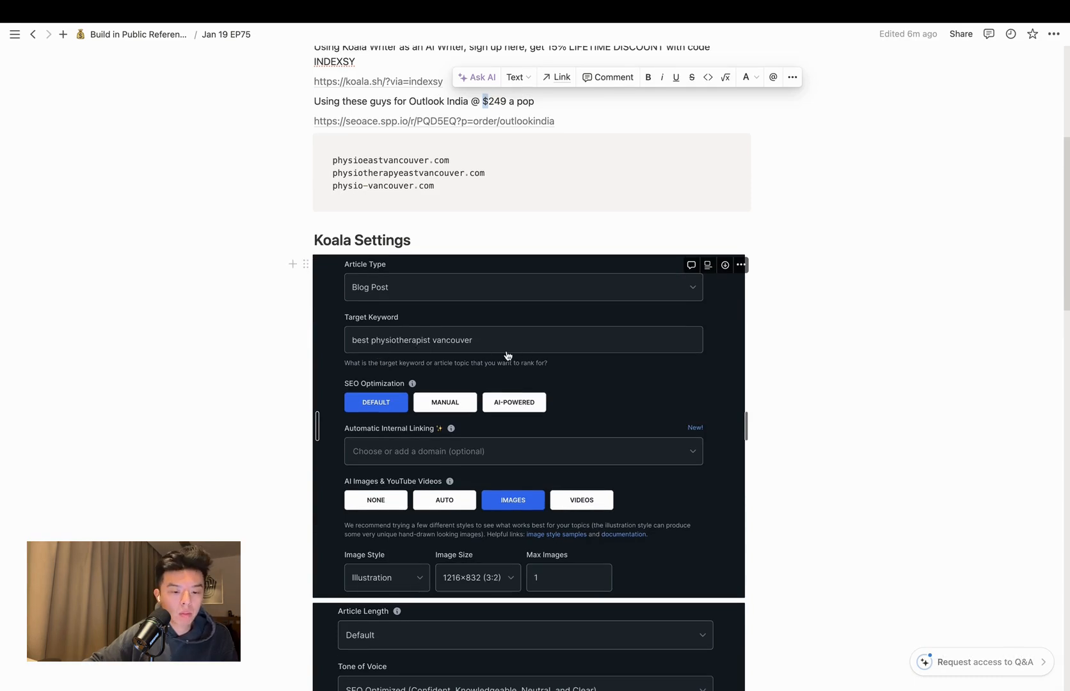
Step: Scroll past the Koala Settings screenshots down to the 'How to use the outline' section listing three clinics
{"action": "scroll", "scroll_direction": "down", "scroll_amount": 3}
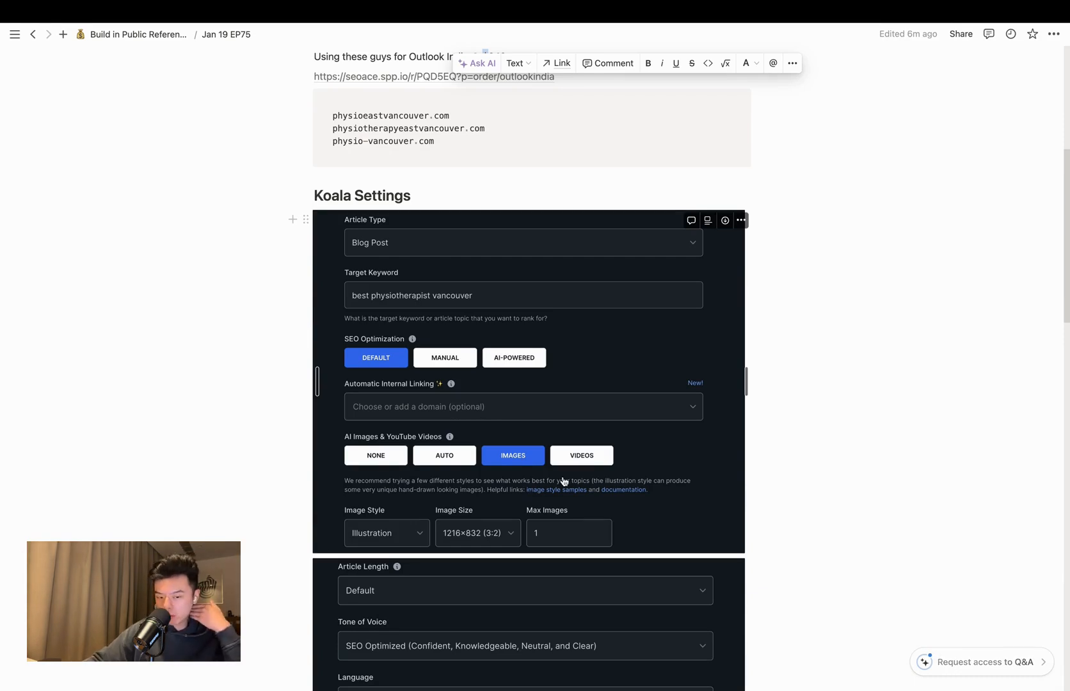
{"action": "scroll", "scroll_direction": "down", "scroll_amount": 3}
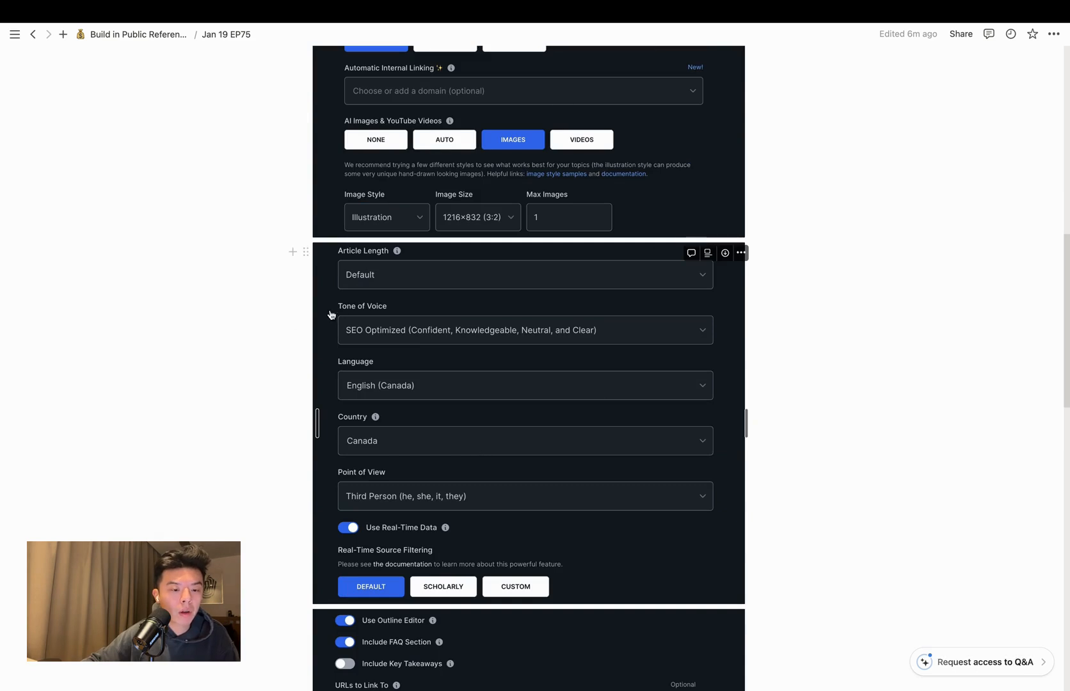
{"action": "mouse_move", "coordinate": [440, 353]}
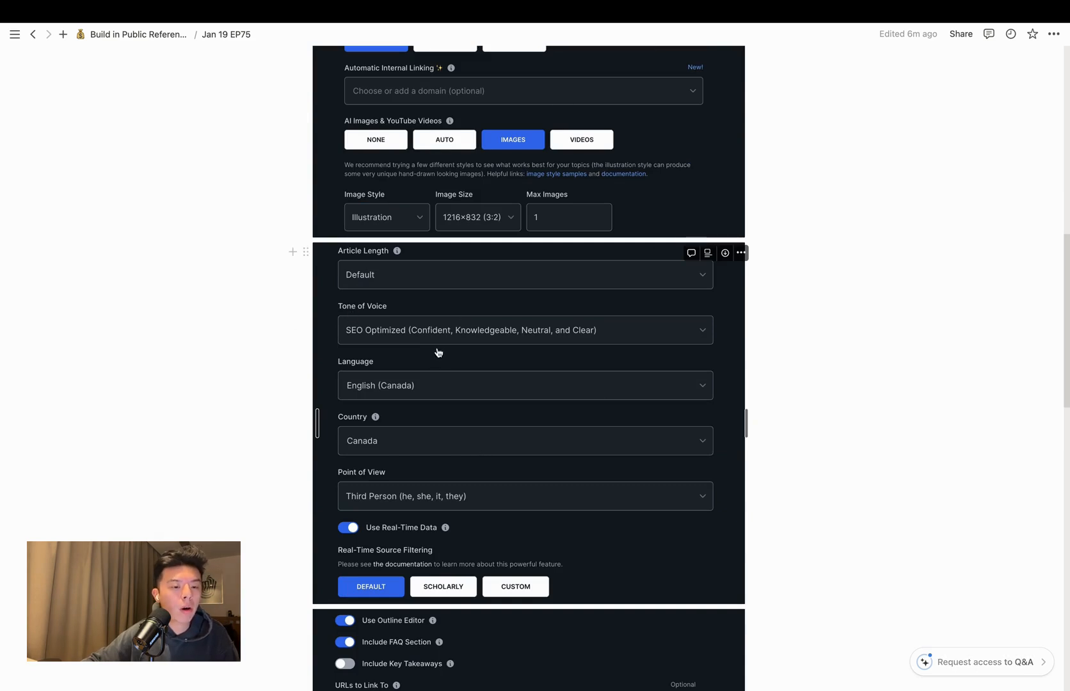
{"action": "mouse_move", "coordinate": [394, 360]}
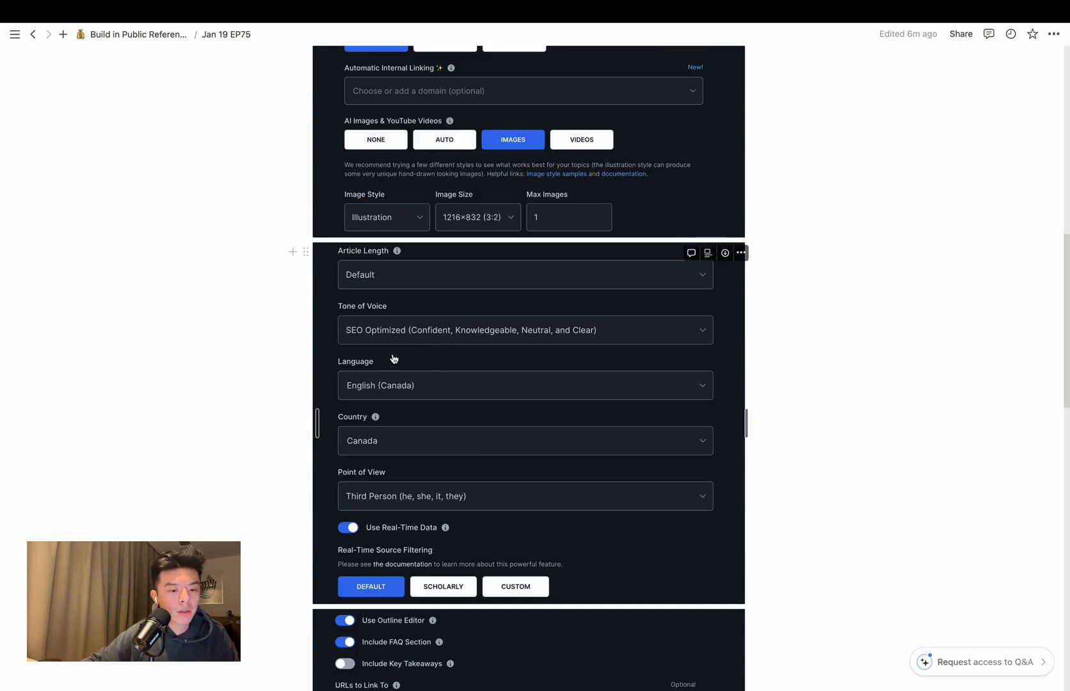
{"action": "mouse_move", "coordinate": [415, 395]}
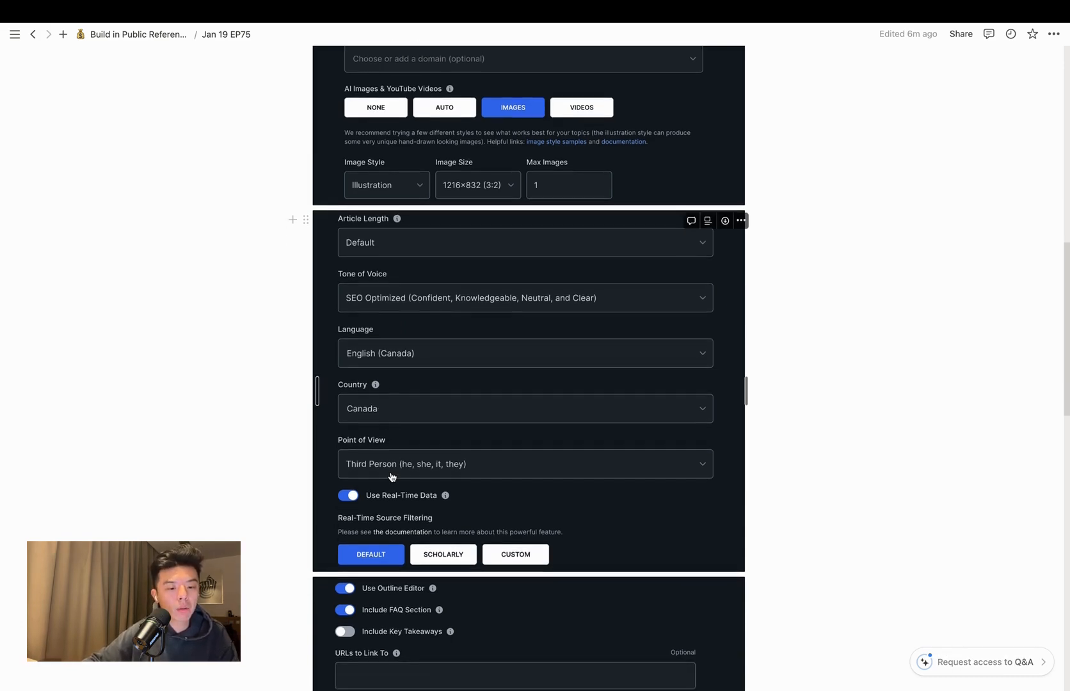
{"action": "scroll", "scroll_direction": "down", "scroll_amount": 3}
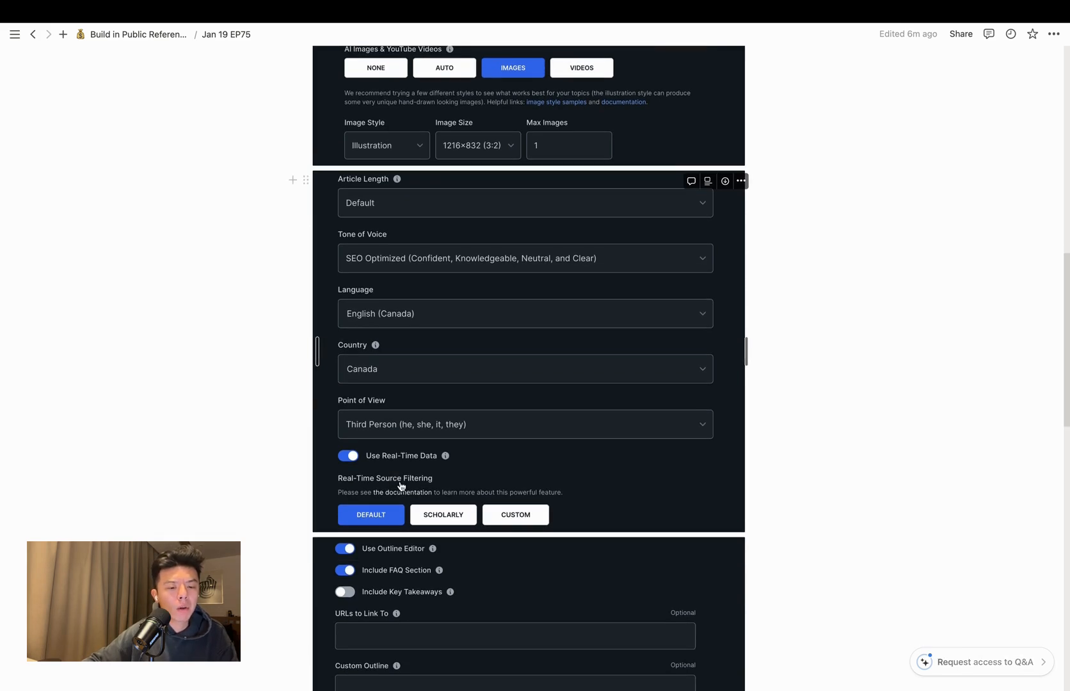
{"action": "scroll", "scroll_direction": "down", "scroll_amount": 3}
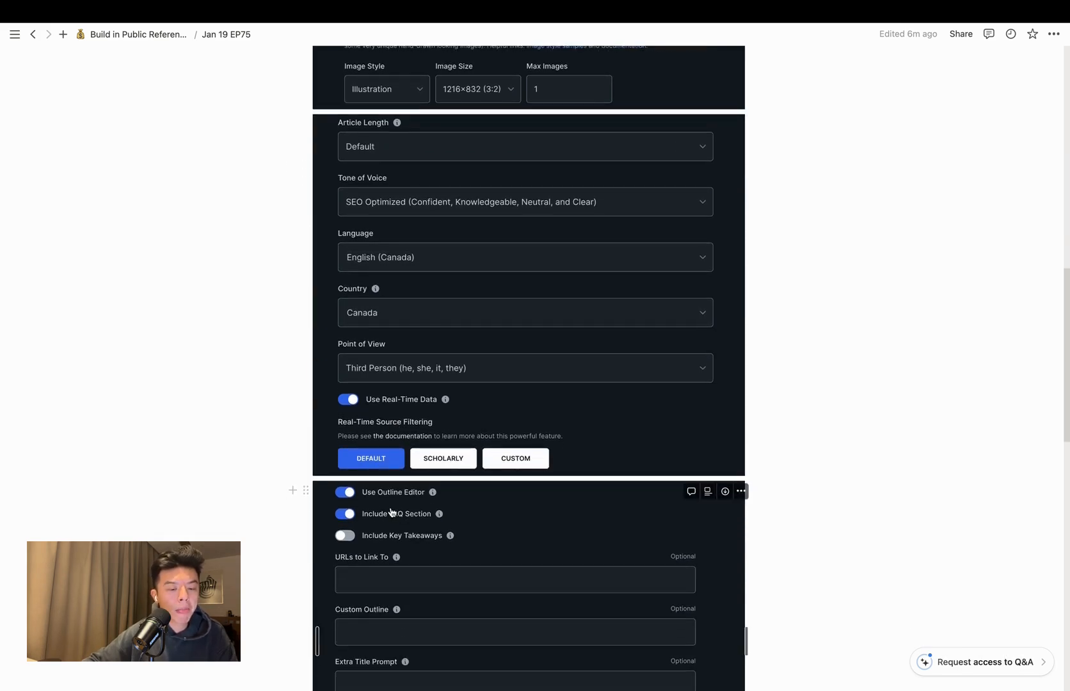
{"action": "scroll", "scroll_direction": "down", "scroll_amount": 3}
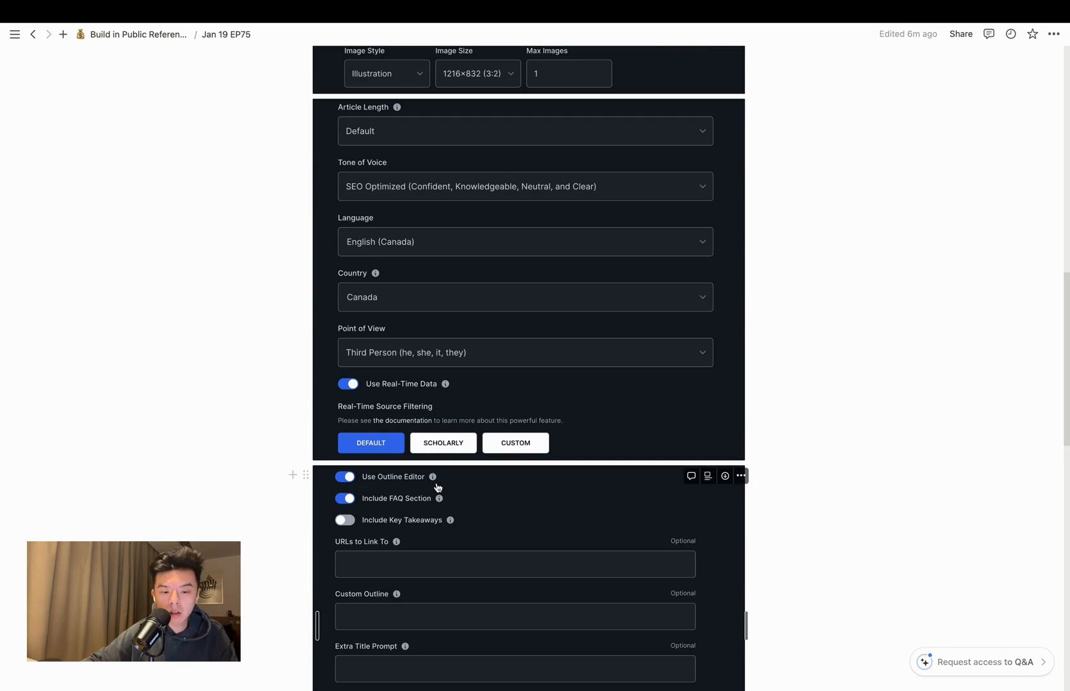
{"action": "scroll", "scroll_direction": "down", "scroll_amount": 3}
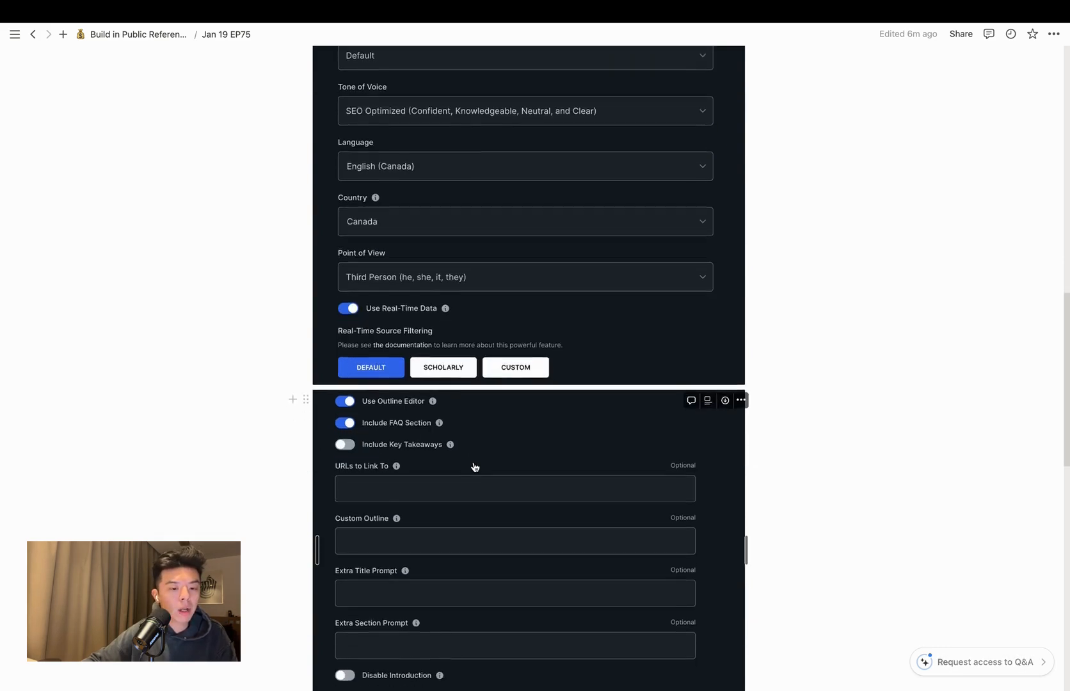
{"action": "scroll", "scroll_direction": "down", "scroll_amount": 3}
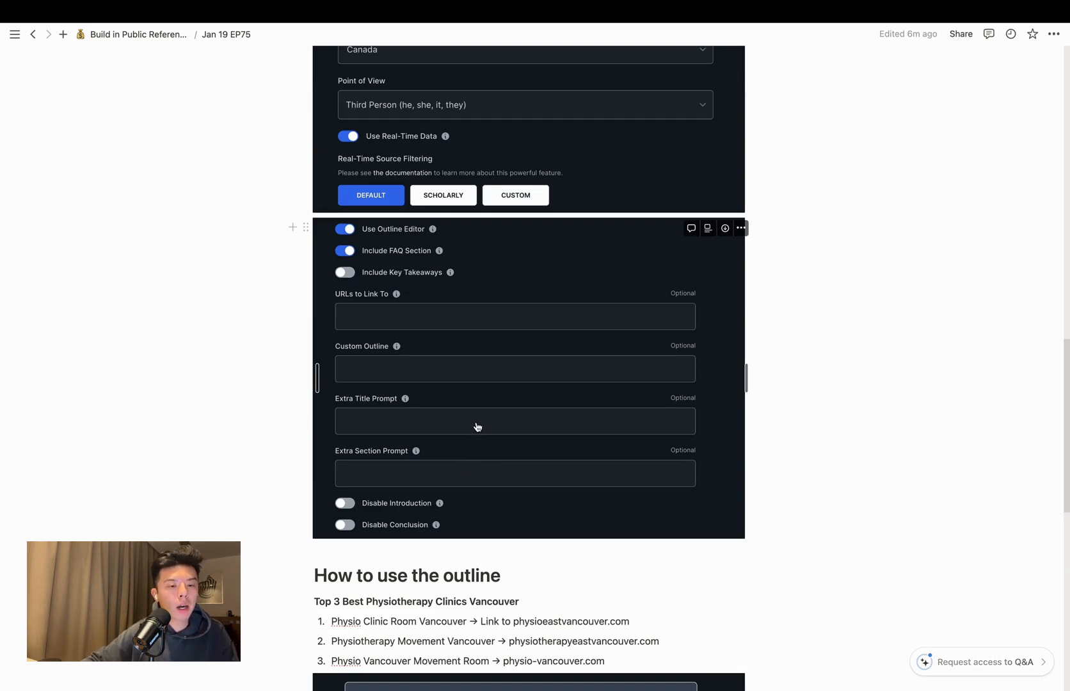
{"action": "scroll", "scroll_direction": "down", "scroll_amount": 3}
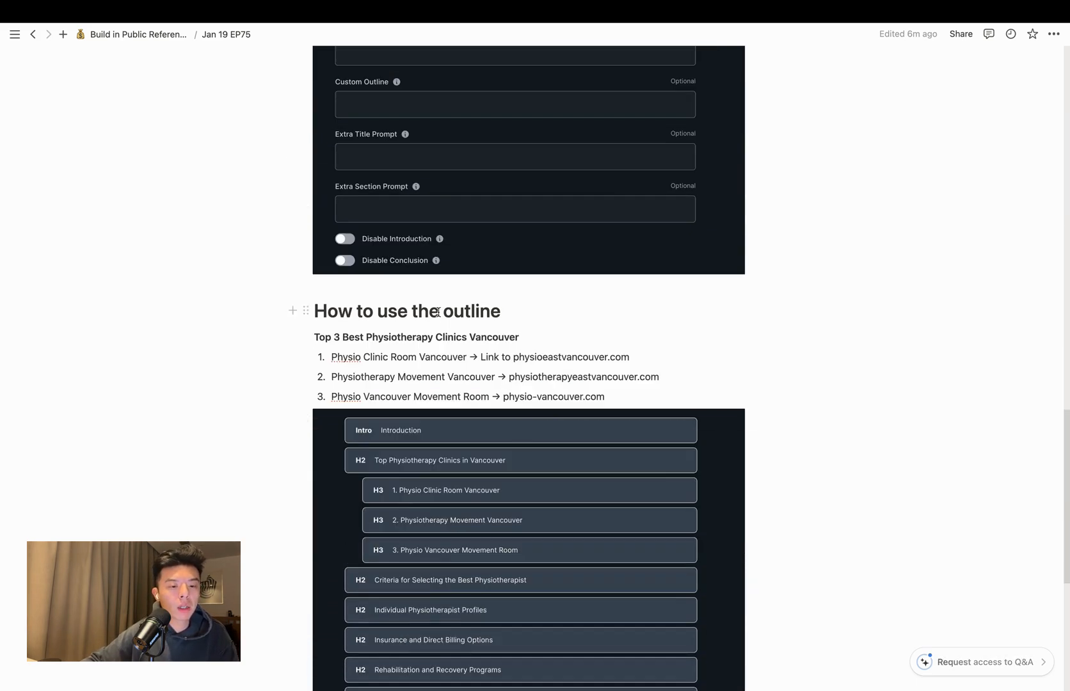
{"action": "scroll", "scroll_direction": "down", "scroll_amount": 3}
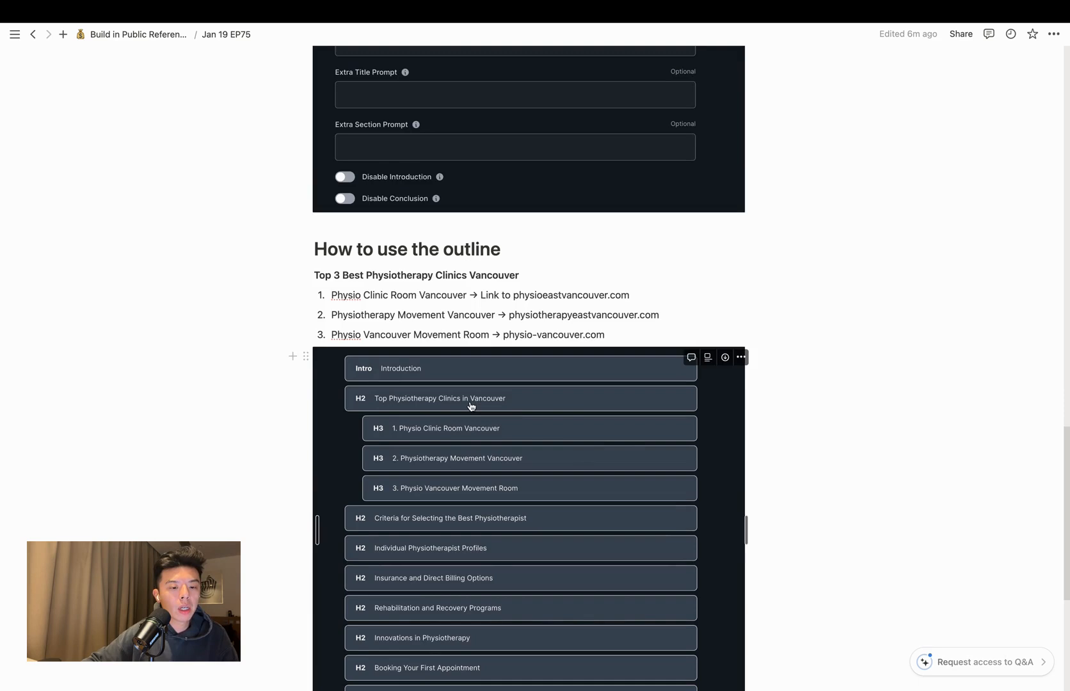
{"action": "mouse_move", "coordinate": [427, 494]}
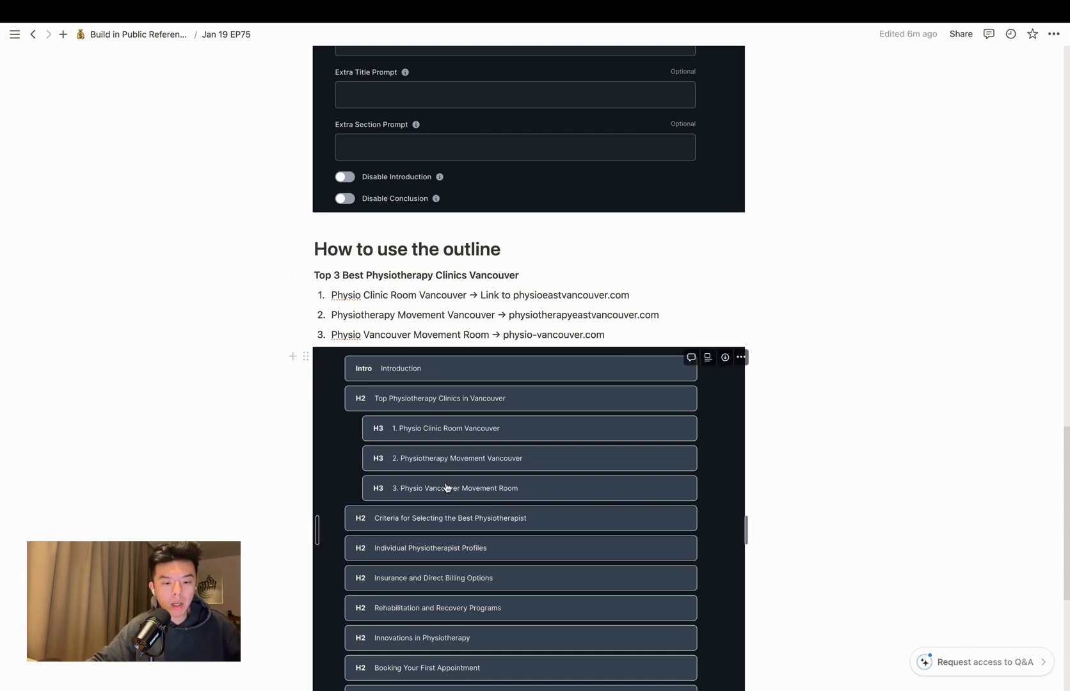
{"action": "mouse_move", "coordinate": [465, 464]}
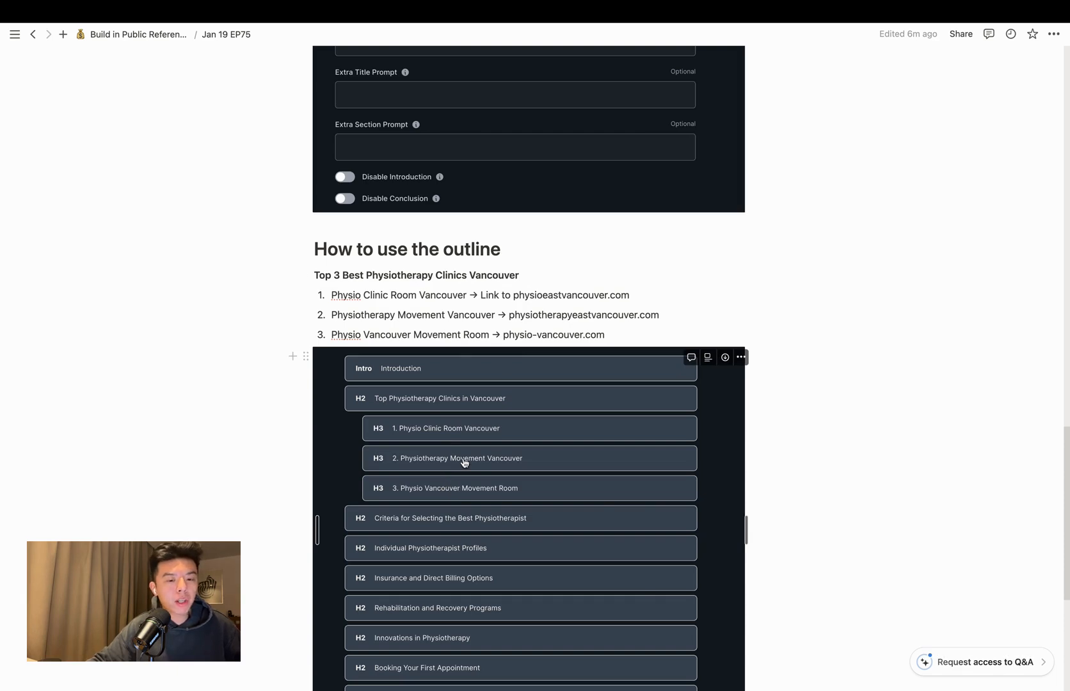
{"action": "mouse_move", "coordinate": [516, 335]}
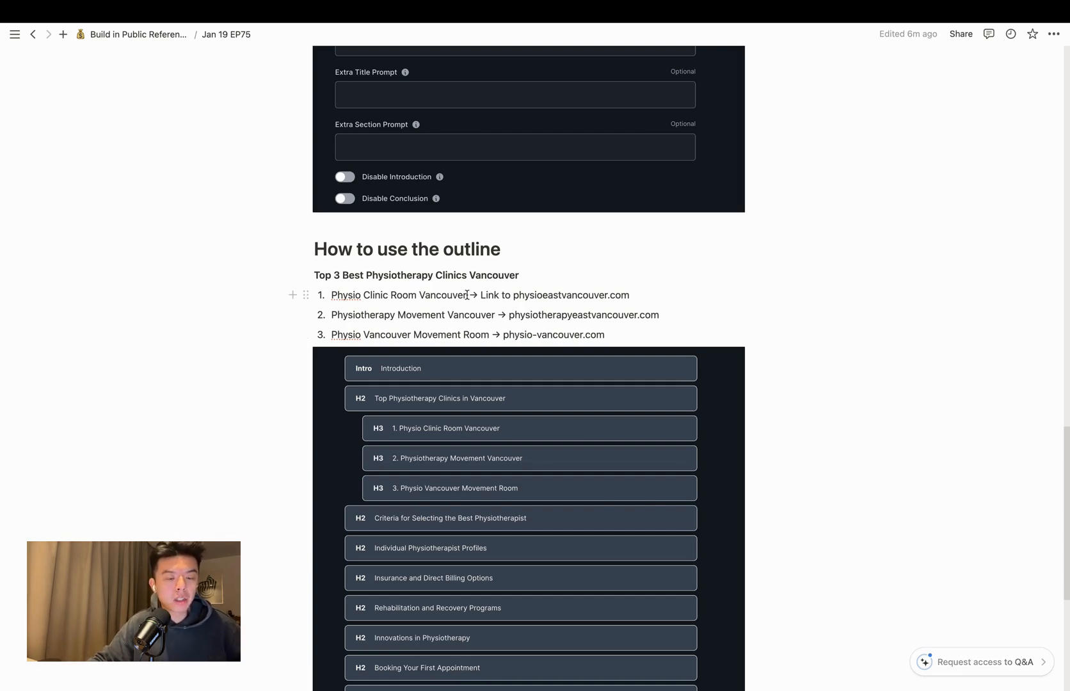
{"action": "mouse_move", "coordinate": [398, 315]}
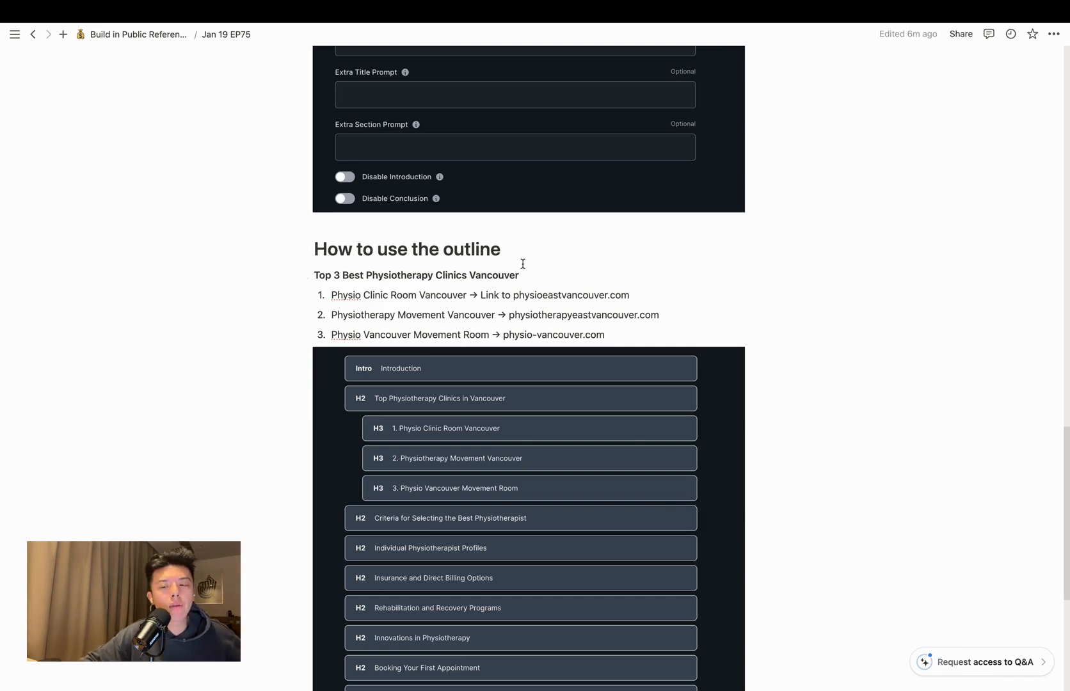
{"action": "scroll", "scroll_direction": "down", "scroll_amount": 3}
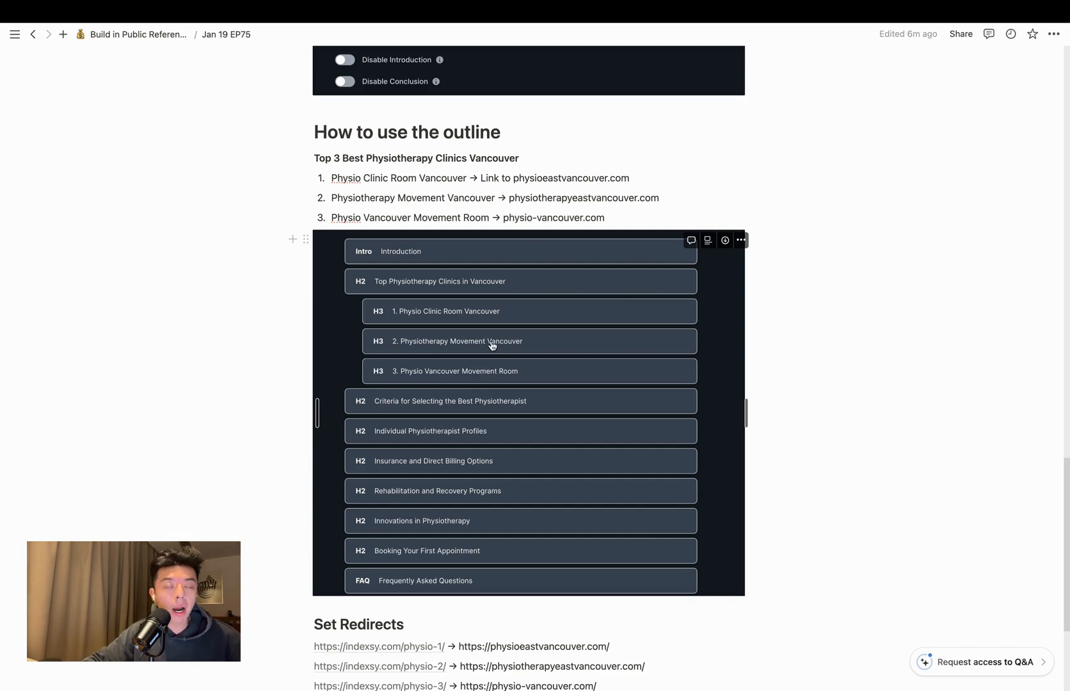
{"action": "scroll", "scroll_direction": "down", "scroll_amount": 3}
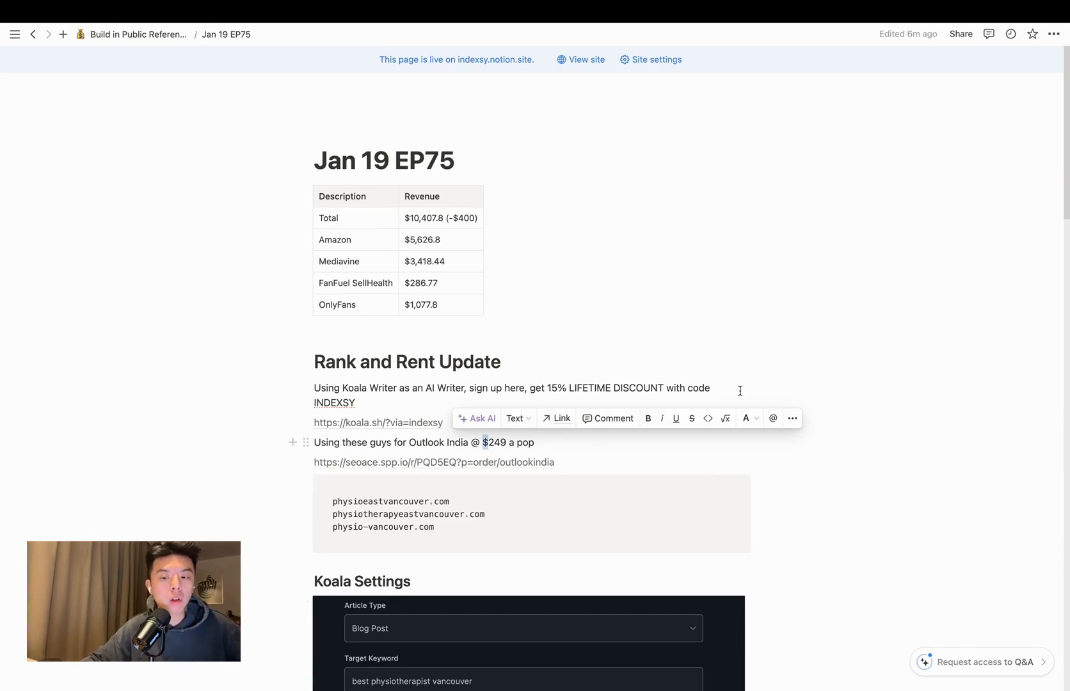
Step: Switch from the Notion notes to the 'Top 3 Best Physiotherapist in Vancouver' Google Doc tab
{"action": "scroll", "scroll_direction": "down", "scroll_amount": 3}
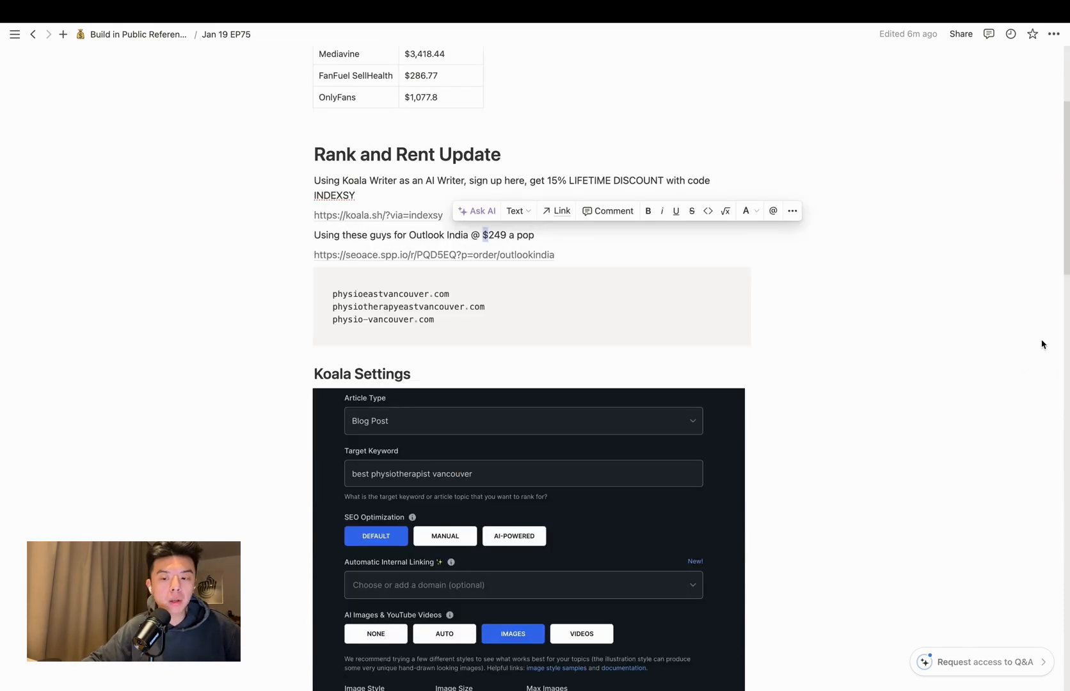
{"action": "left_click", "coordinate": [309, 35]}
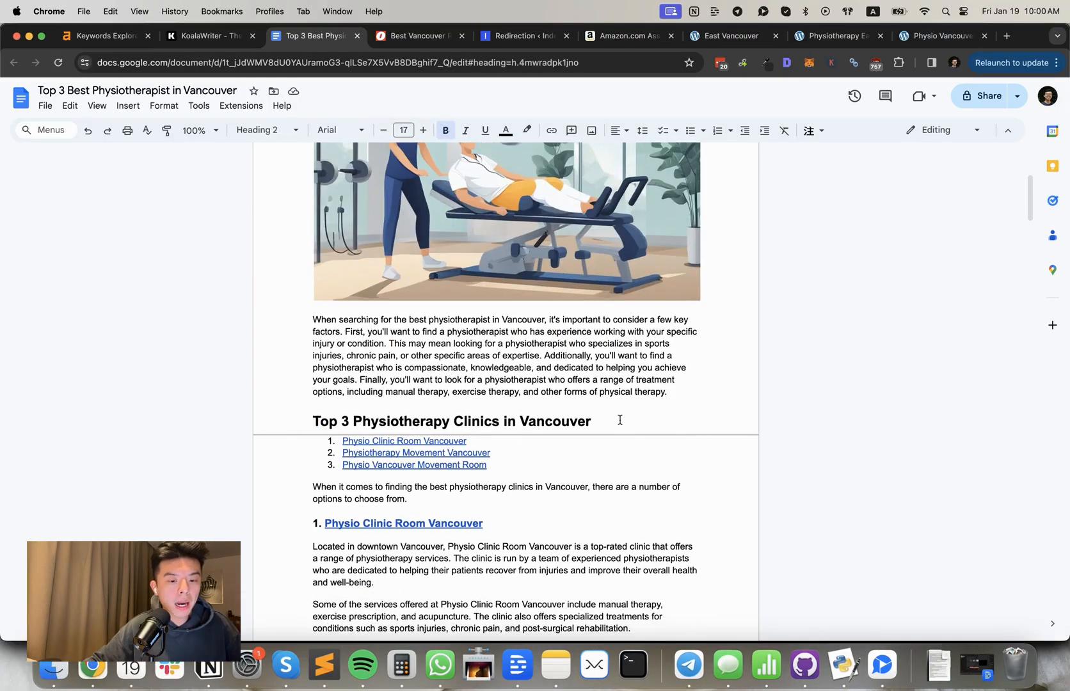
Step: Read through the three clinic sections and selection criteria down to Individual Physiotherapist Profiles
{"action": "left_click_drag", "start_coordinate": [339, 421], "coordinate": [591, 421]}
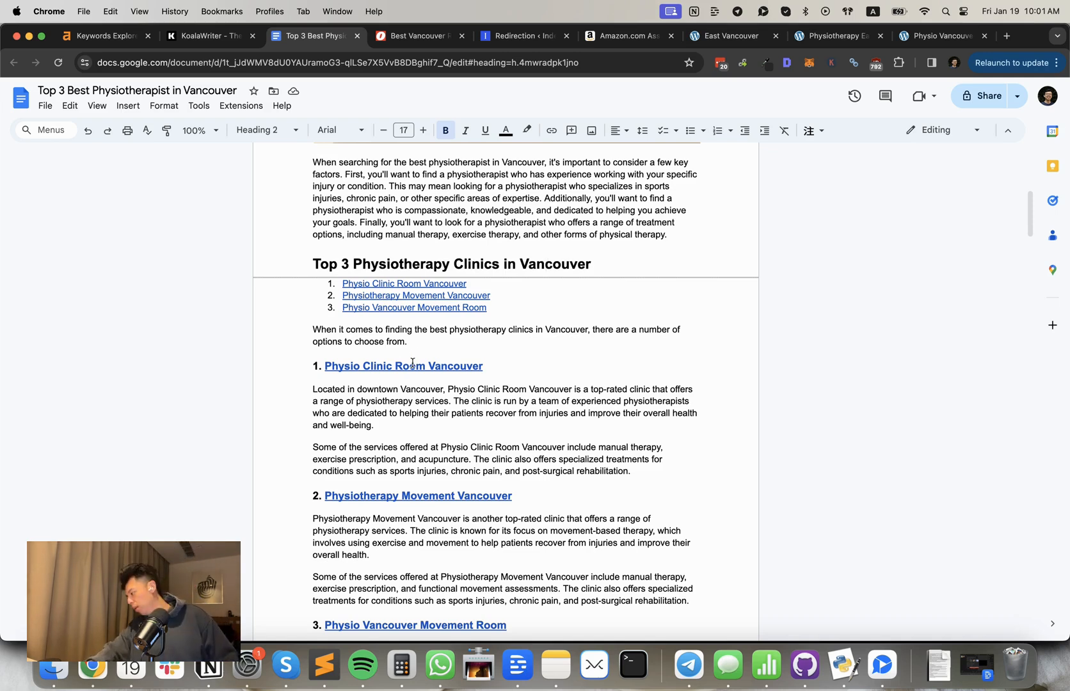
{"action": "scroll", "scroll_direction": "down", "scroll_amount": 3}
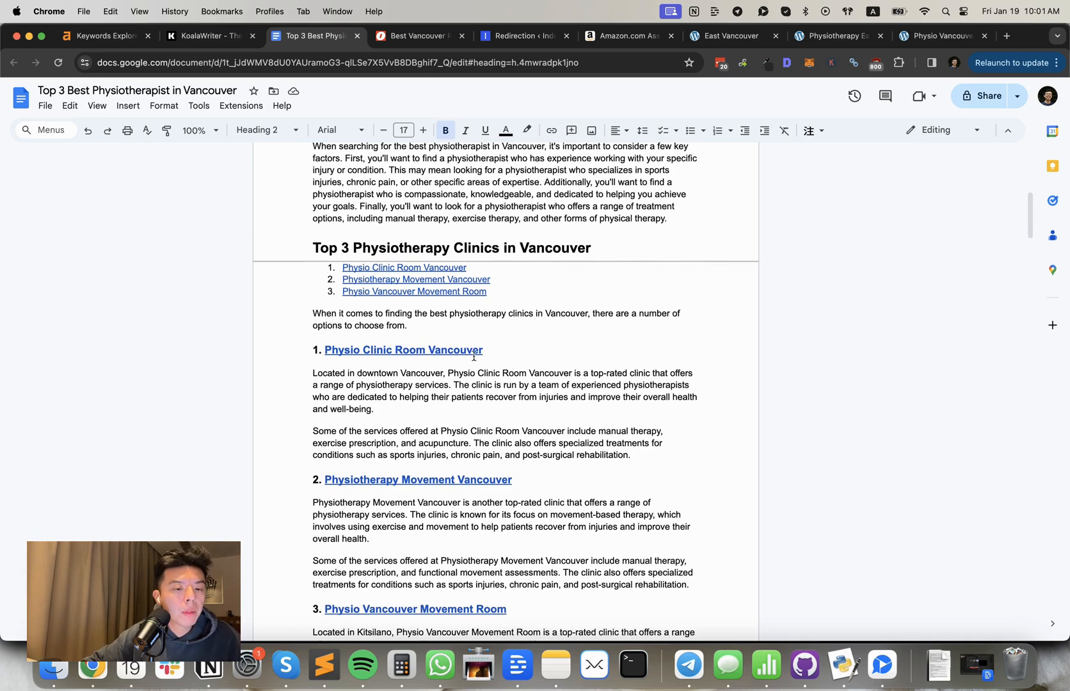
{"action": "scroll", "scroll_direction": "down", "scroll_amount": 3}
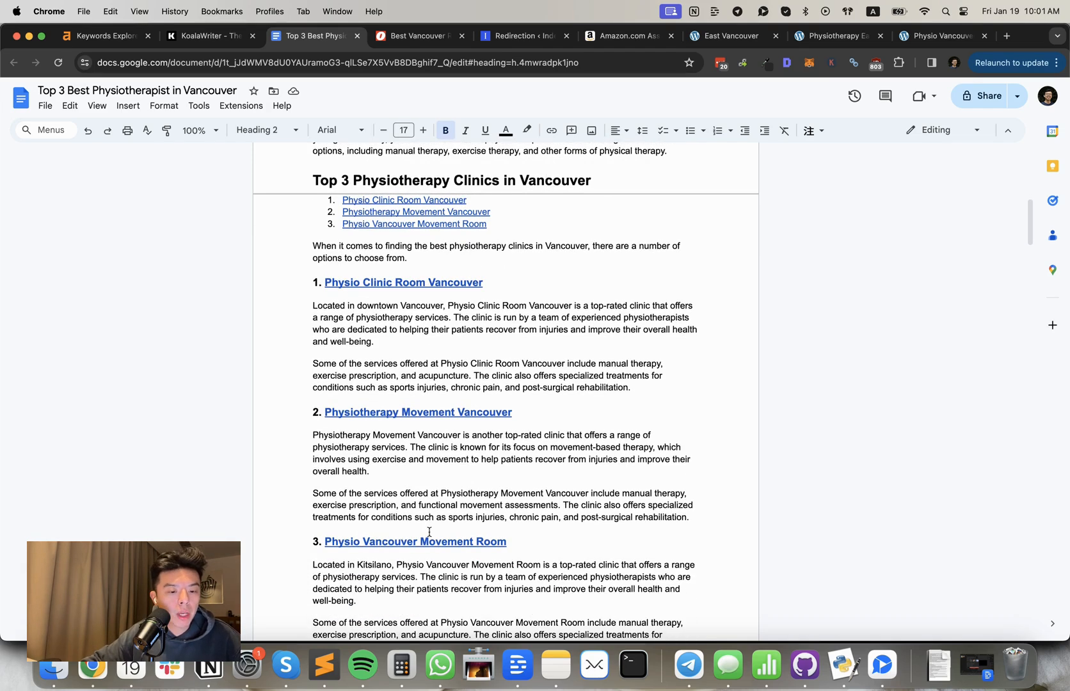
{"action": "scroll", "scroll_direction": "down", "scroll_amount": 3}
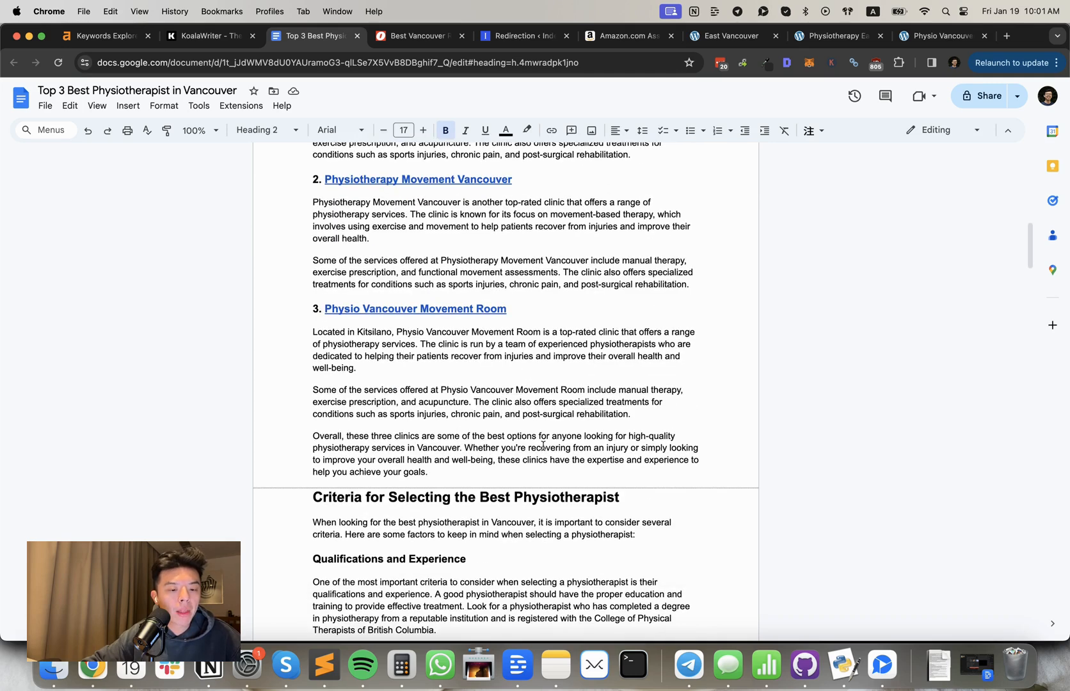
{"action": "scroll", "scroll_direction": "down", "scroll_amount": 3}
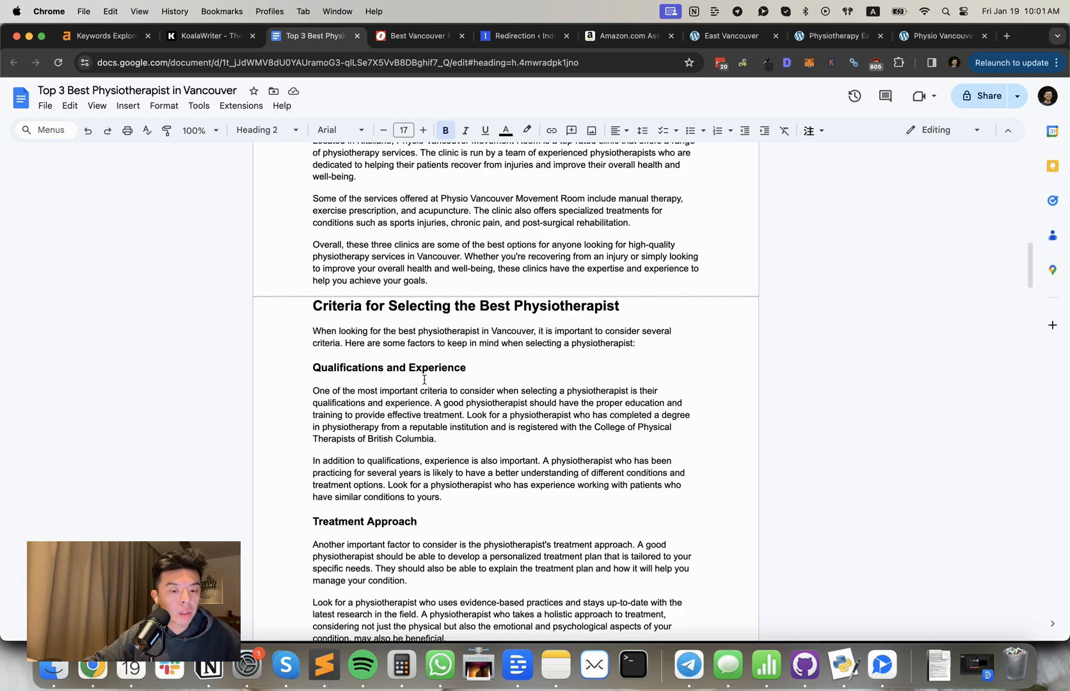
{"action": "scroll", "scroll_direction": "down", "scroll_amount": 3}
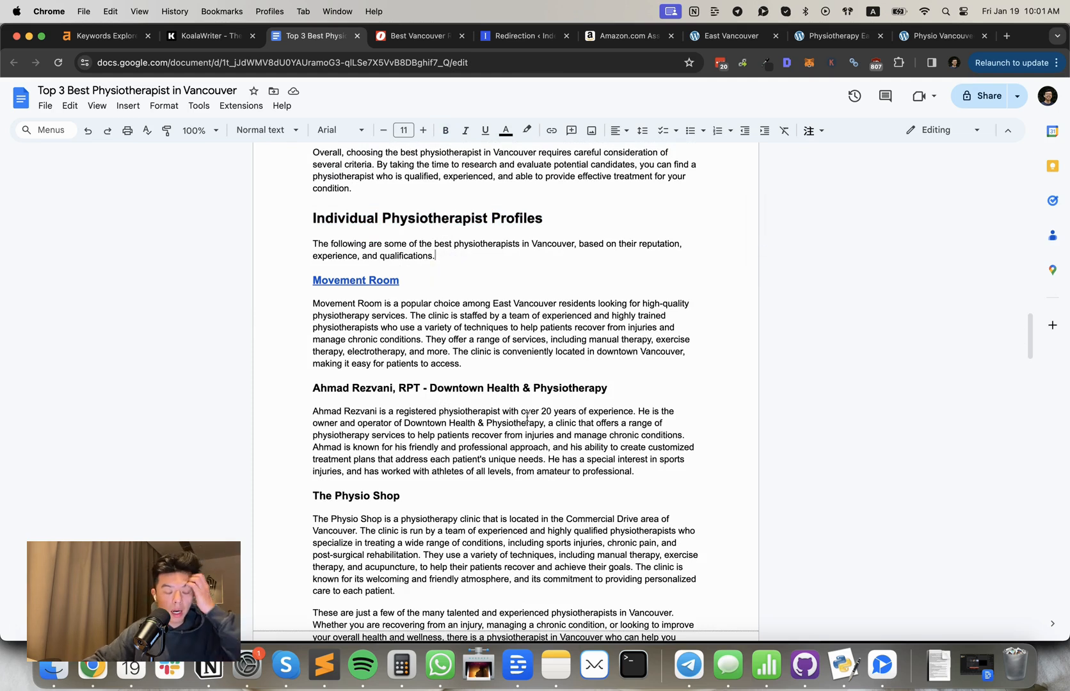
{"action": "mouse_move", "coordinate": [498, 335]}
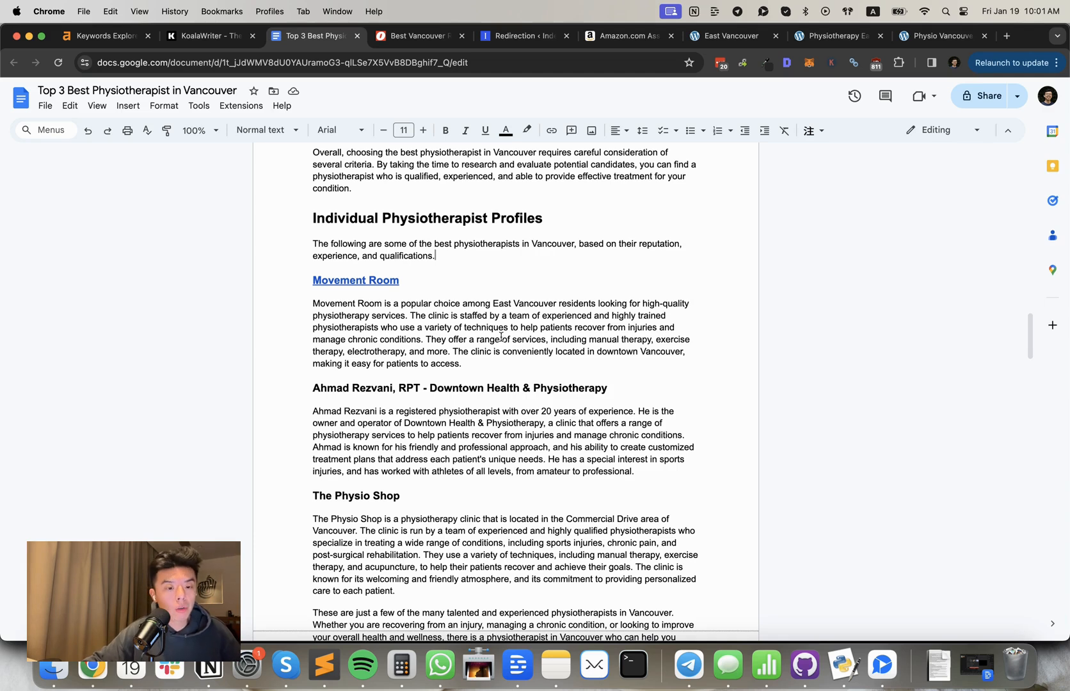
{"action": "left_click", "coordinate": [354, 279]}
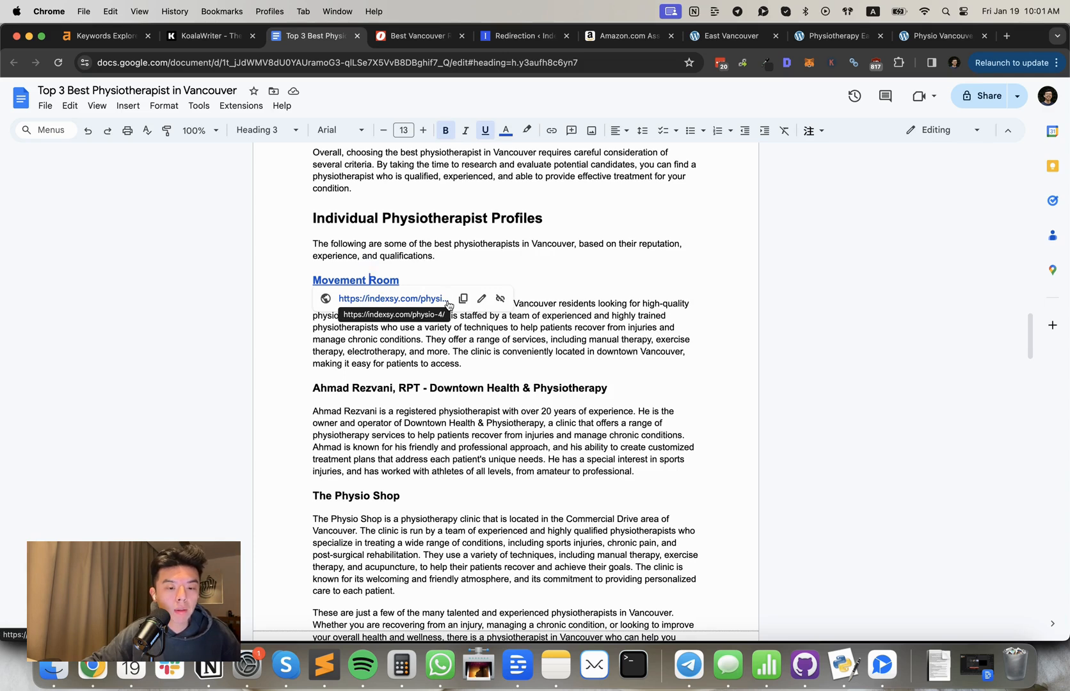
{"action": "left_click", "coordinate": [435, 256]}
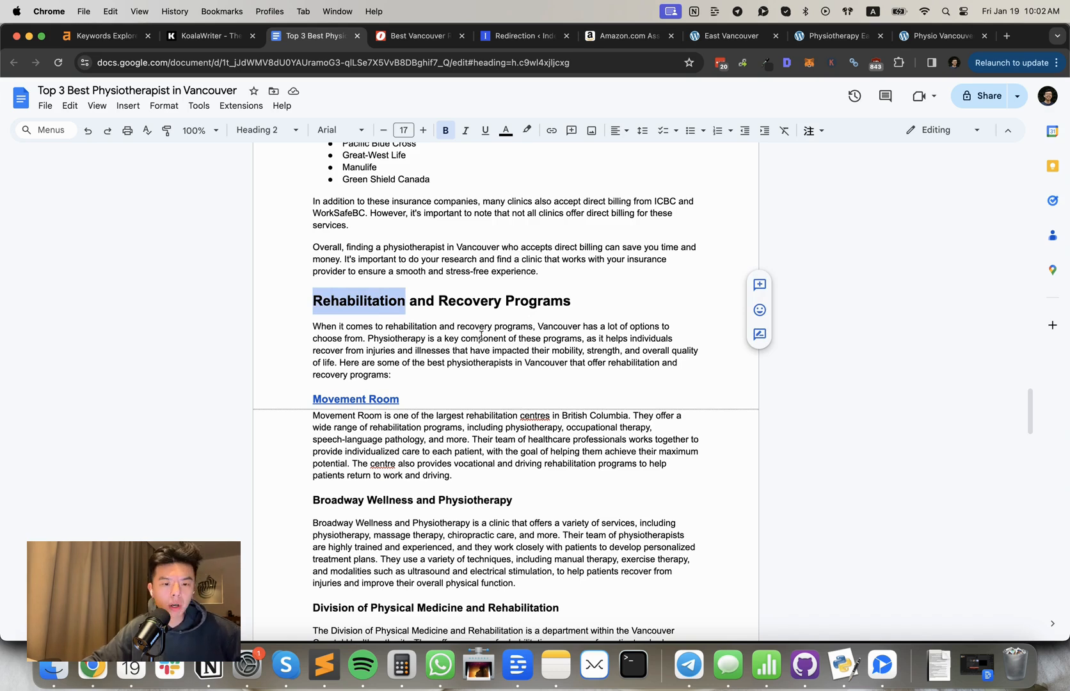
{"action": "scroll", "scroll_direction": "down", "scroll_amount": 3}
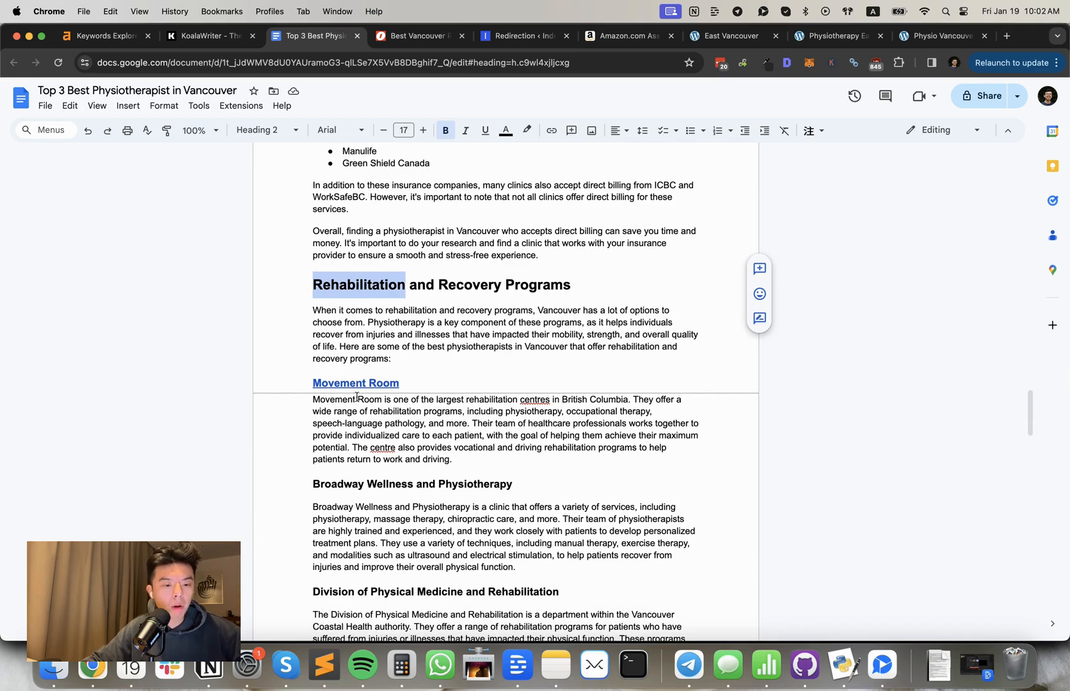
{"action": "scroll", "scroll_direction": "down", "scroll_amount": 3}
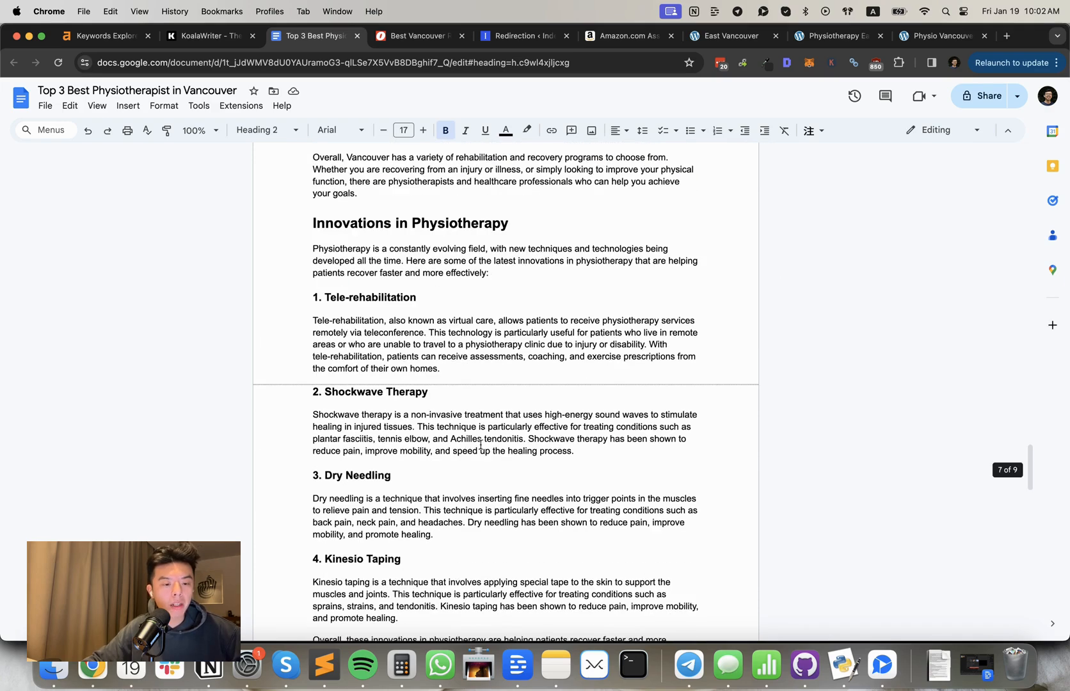
{"action": "scroll", "scroll_direction": "down", "scroll_amount": 3}
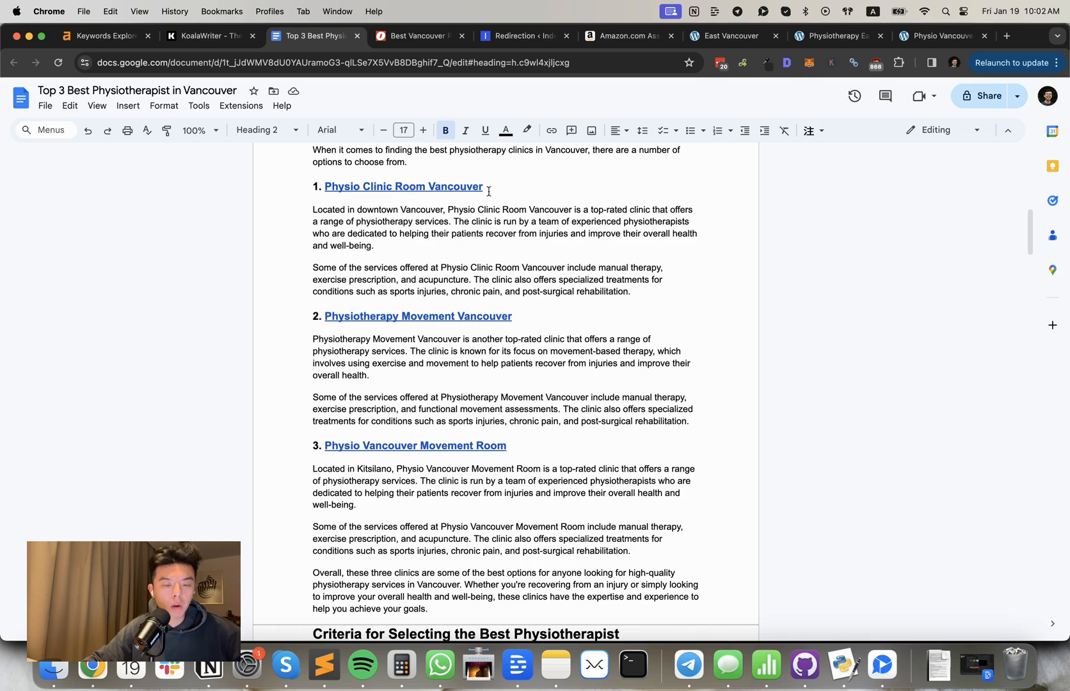
Step: Read the article down through its final FAQ question, then bring up the YouTube Studio dashboard
{"action": "scroll", "scroll_direction": "down", "scroll_amount": 3}
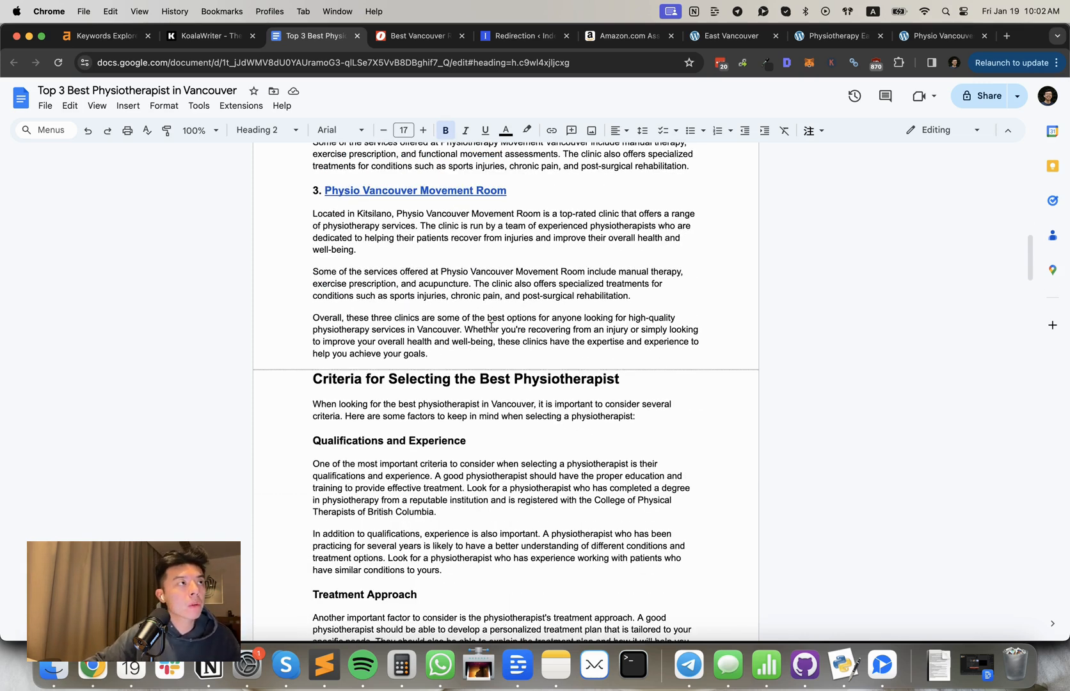
{"action": "scroll", "scroll_direction": "down", "scroll_amount": 3}
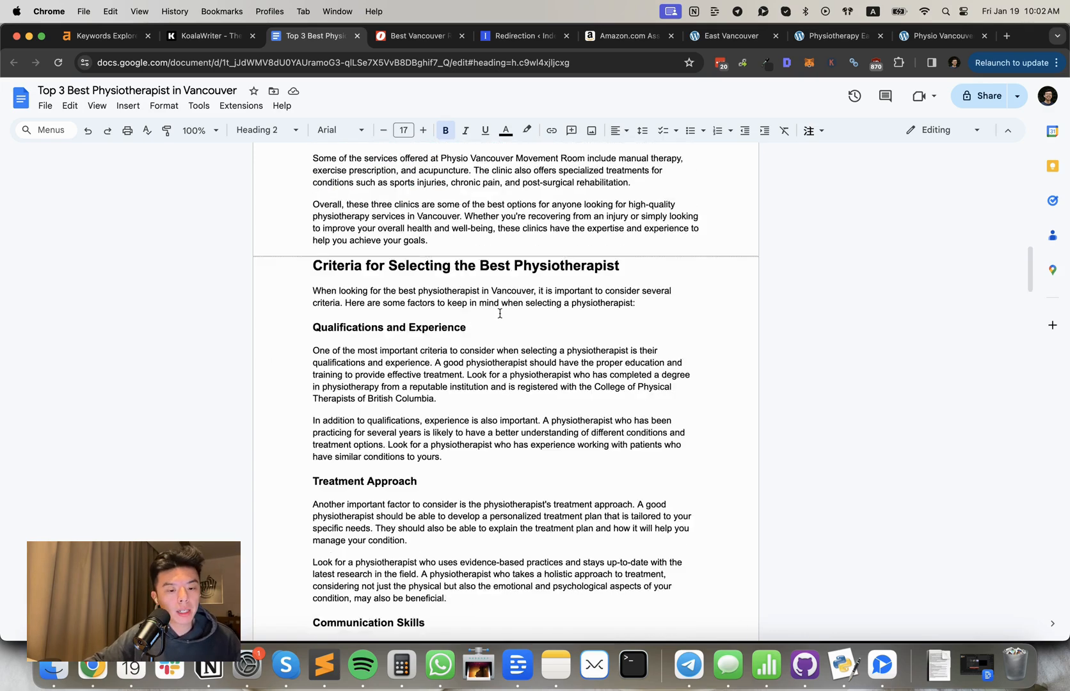
{"action": "scroll", "scroll_direction": "down", "scroll_amount": 3}
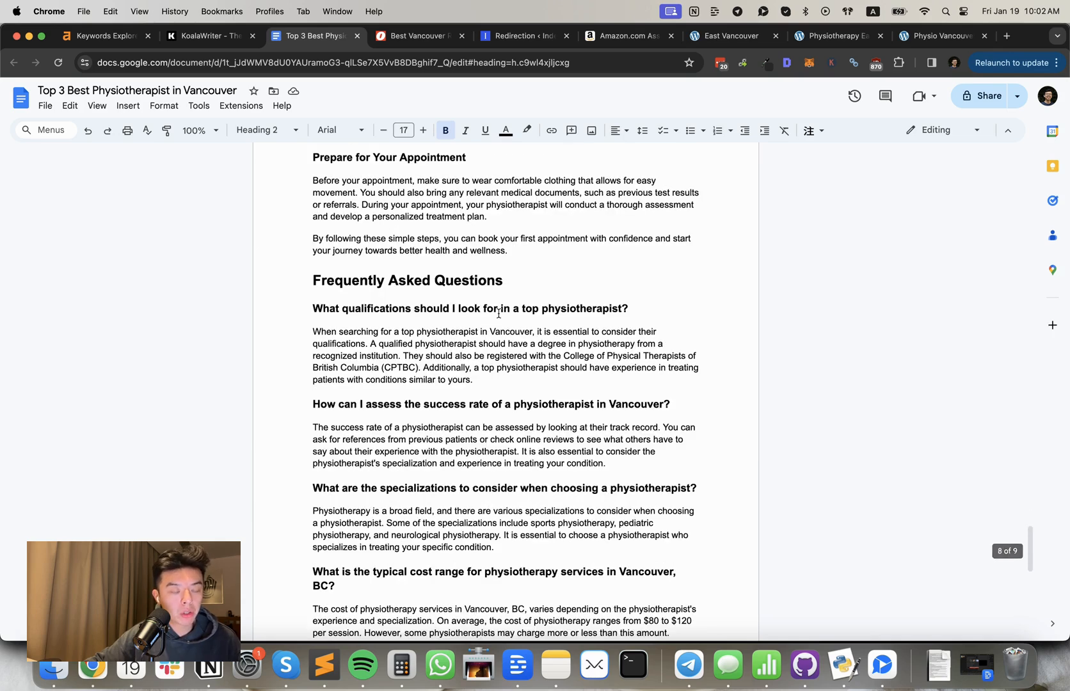
{"action": "scroll", "scroll_direction": "down", "scroll_amount": 3}
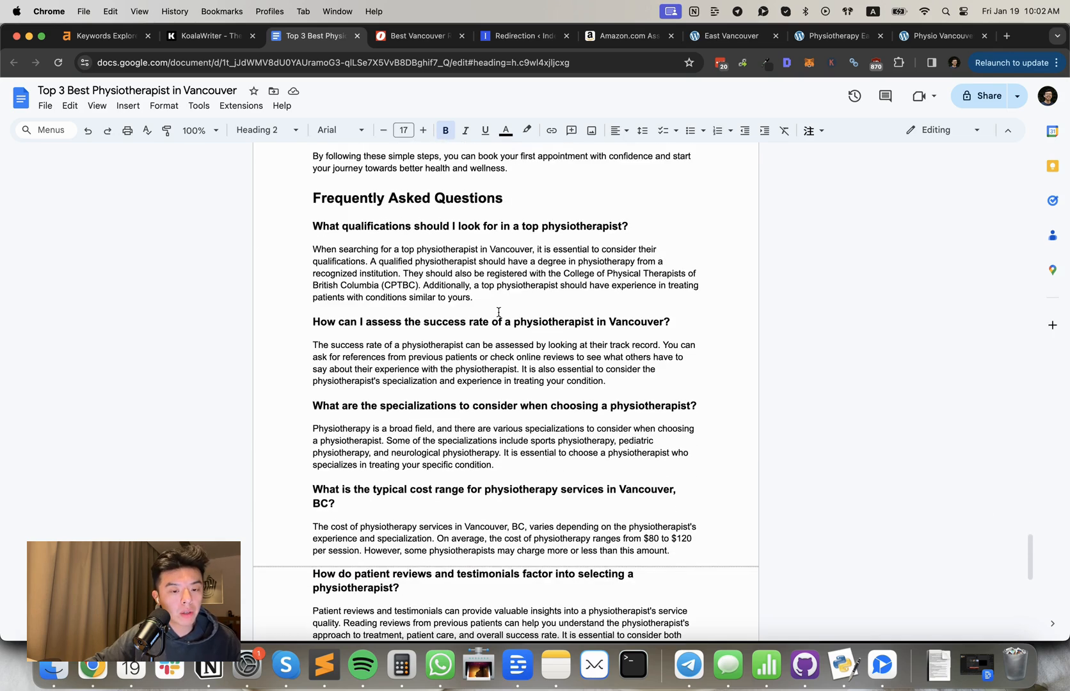
{"action": "scroll", "scroll_direction": "down", "scroll_amount": 3}
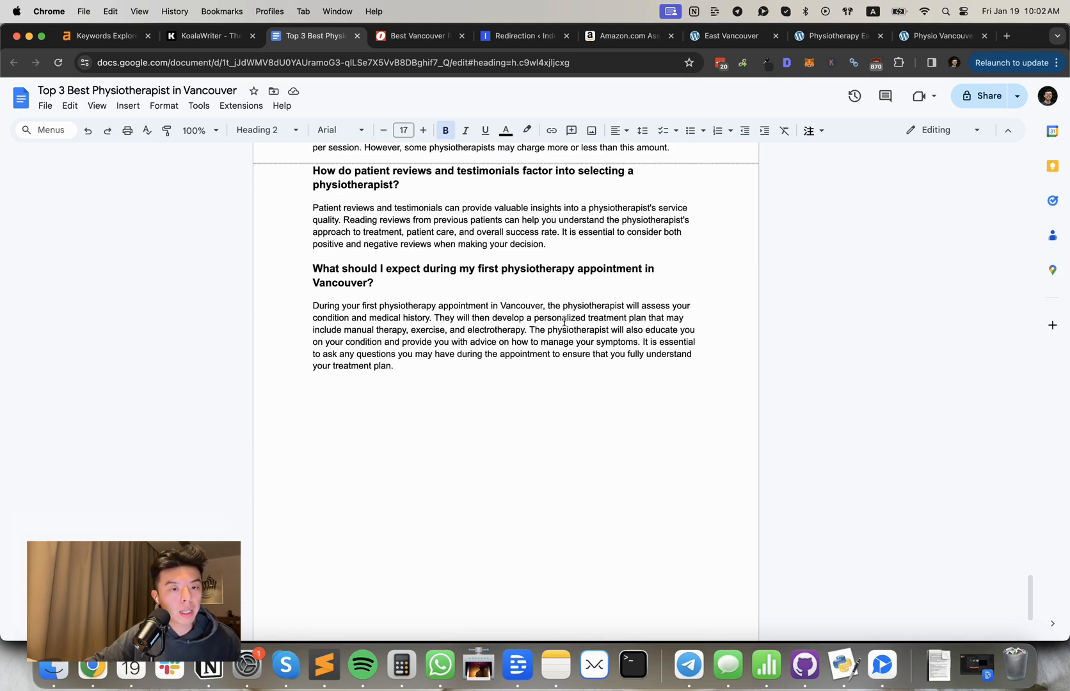
{"action": "mouse_move", "coordinate": [524, 367]}
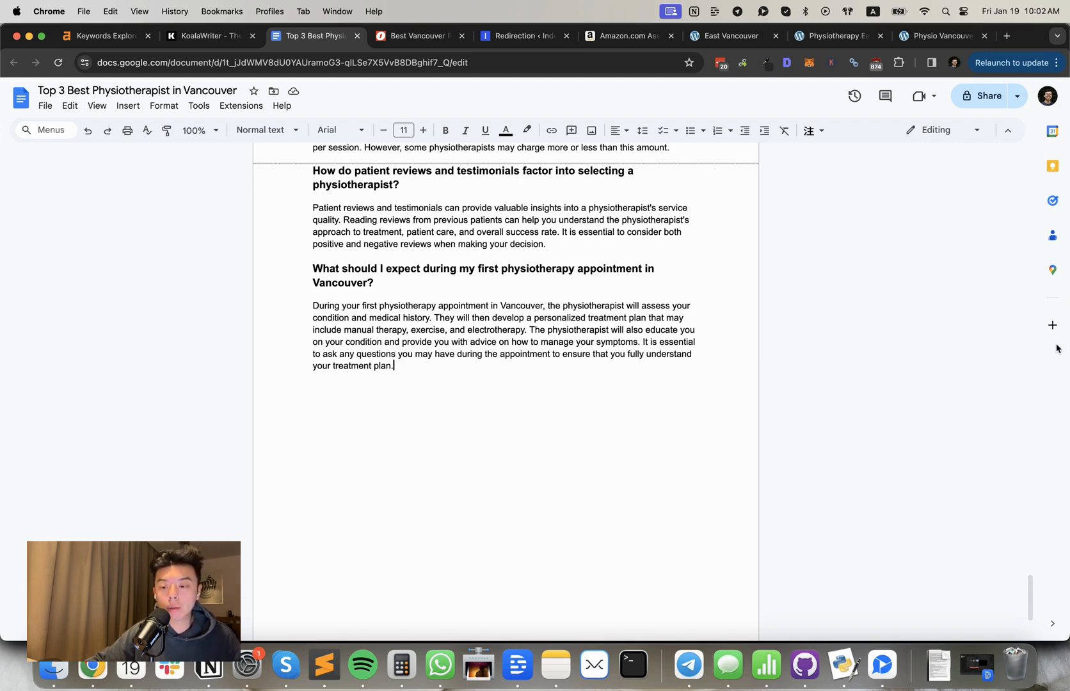
{"action": "mouse_move", "coordinate": [502, 328]}
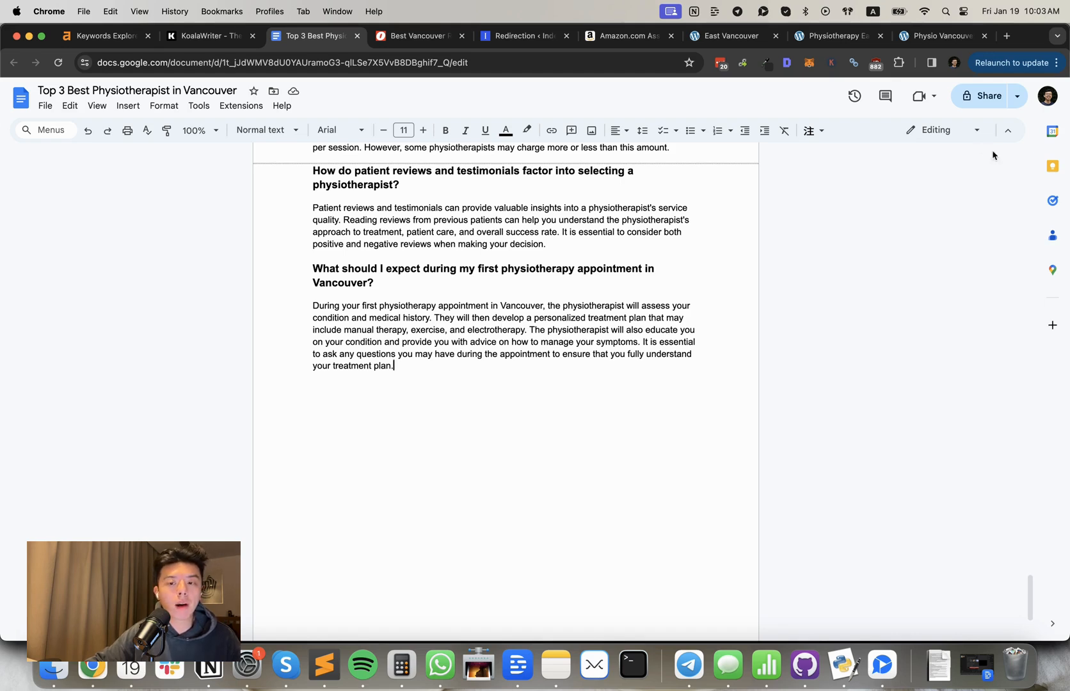
{"action": "mouse_move", "coordinate": [1056, 347]}
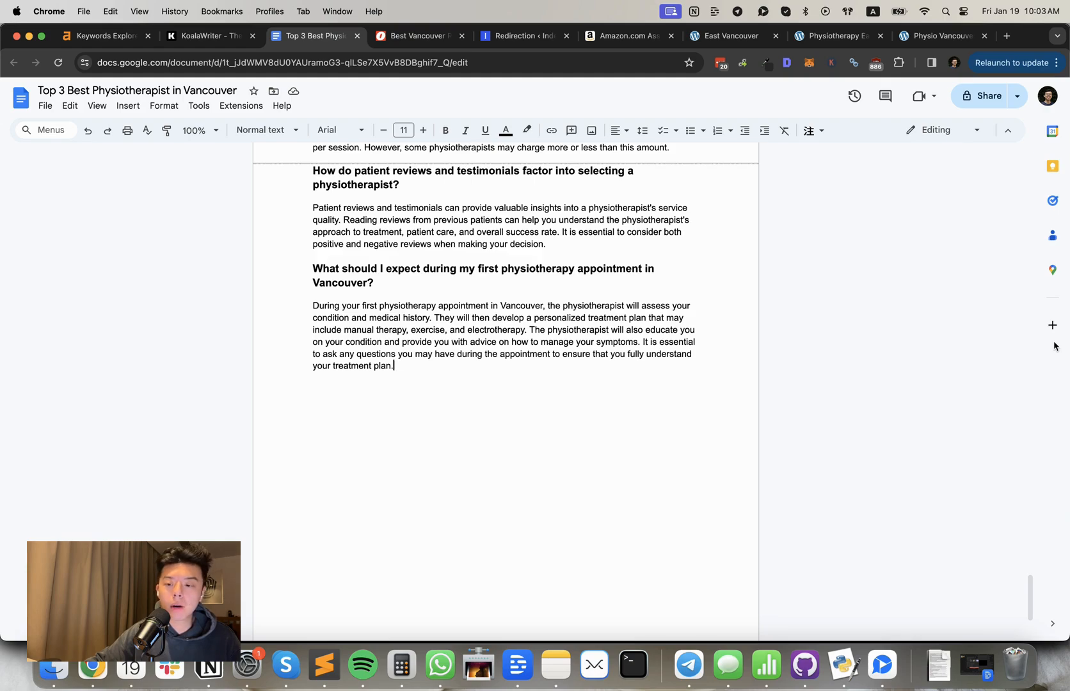
{"action": "left_click", "coordinate": [865, 35]}
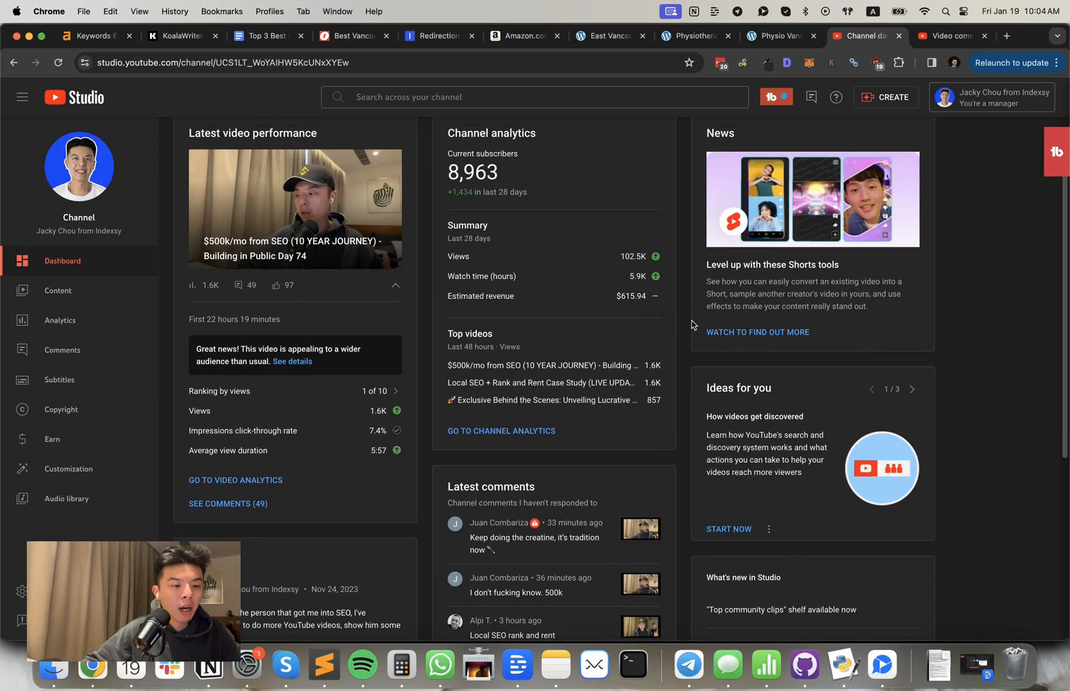
{"action": "mouse_move", "coordinate": [263, 409]}
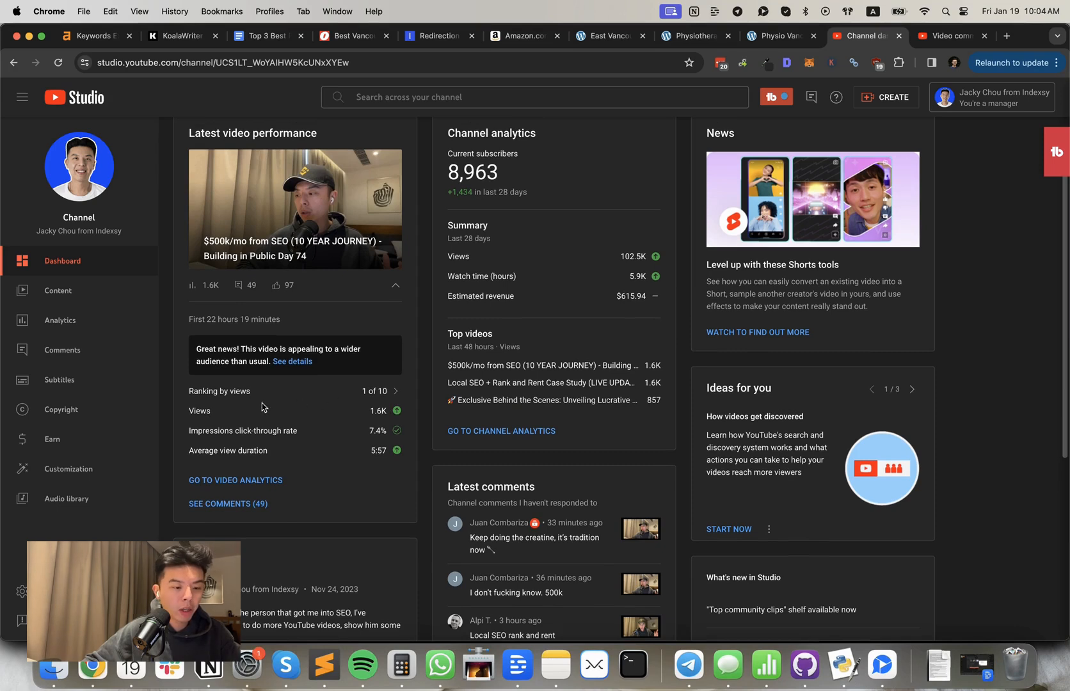
{"action": "mouse_move", "coordinate": [299, 421]}
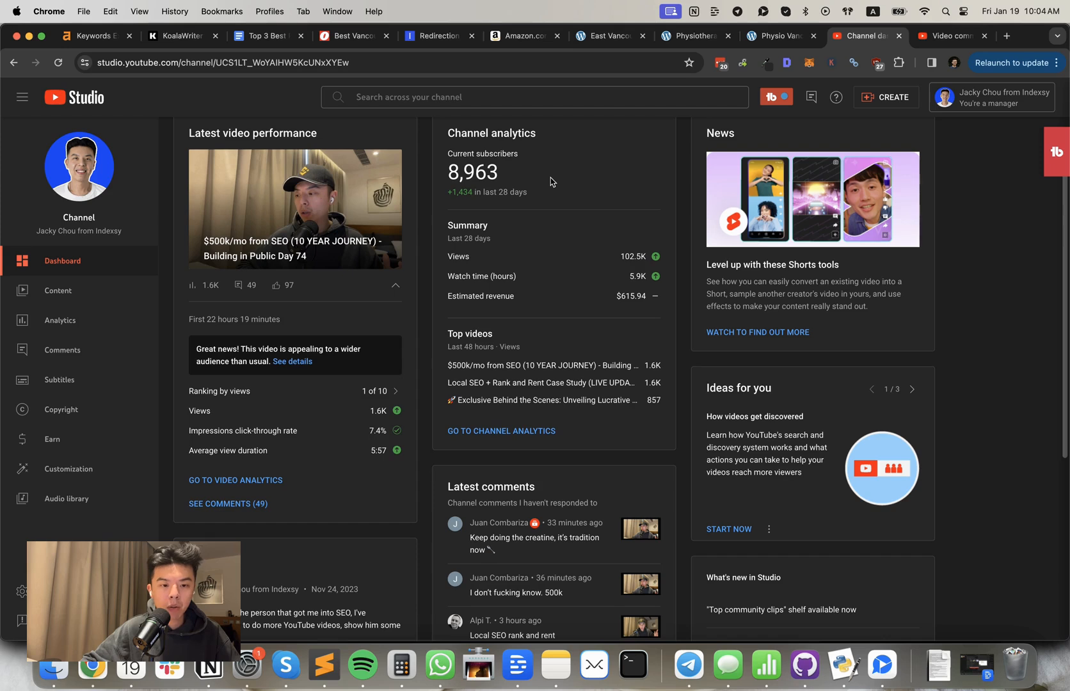
{"action": "mouse_move", "coordinate": [486, 179]}
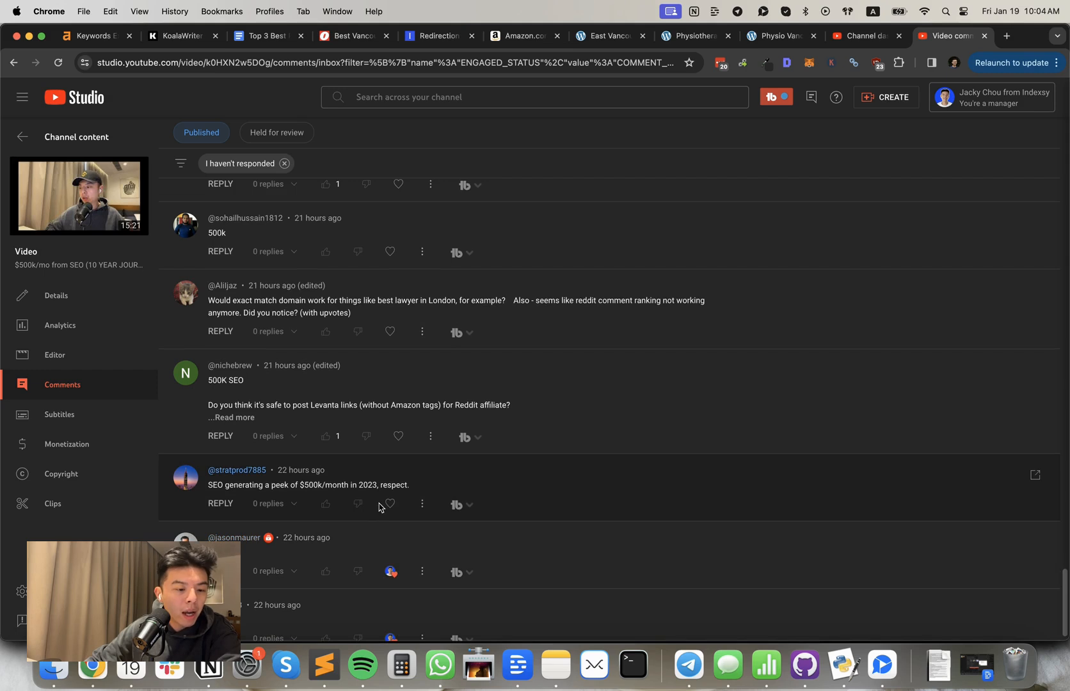
{"action": "mouse_move", "coordinate": [390, 505]}
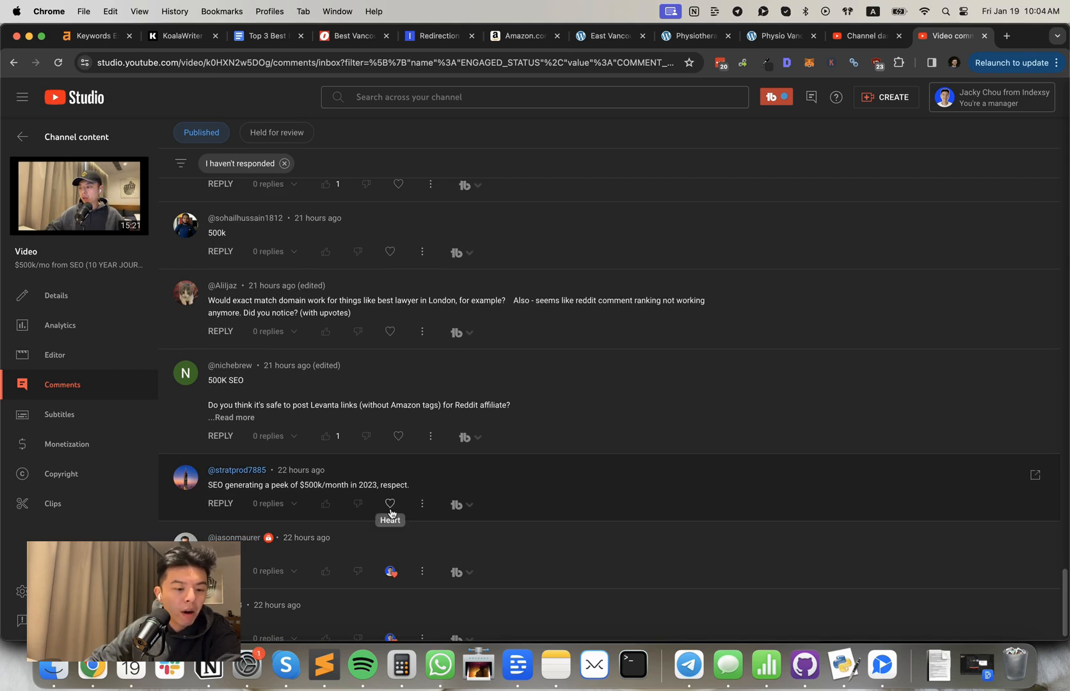
Step: Heart the $500k/month praise comment and the Levanta links question
{"action": "left_click", "coordinate": [390, 503]}
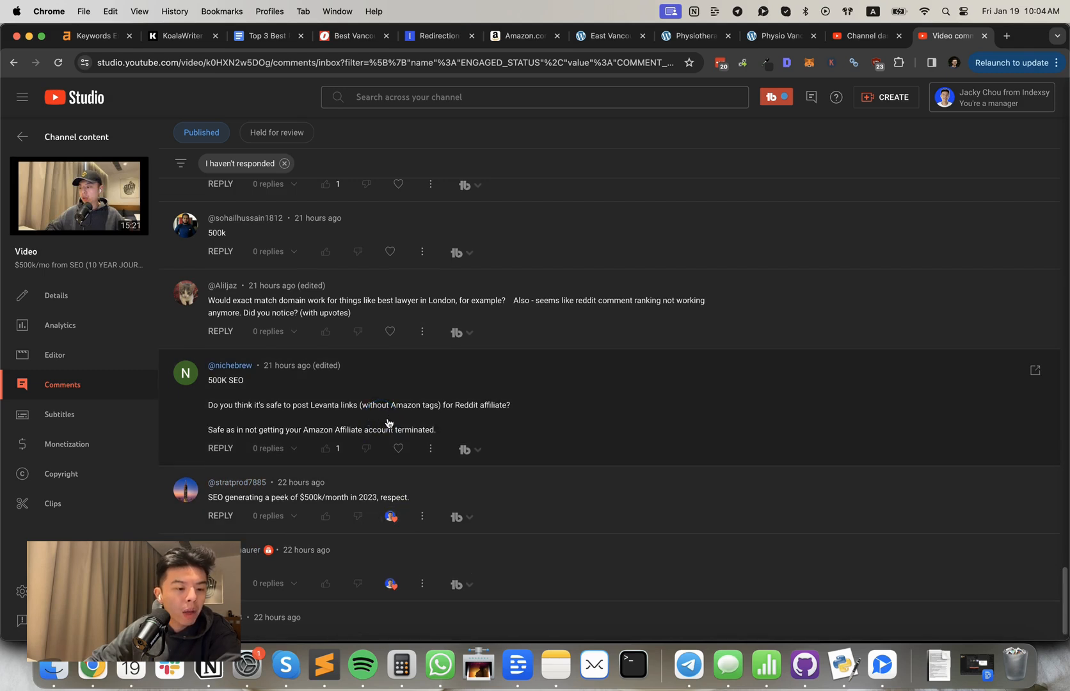
{"action": "mouse_move", "coordinate": [395, 426]}
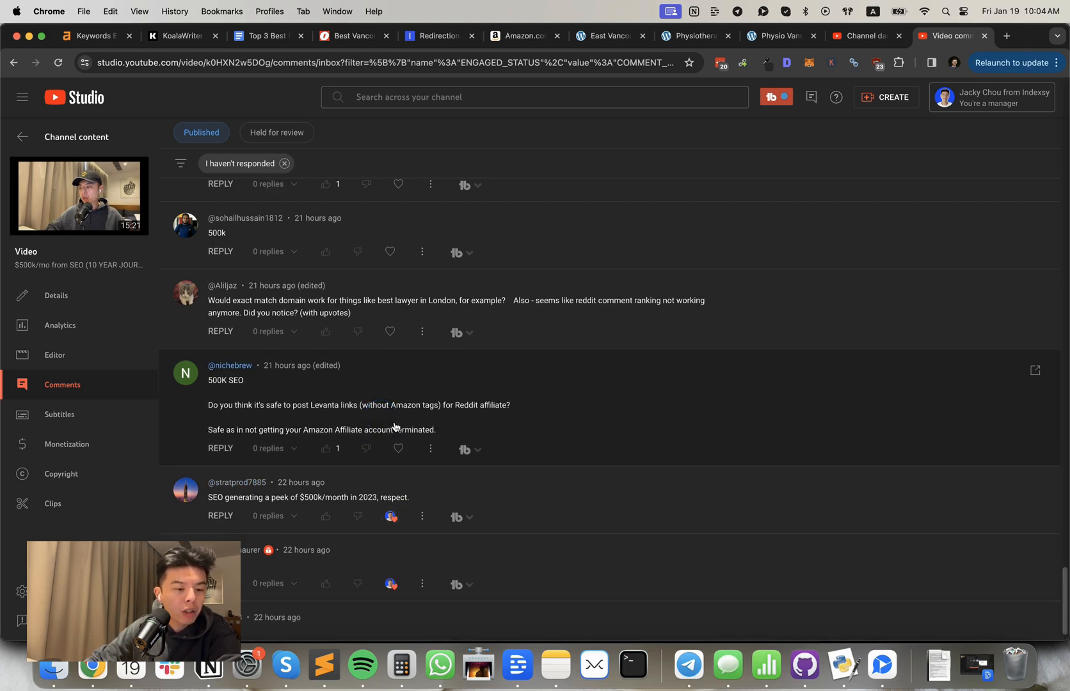
{"action": "mouse_move", "coordinate": [399, 450]}
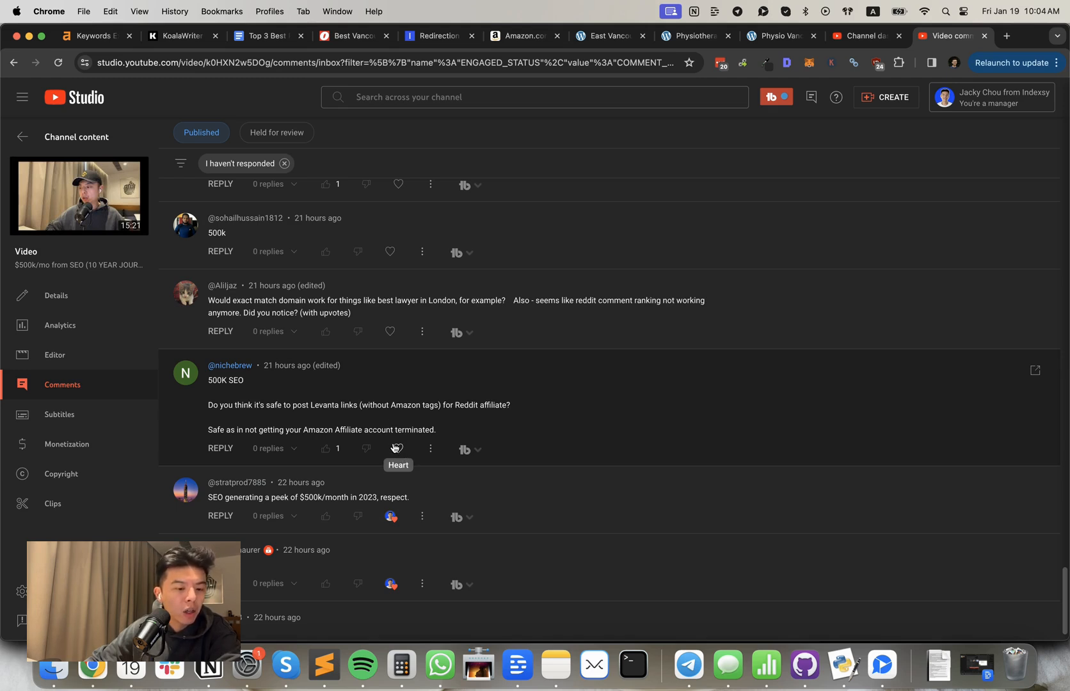
{"action": "left_click", "coordinate": [398, 449]}
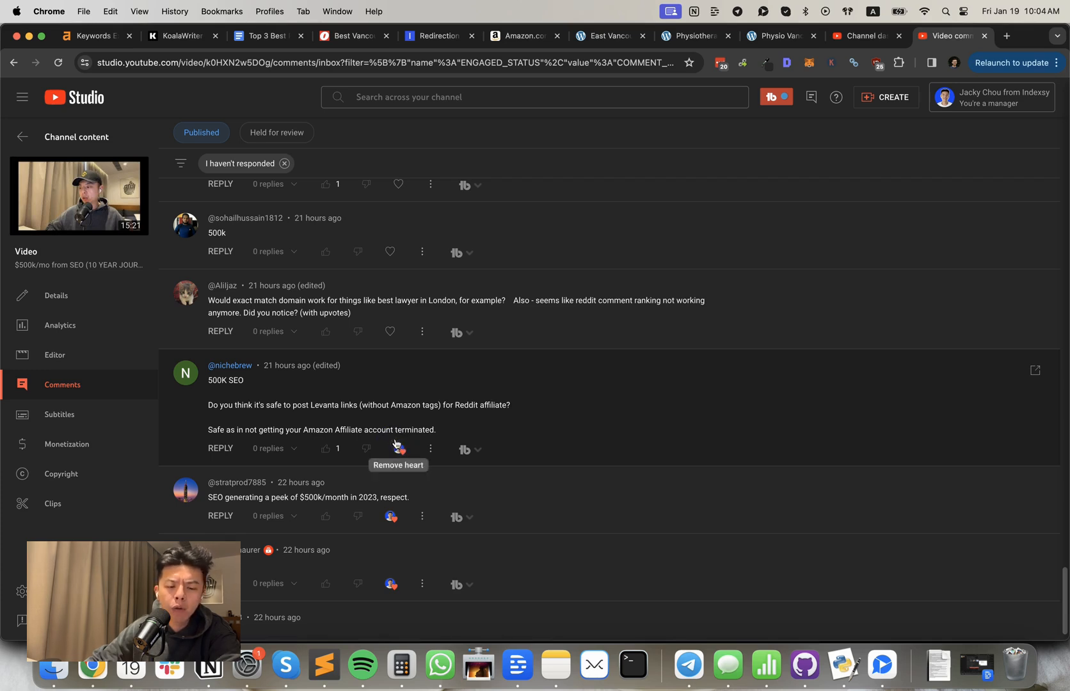
{"action": "mouse_move", "coordinate": [404, 423]}
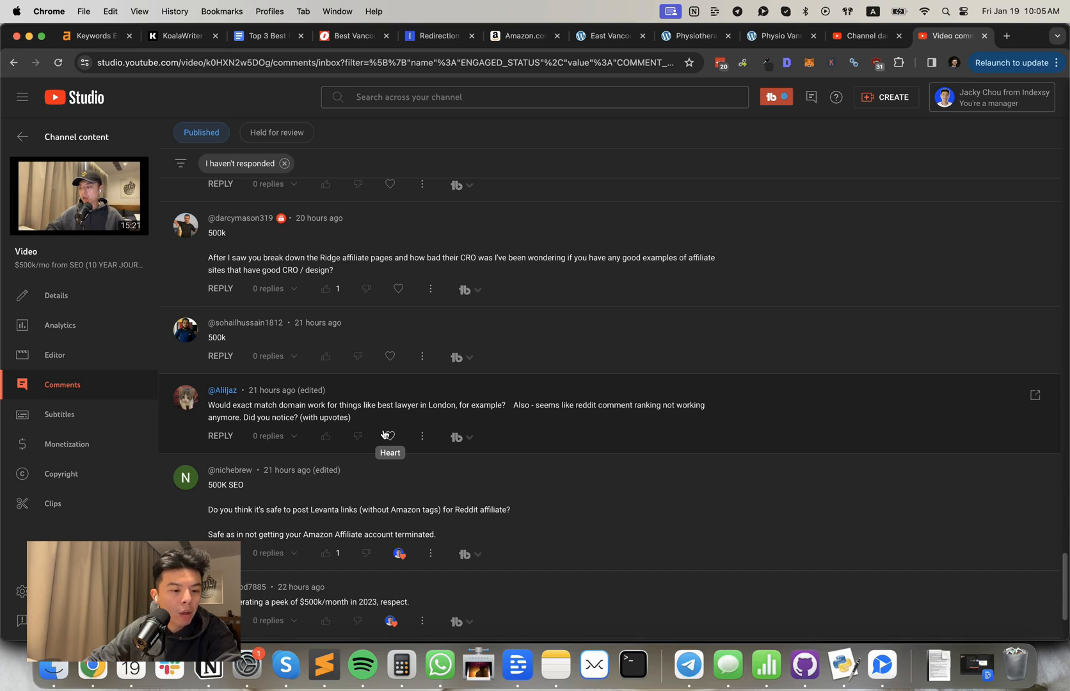
Step: Heart the exact-match domain question and the high-ticket referral programs comment
{"action": "left_click", "coordinate": [390, 437]}
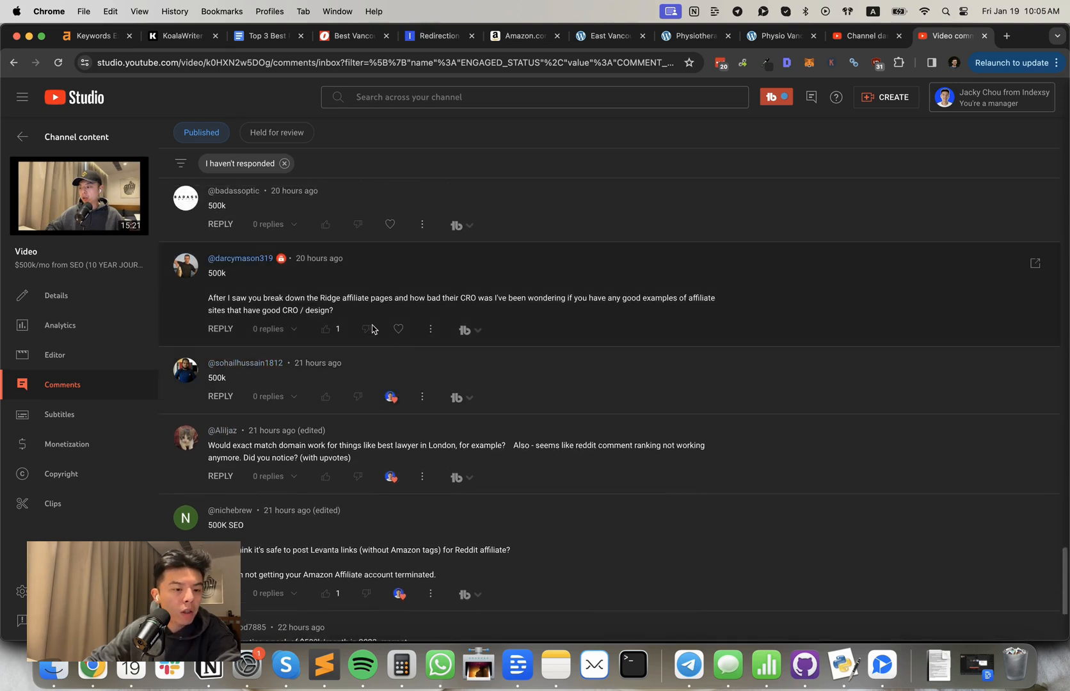
{"action": "mouse_move", "coordinate": [393, 328]}
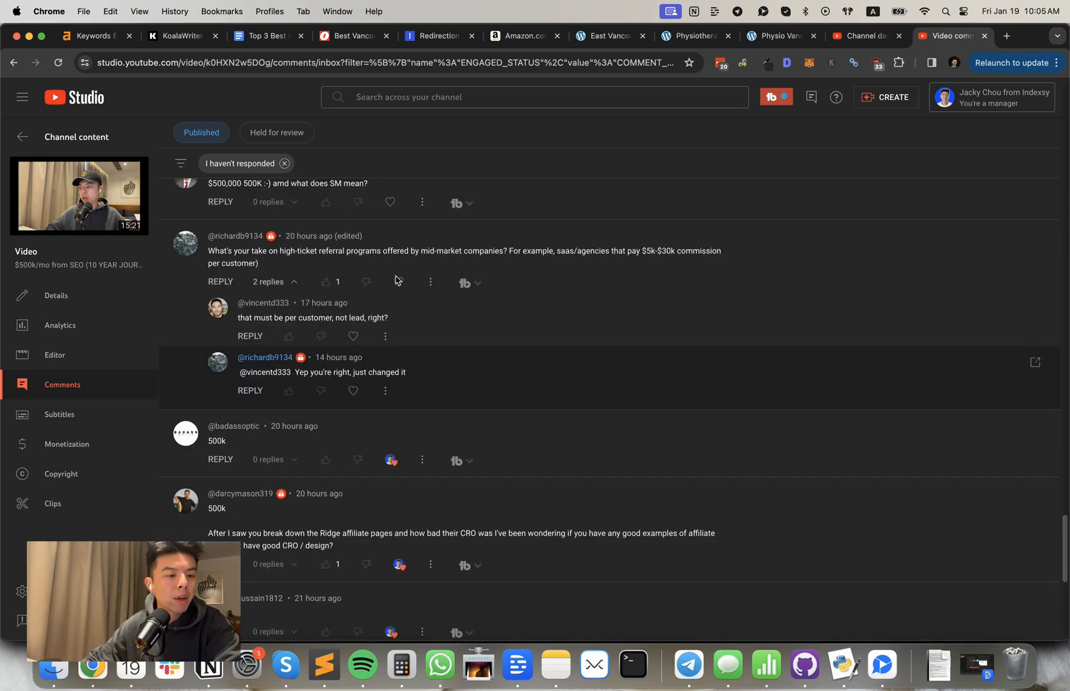
{"action": "mouse_move", "coordinate": [368, 282]}
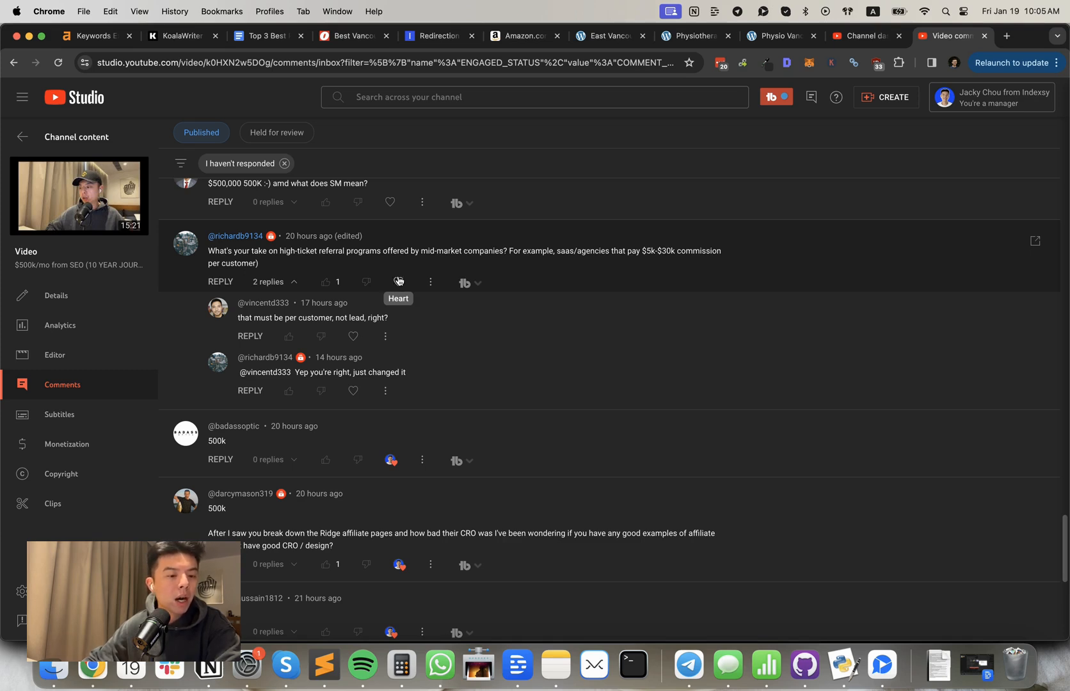
{"action": "left_click", "coordinate": [398, 282]}
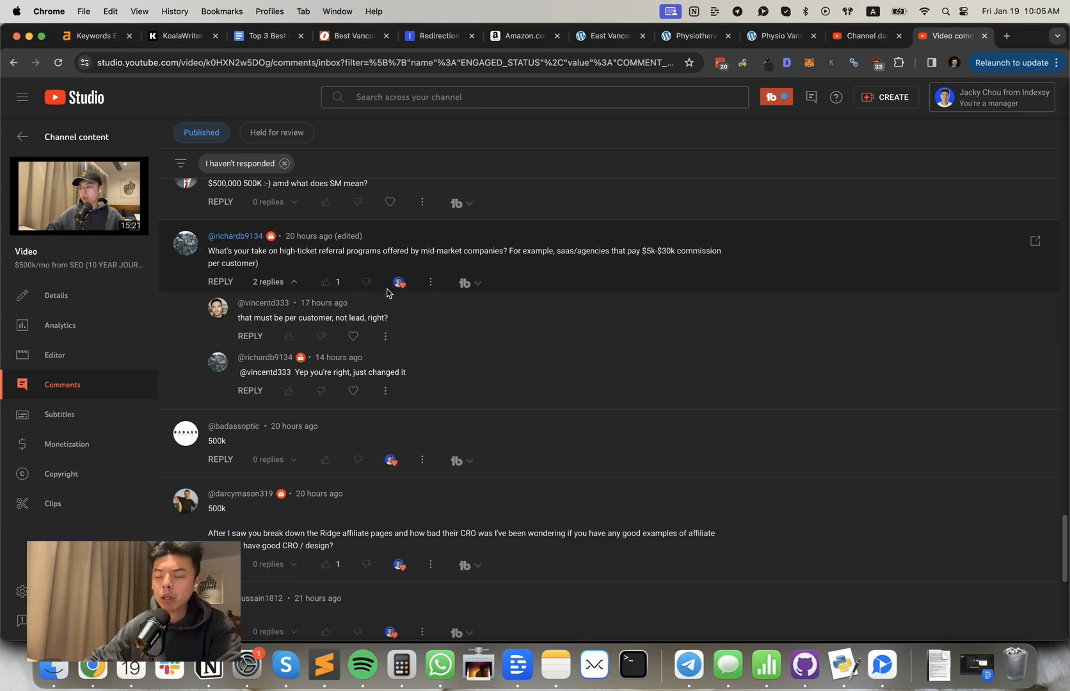
{"action": "mouse_move", "coordinate": [398, 283]}
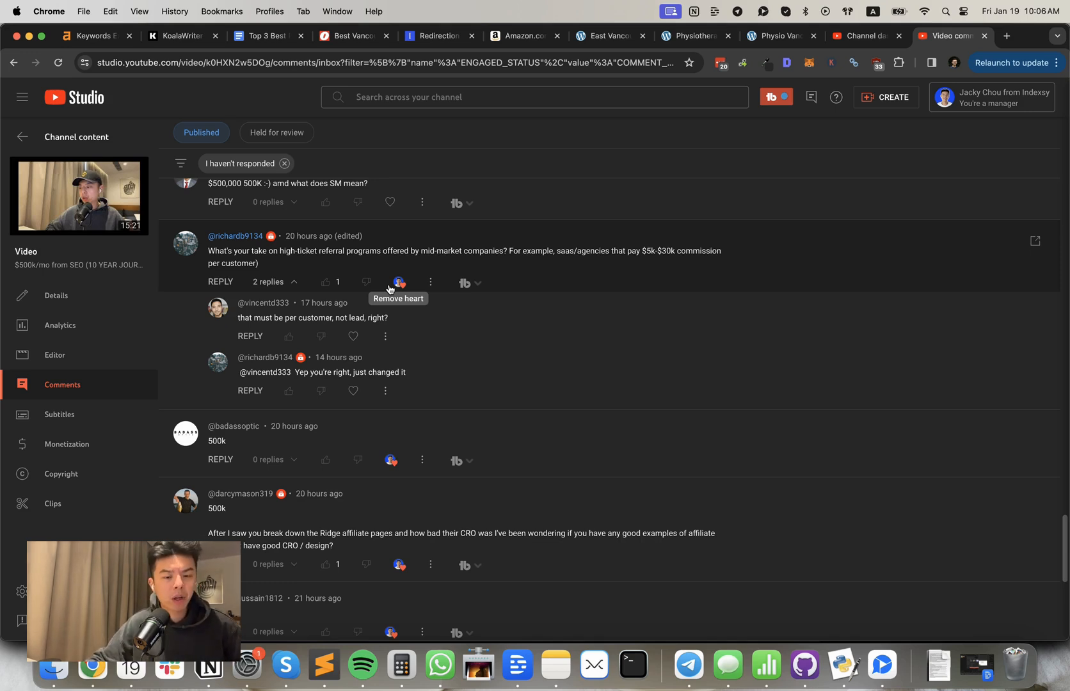
{"action": "mouse_move", "coordinate": [417, 244]}
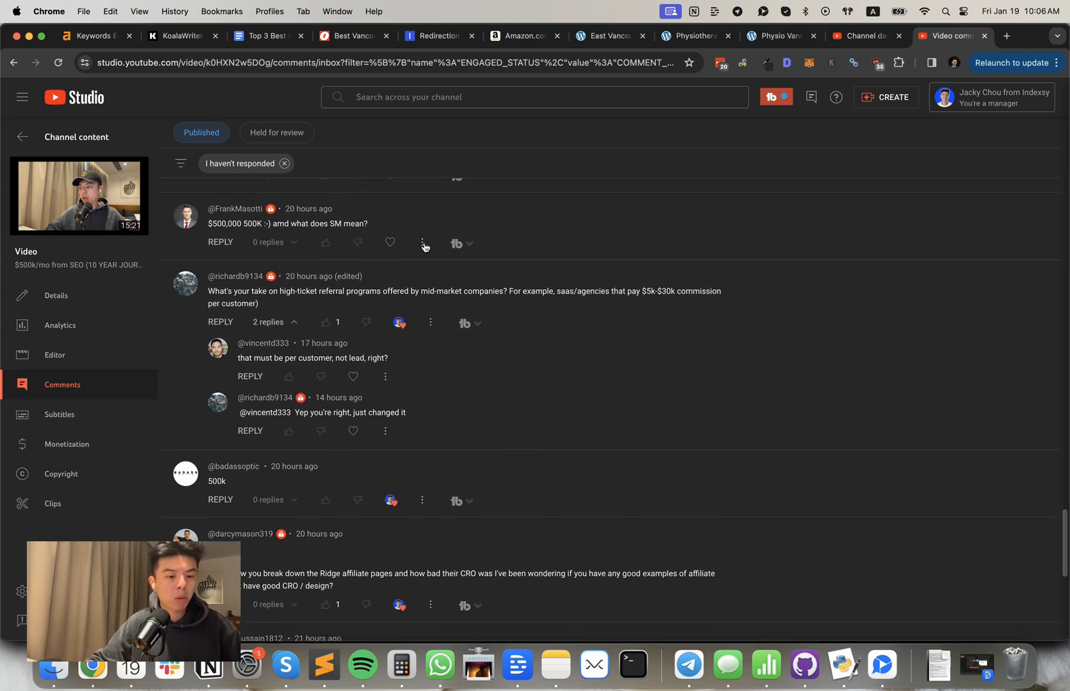
{"action": "mouse_move", "coordinate": [390, 243]}
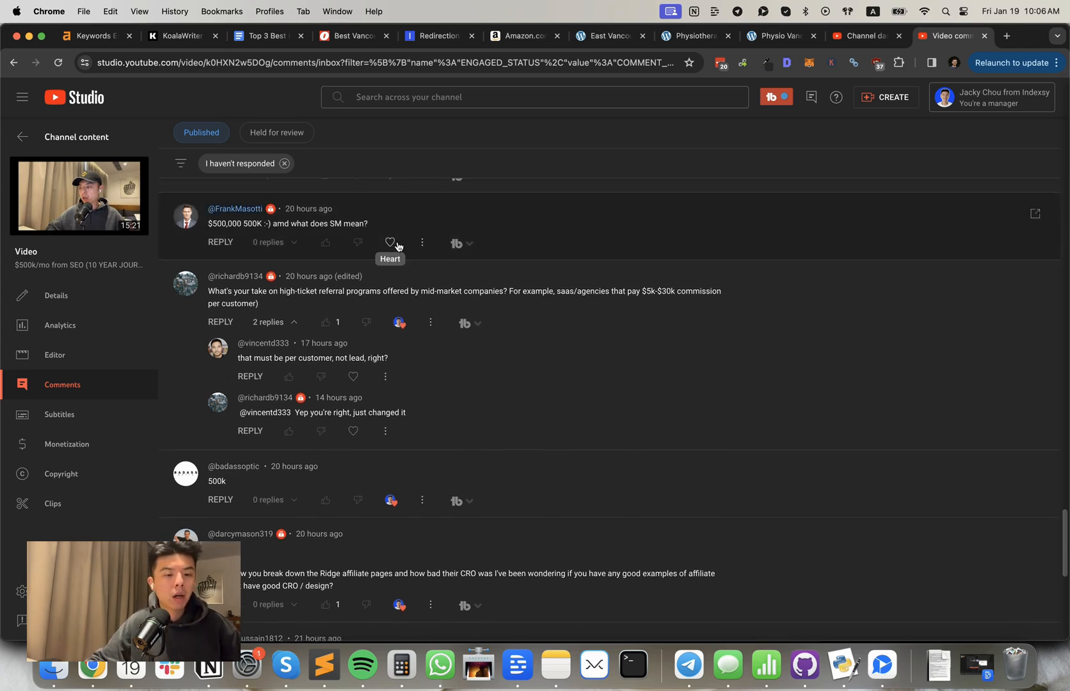
Step: Heart the 'what does SM mean' question and the SEO 500K a month cheer
{"action": "scroll", "scroll_direction": "down", "scroll_amount": 3}
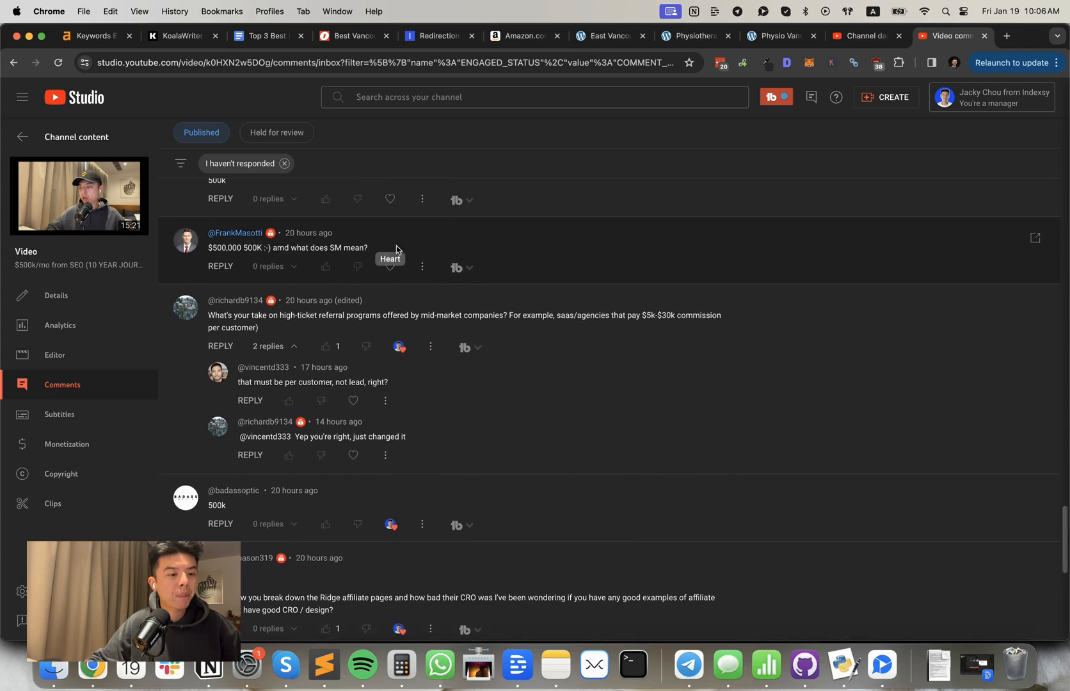
{"action": "left_click", "coordinate": [389, 267]}
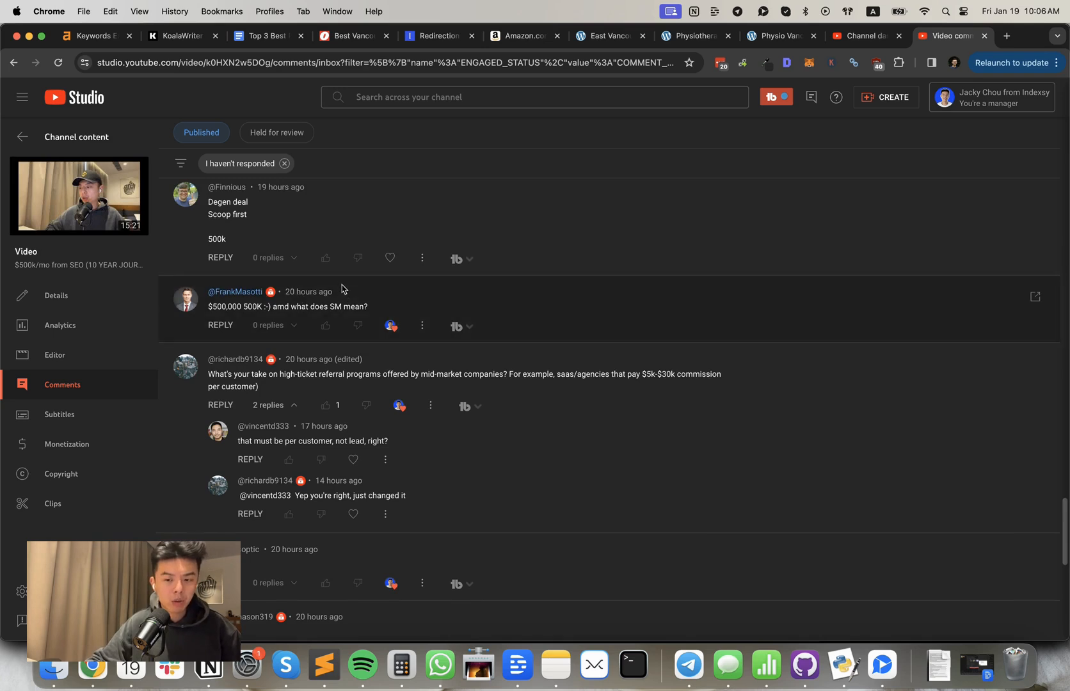
{"action": "mouse_move", "coordinate": [390, 258]}
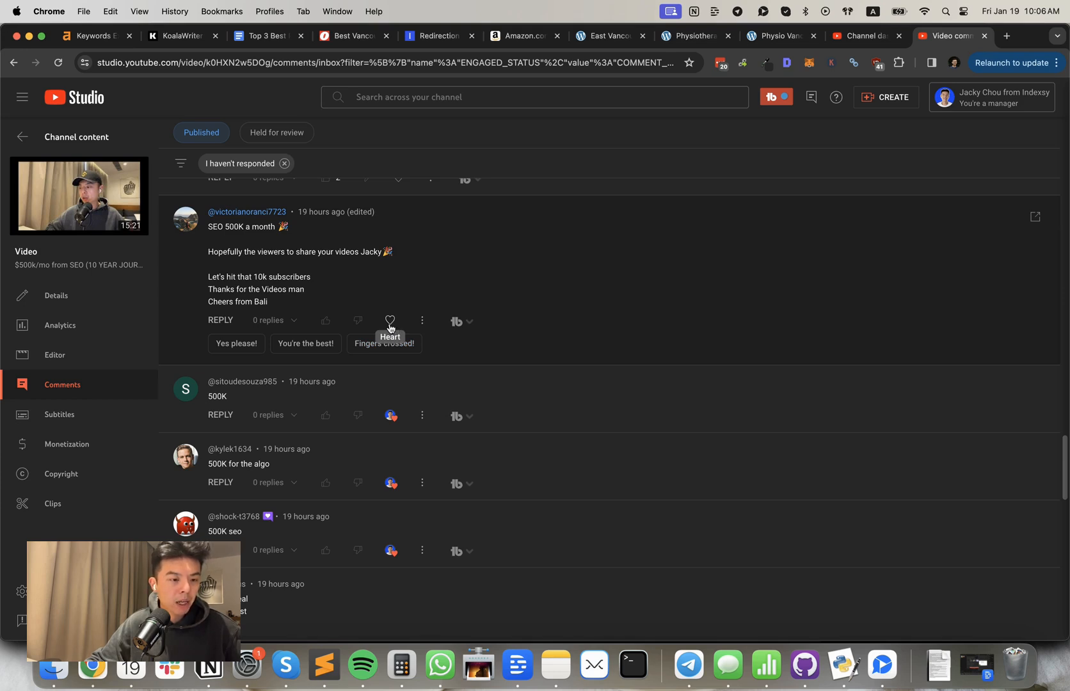
{"action": "left_click", "coordinate": [390, 321]}
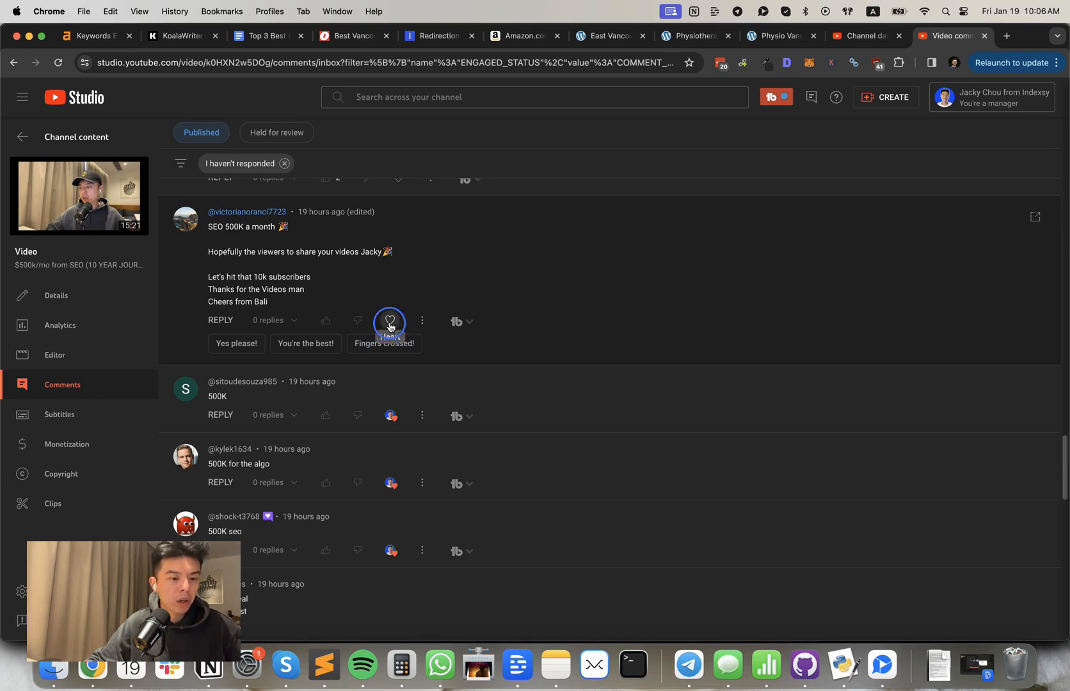
{"action": "scroll", "scroll_direction": "down", "scroll_amount": 3}
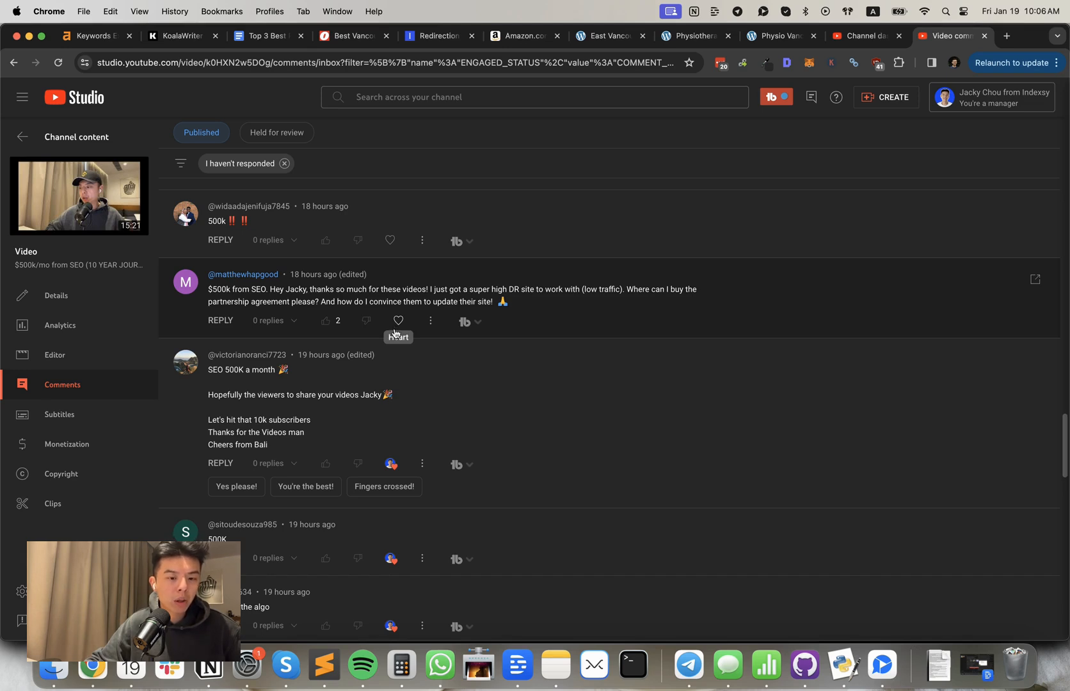
{"action": "mouse_move", "coordinate": [392, 332]}
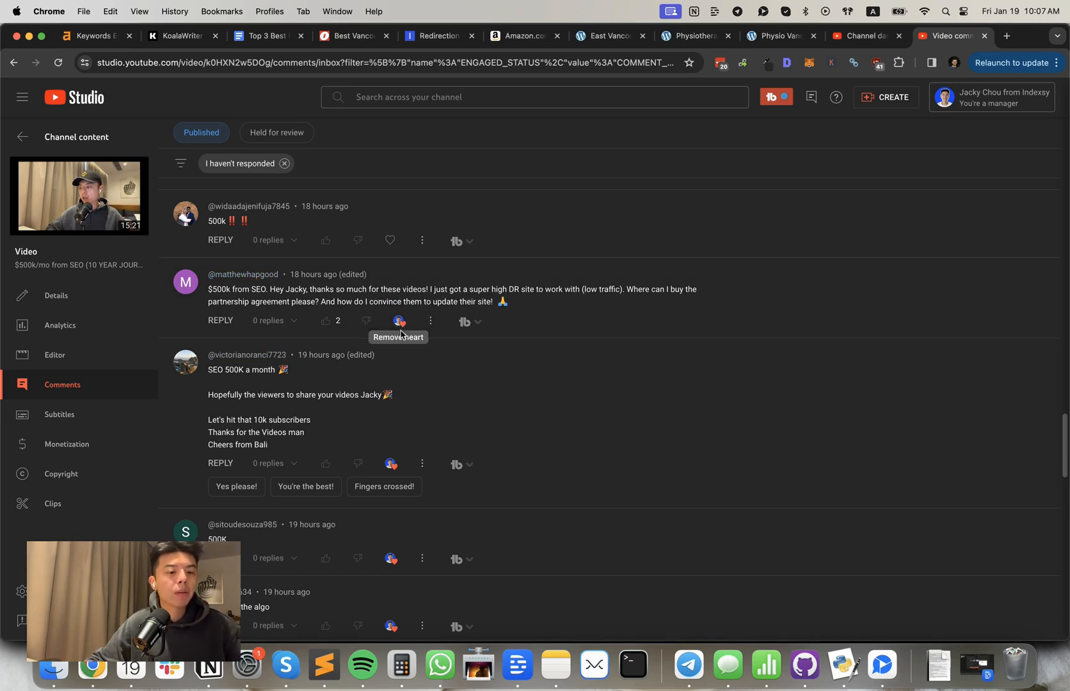
{"action": "mouse_move", "coordinate": [398, 338]}
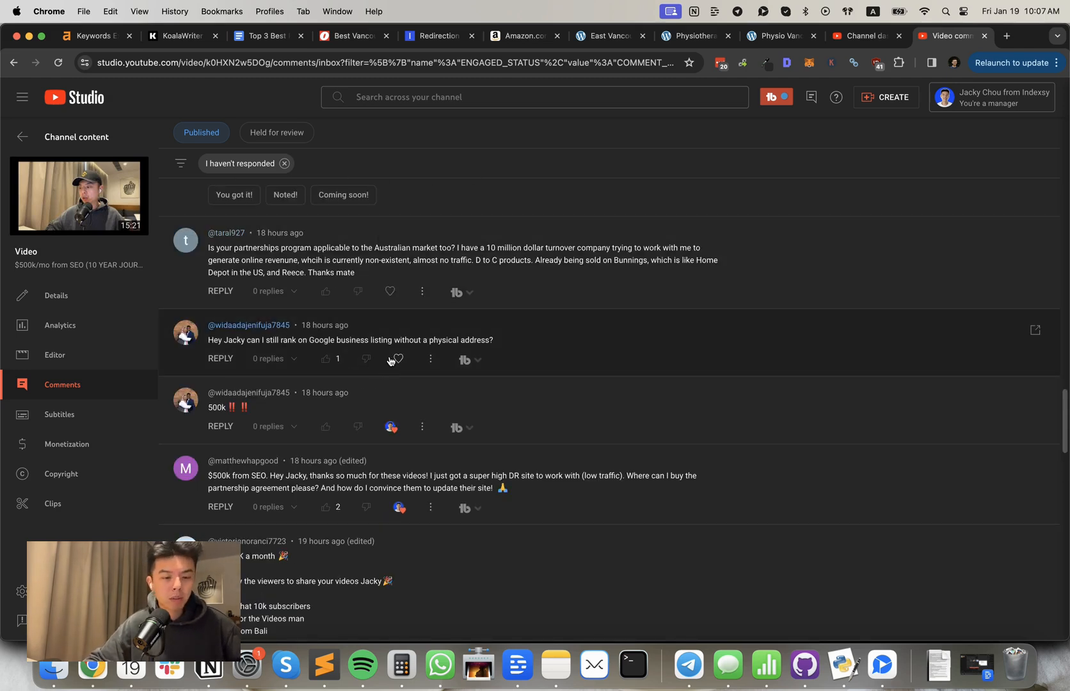
{"action": "mouse_move", "coordinate": [391, 358]}
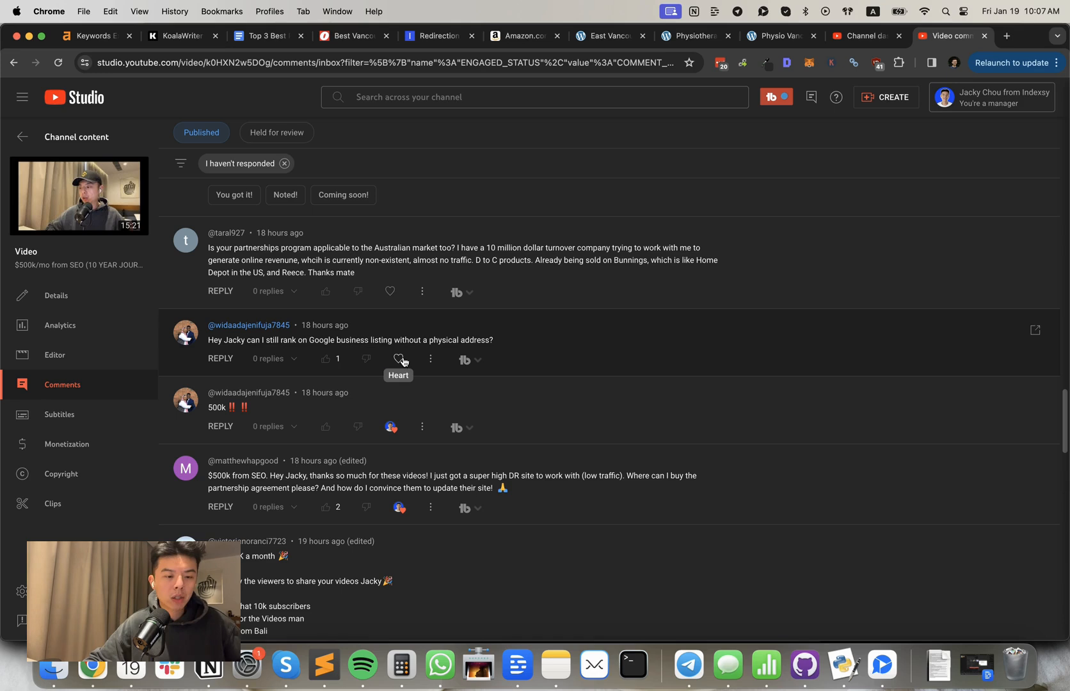
Step: Heart the Google business listing question, the Australian market question, and the long-form tutorial request
{"action": "left_click", "coordinate": [399, 359]}
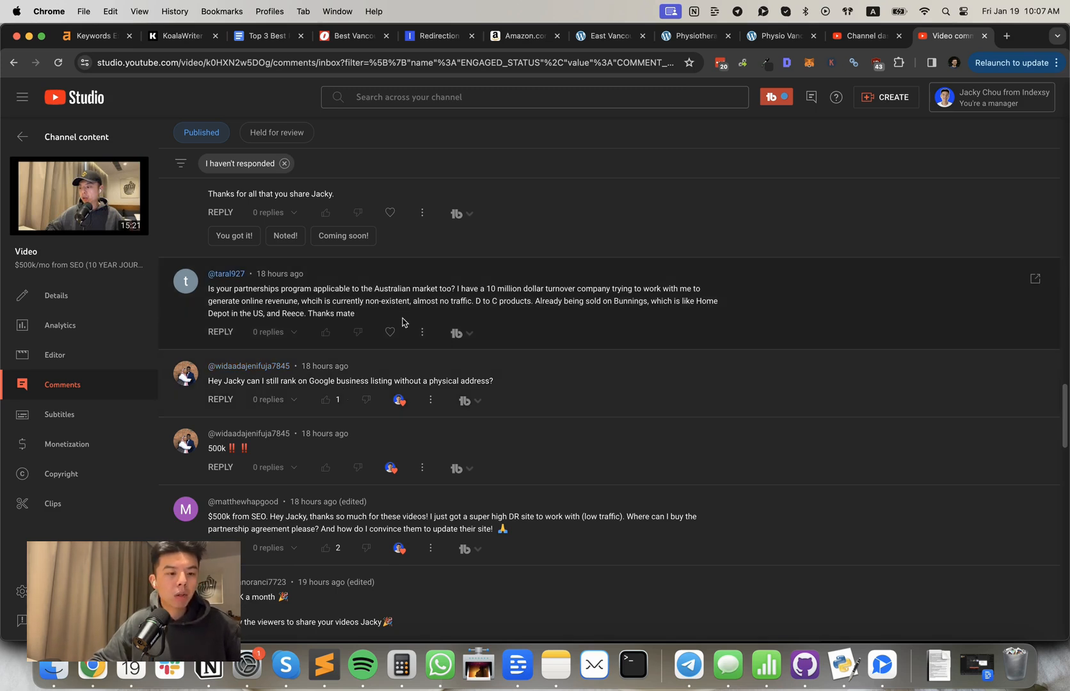
{"action": "mouse_move", "coordinate": [390, 333]}
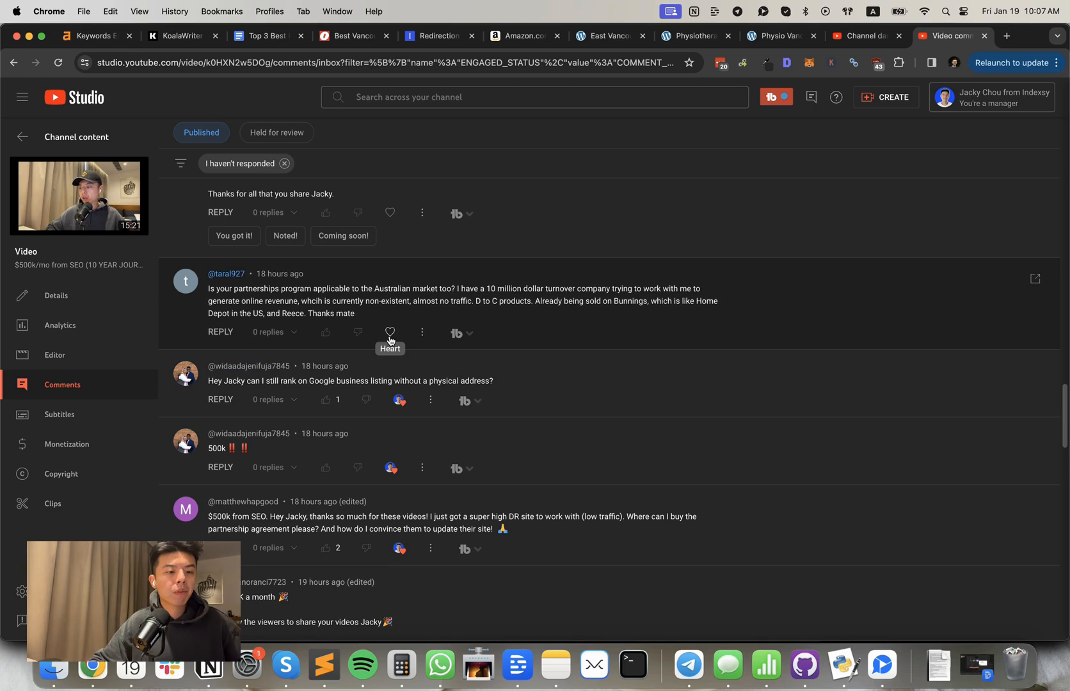
{"action": "left_click", "coordinate": [390, 333]}
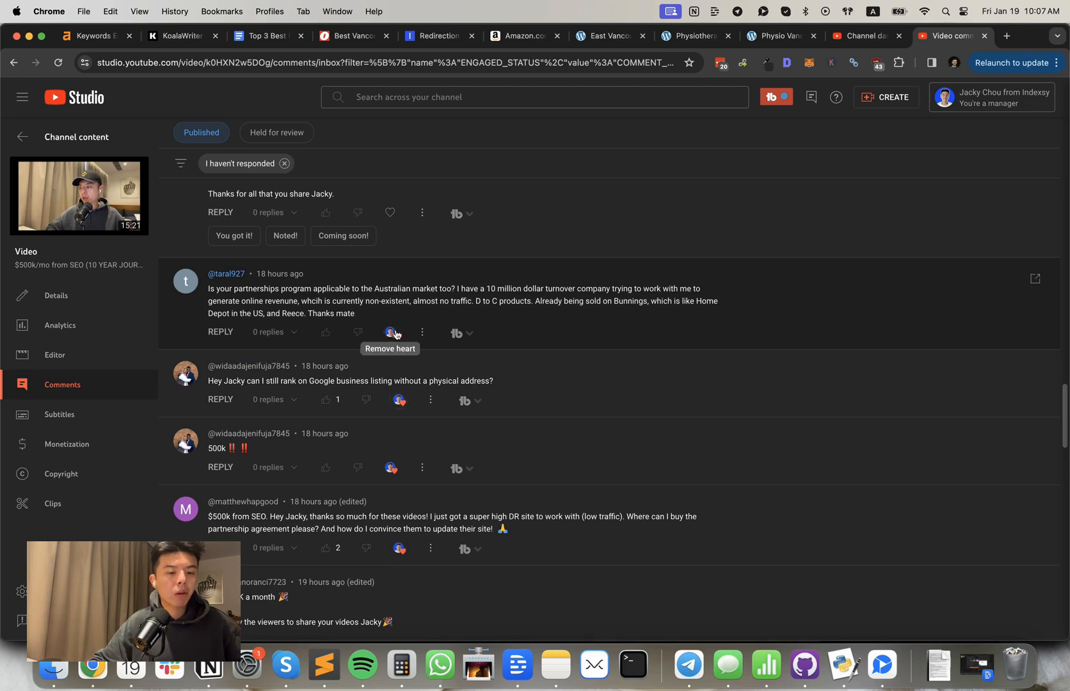
{"action": "scroll", "scroll_direction": "down", "scroll_amount": 3}
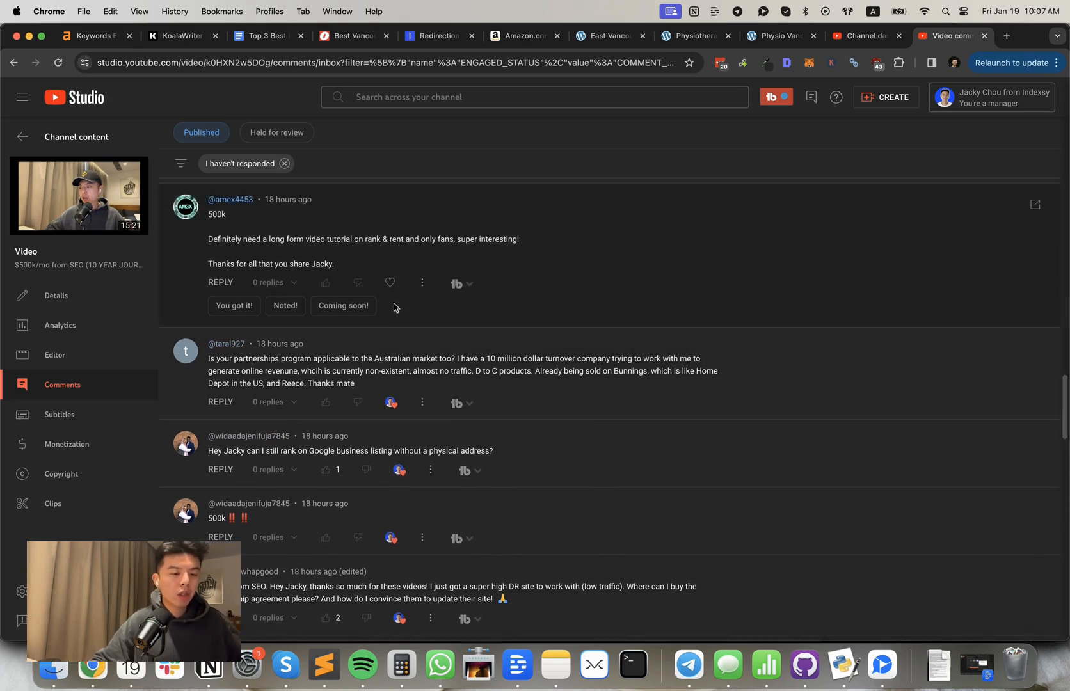
{"action": "mouse_move", "coordinate": [390, 281]}
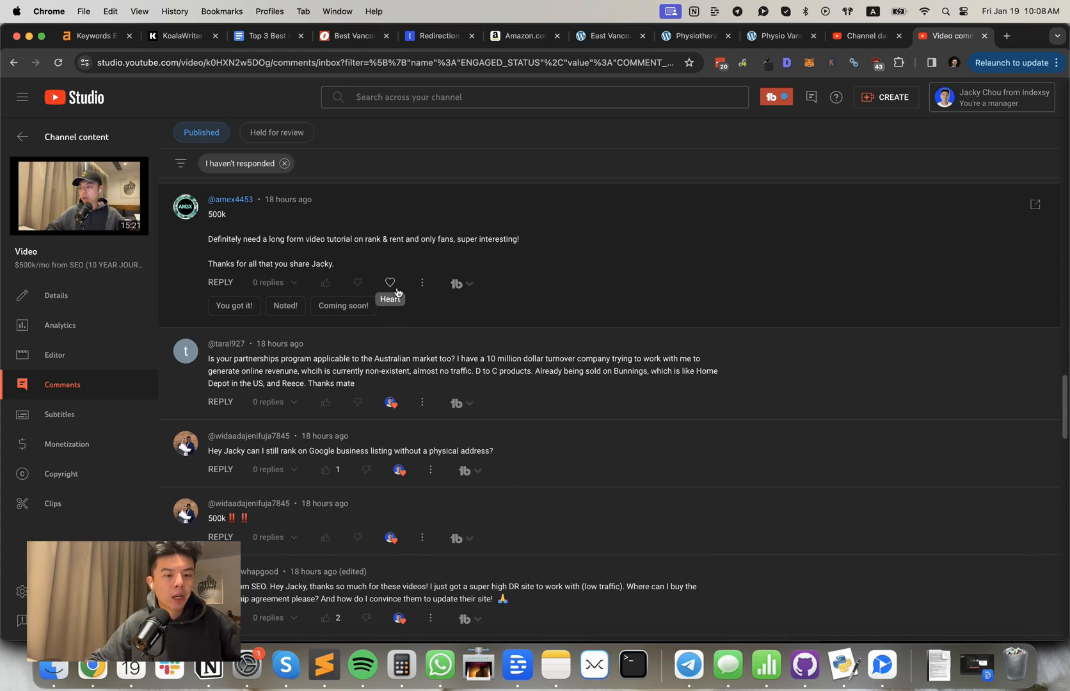
{"action": "left_click", "coordinate": [390, 282]}
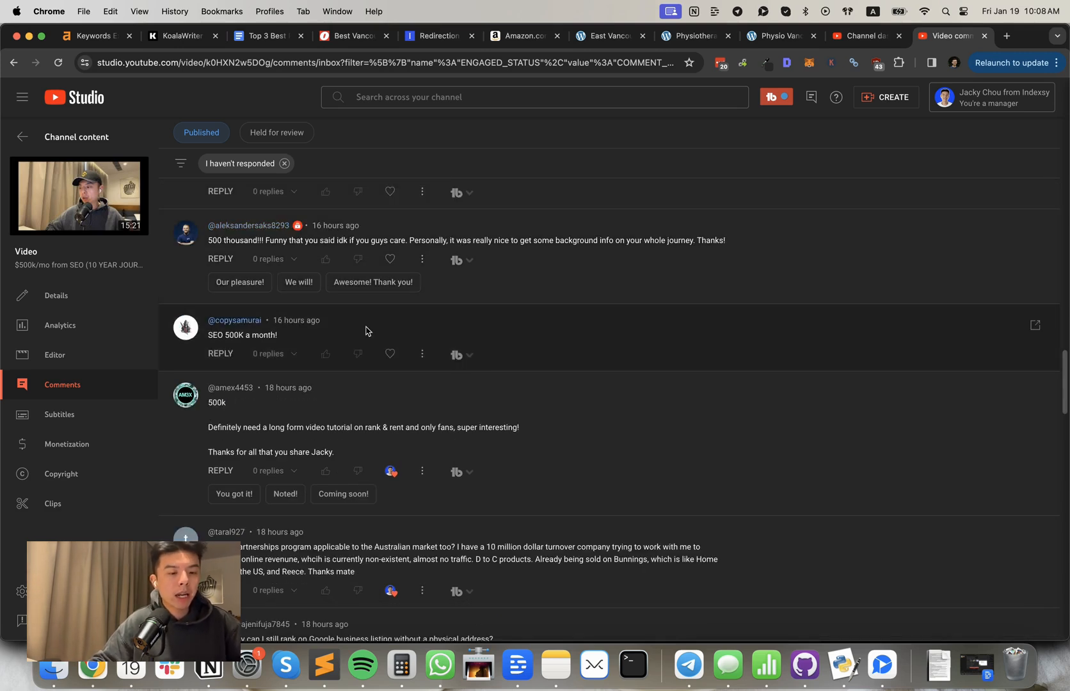
{"action": "mouse_move", "coordinate": [390, 354]}
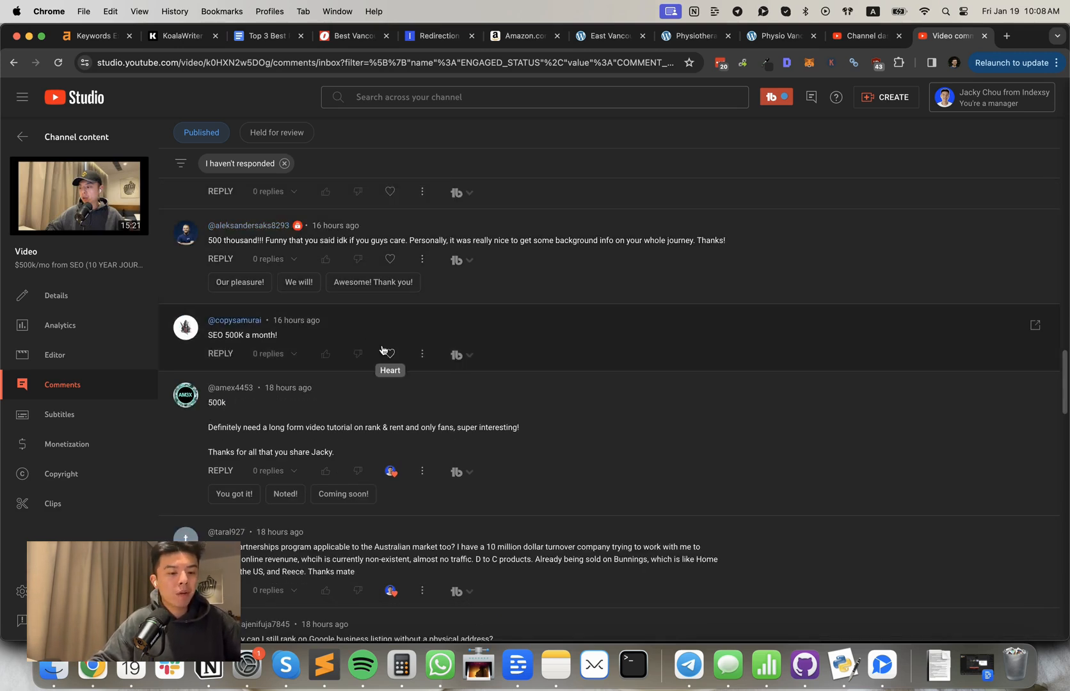
Step: Heart the 'SEO 500K a month' comment, the orphan-pages question, and the affiliate-partnerships question
{"action": "left_click", "coordinate": [390, 354]}
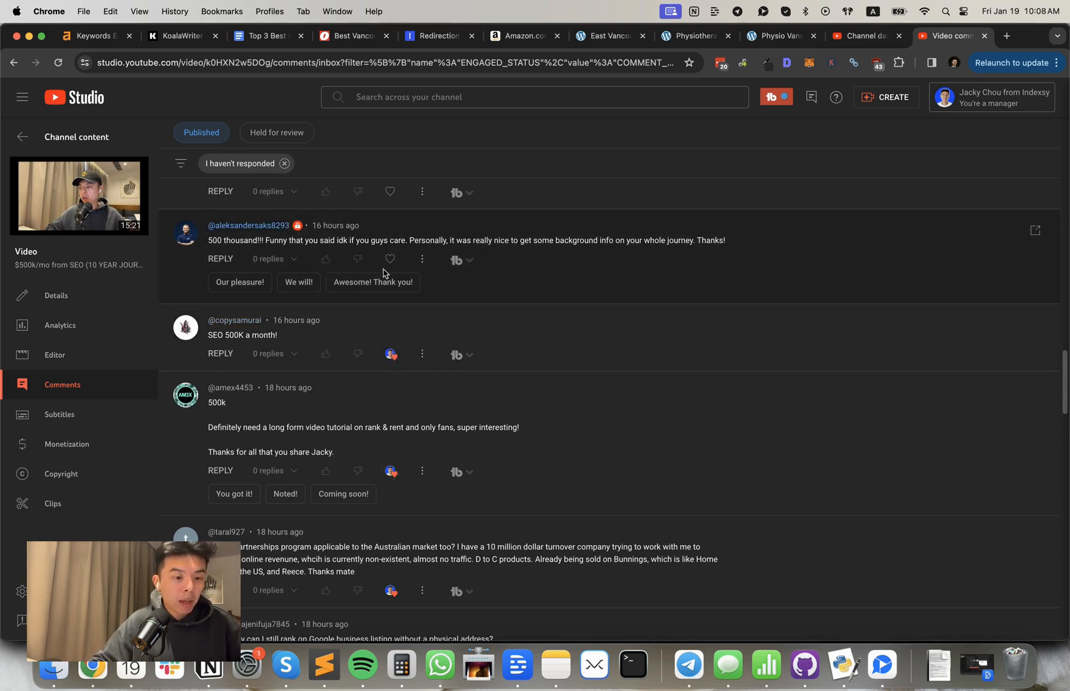
{"action": "mouse_move", "coordinate": [390, 260]}
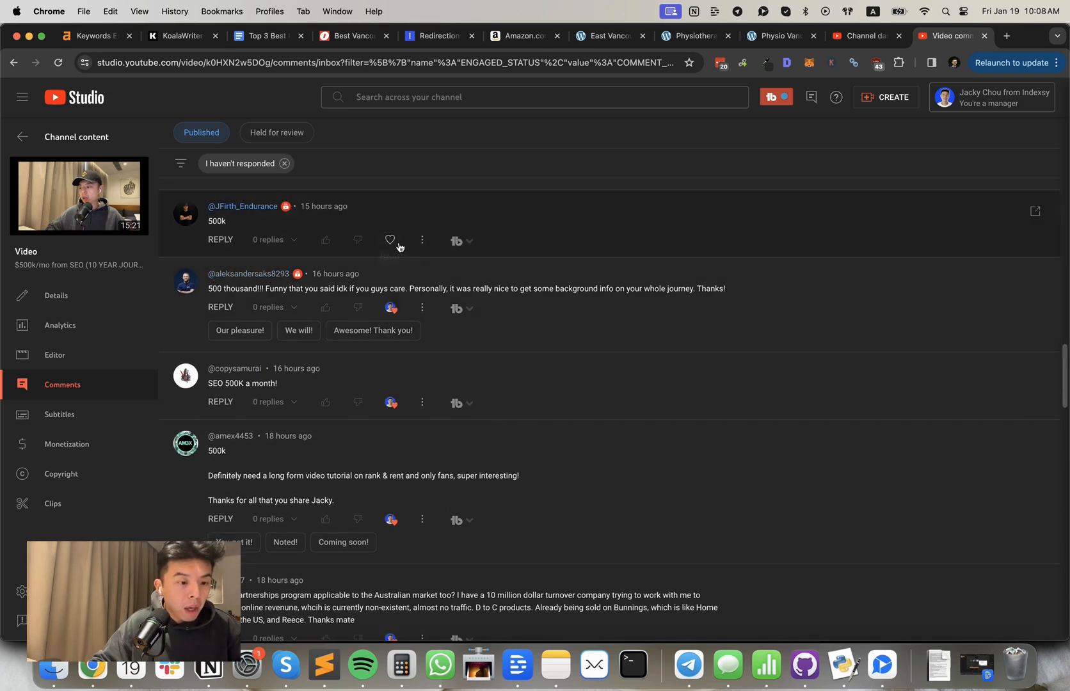
{"action": "scroll", "scroll_direction": "down", "scroll_amount": 3}
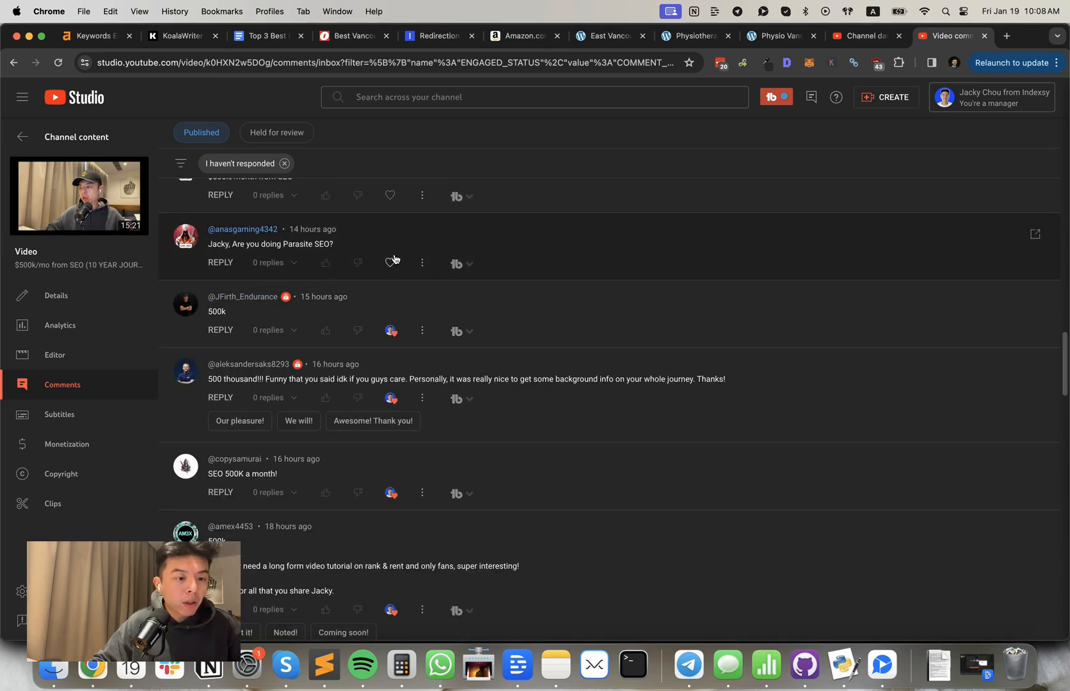
{"action": "mouse_move", "coordinate": [390, 263]}
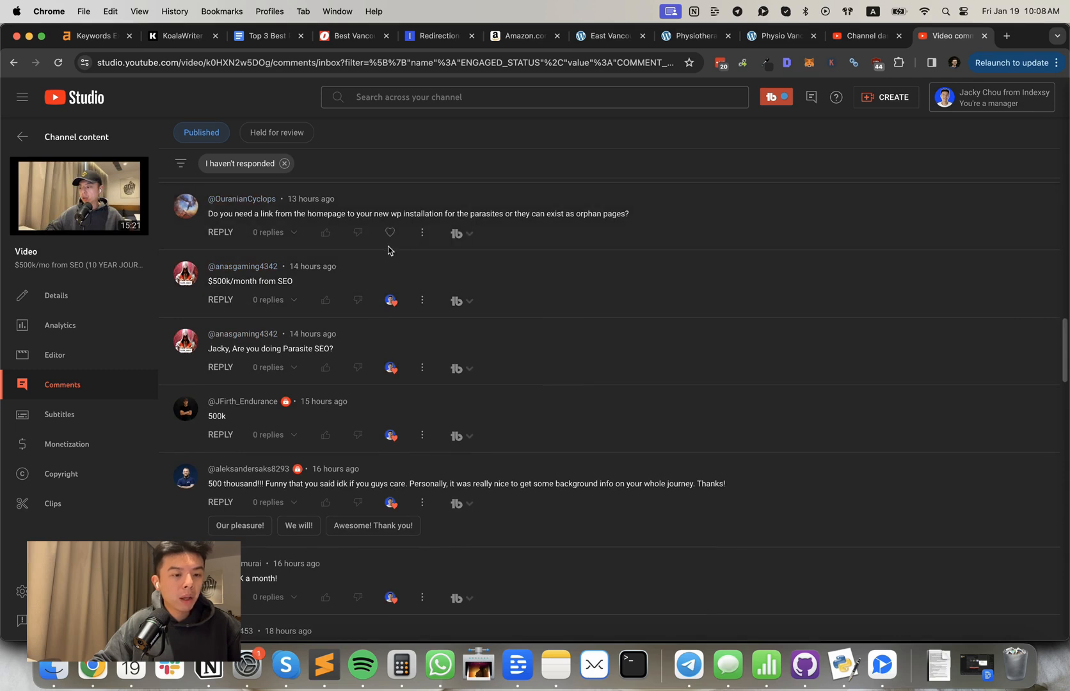
{"action": "mouse_move", "coordinate": [390, 234]}
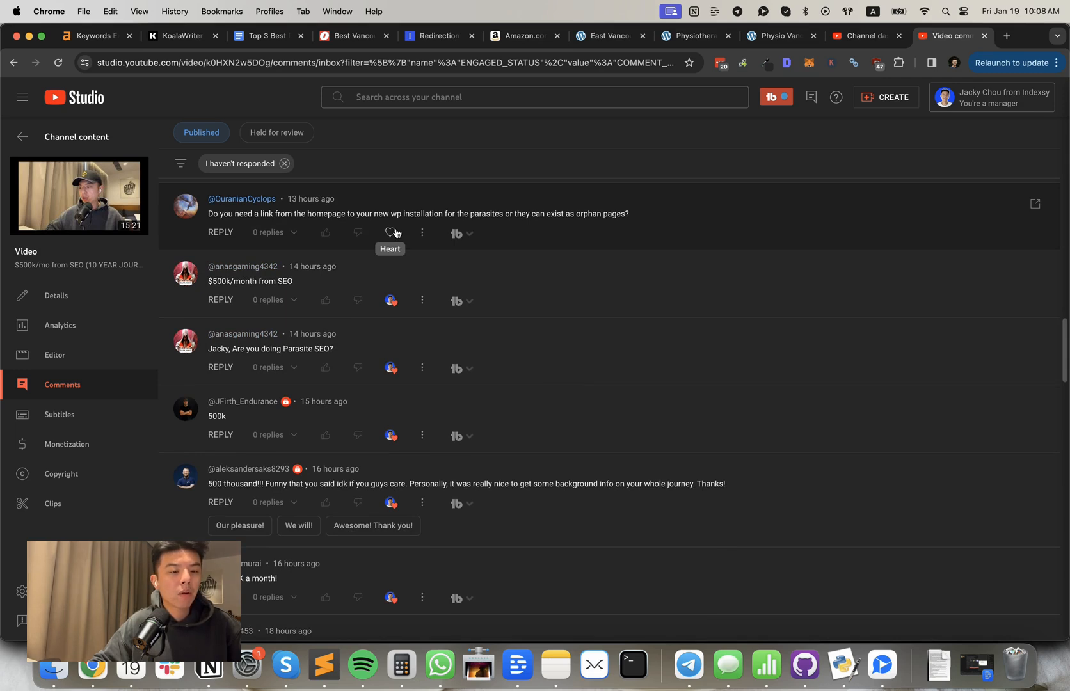
{"action": "left_click", "coordinate": [391, 234]}
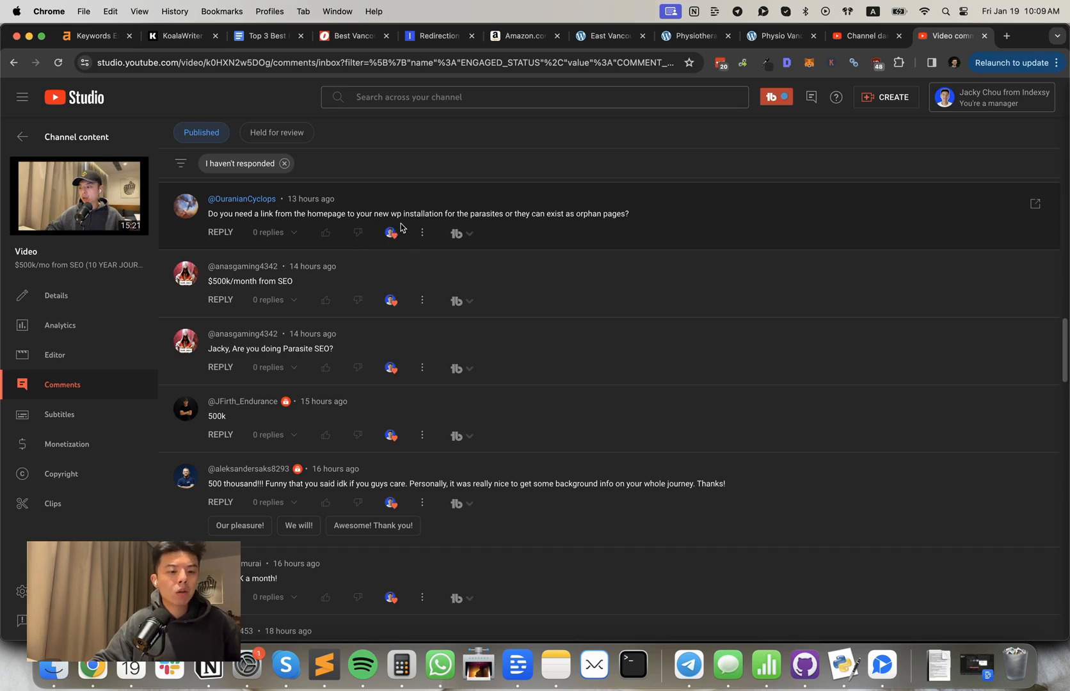
{"action": "mouse_move", "coordinate": [391, 233]}
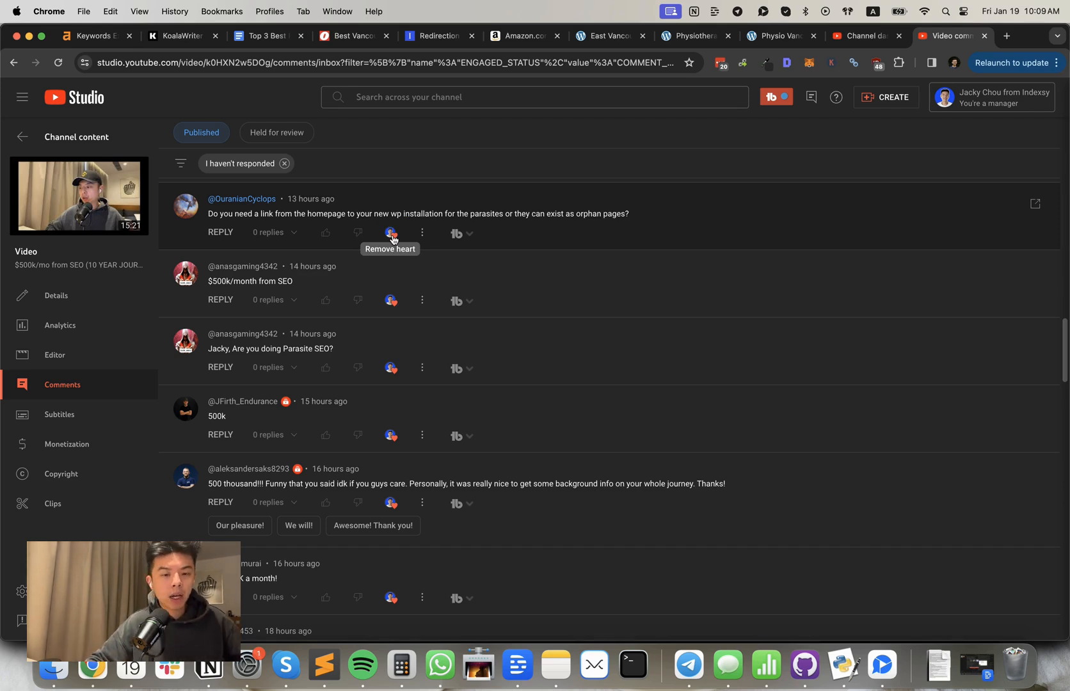
{"action": "scroll", "scroll_direction": "down", "scroll_amount": 3}
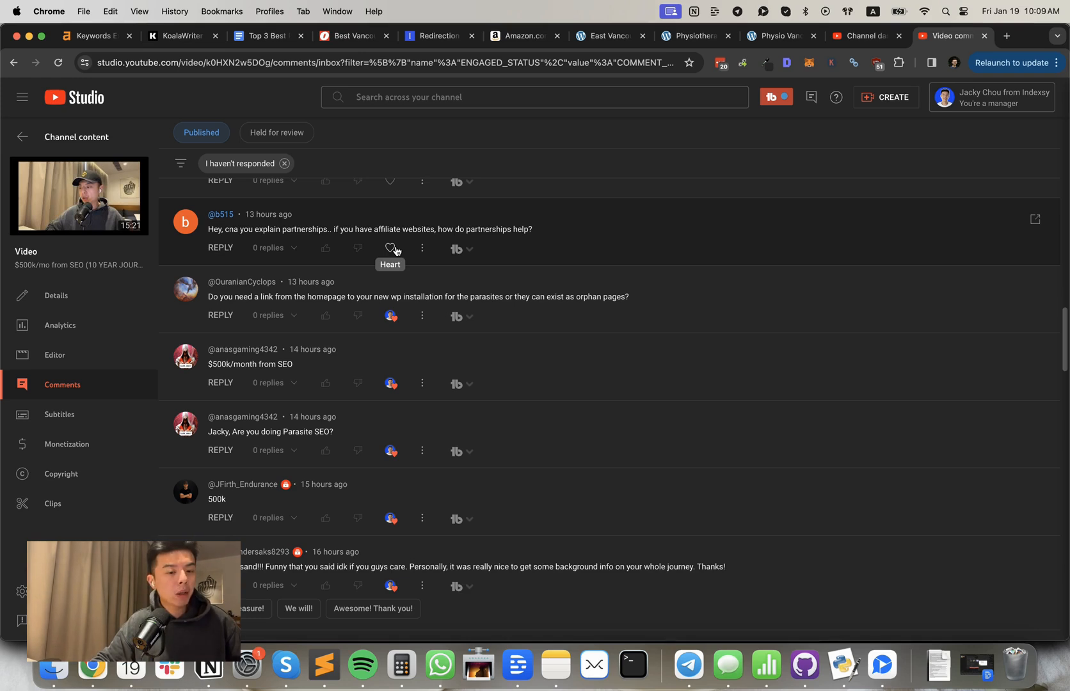
{"action": "left_click", "coordinate": [390, 248]}
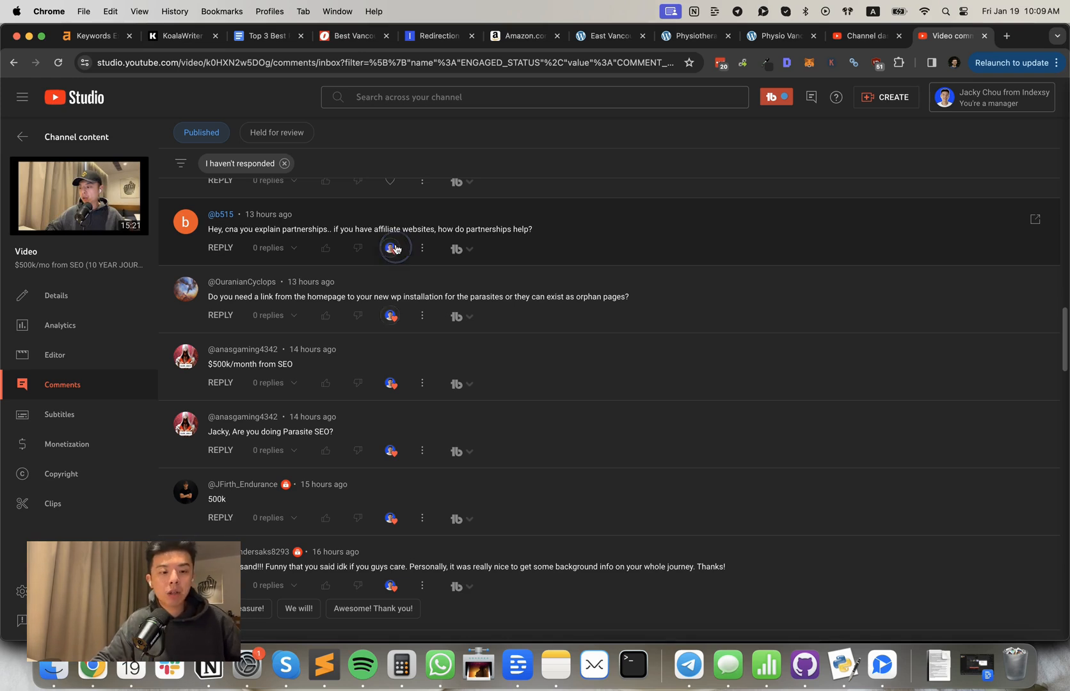
{"action": "mouse_move", "coordinate": [390, 248]}
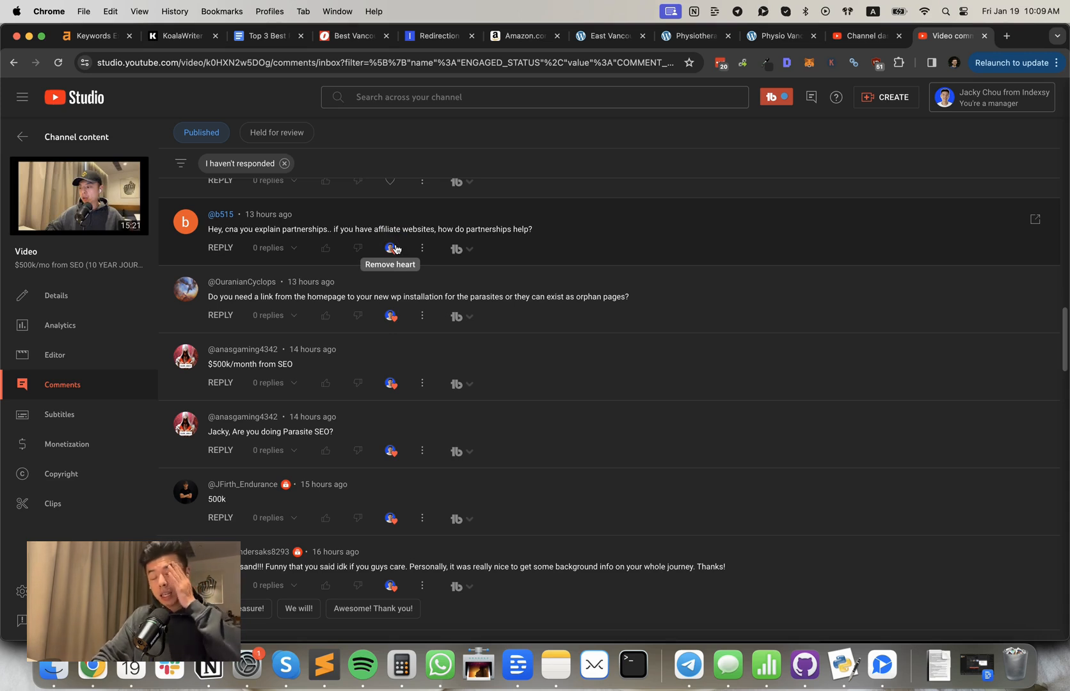